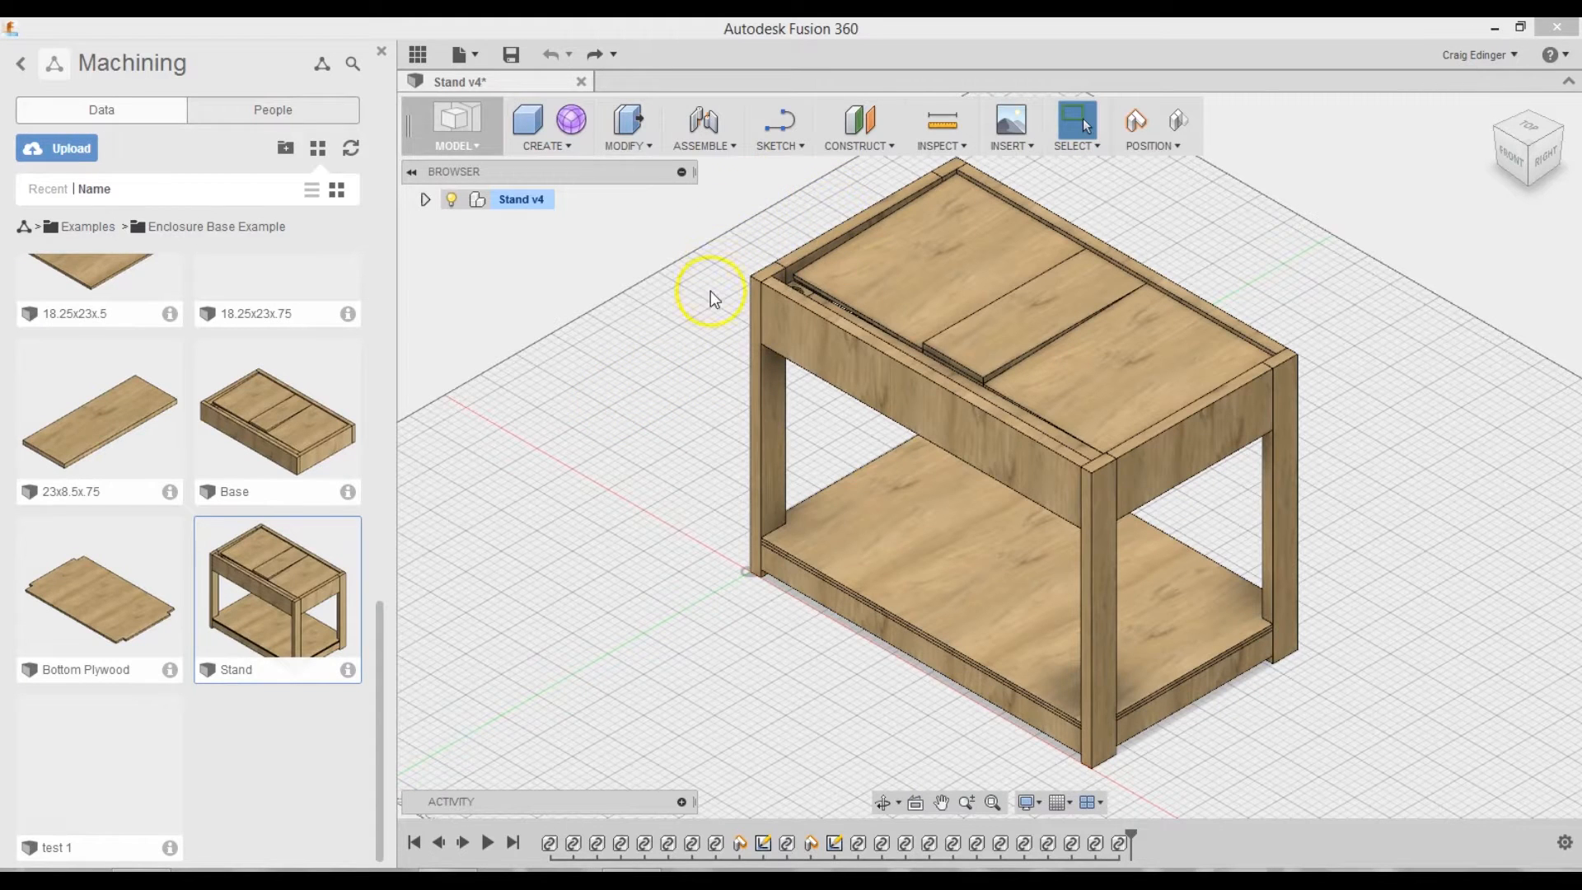
pyautogui.moveTo(933, 165)
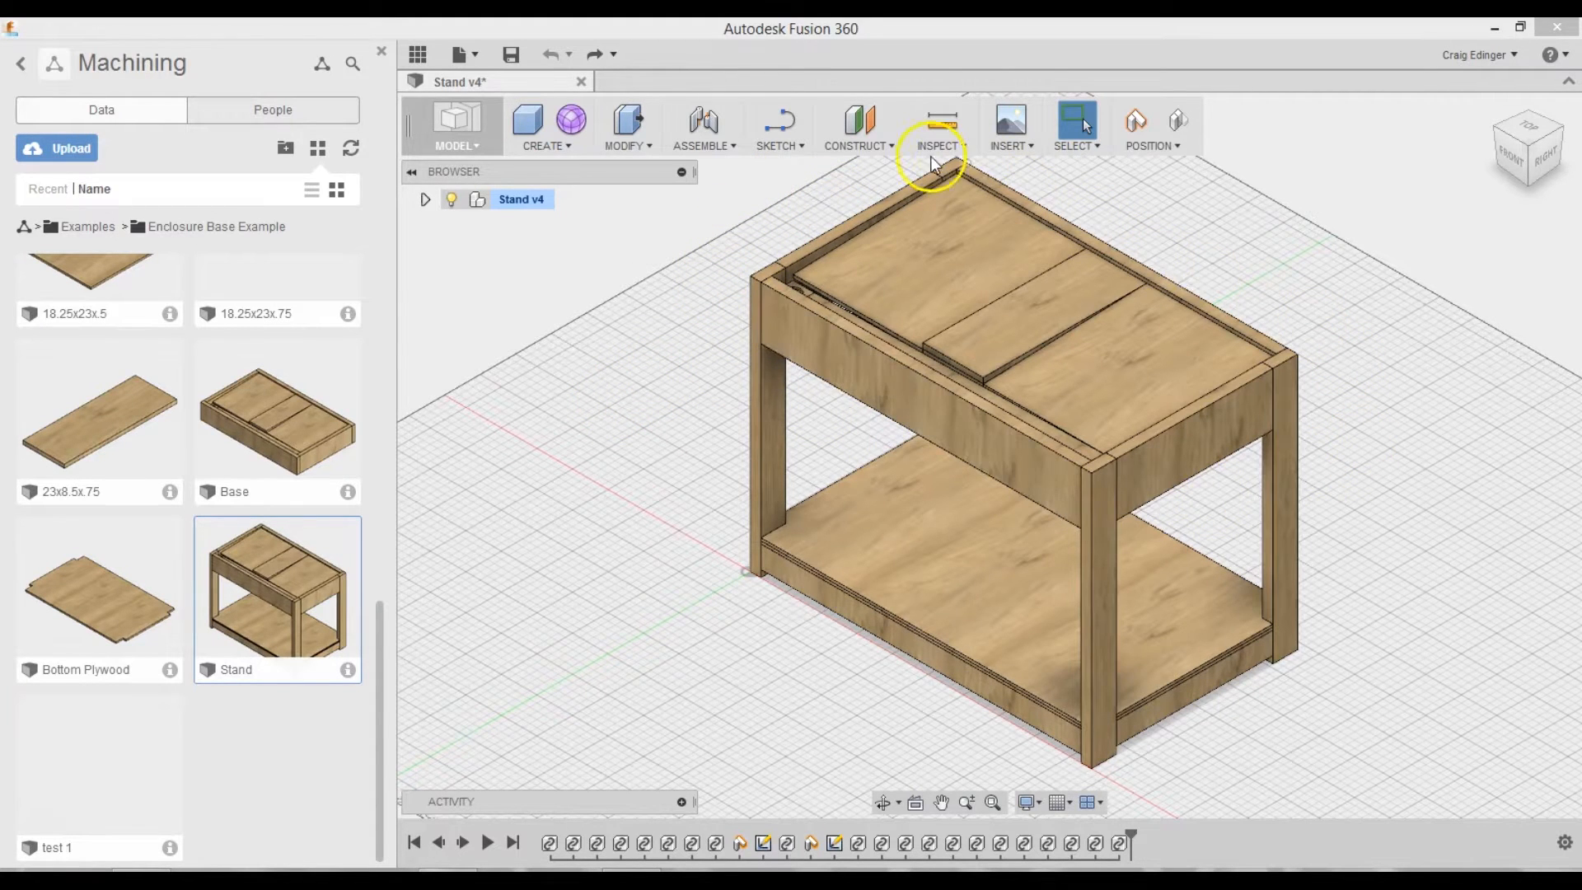
pyautogui.moveTo(788, 593)
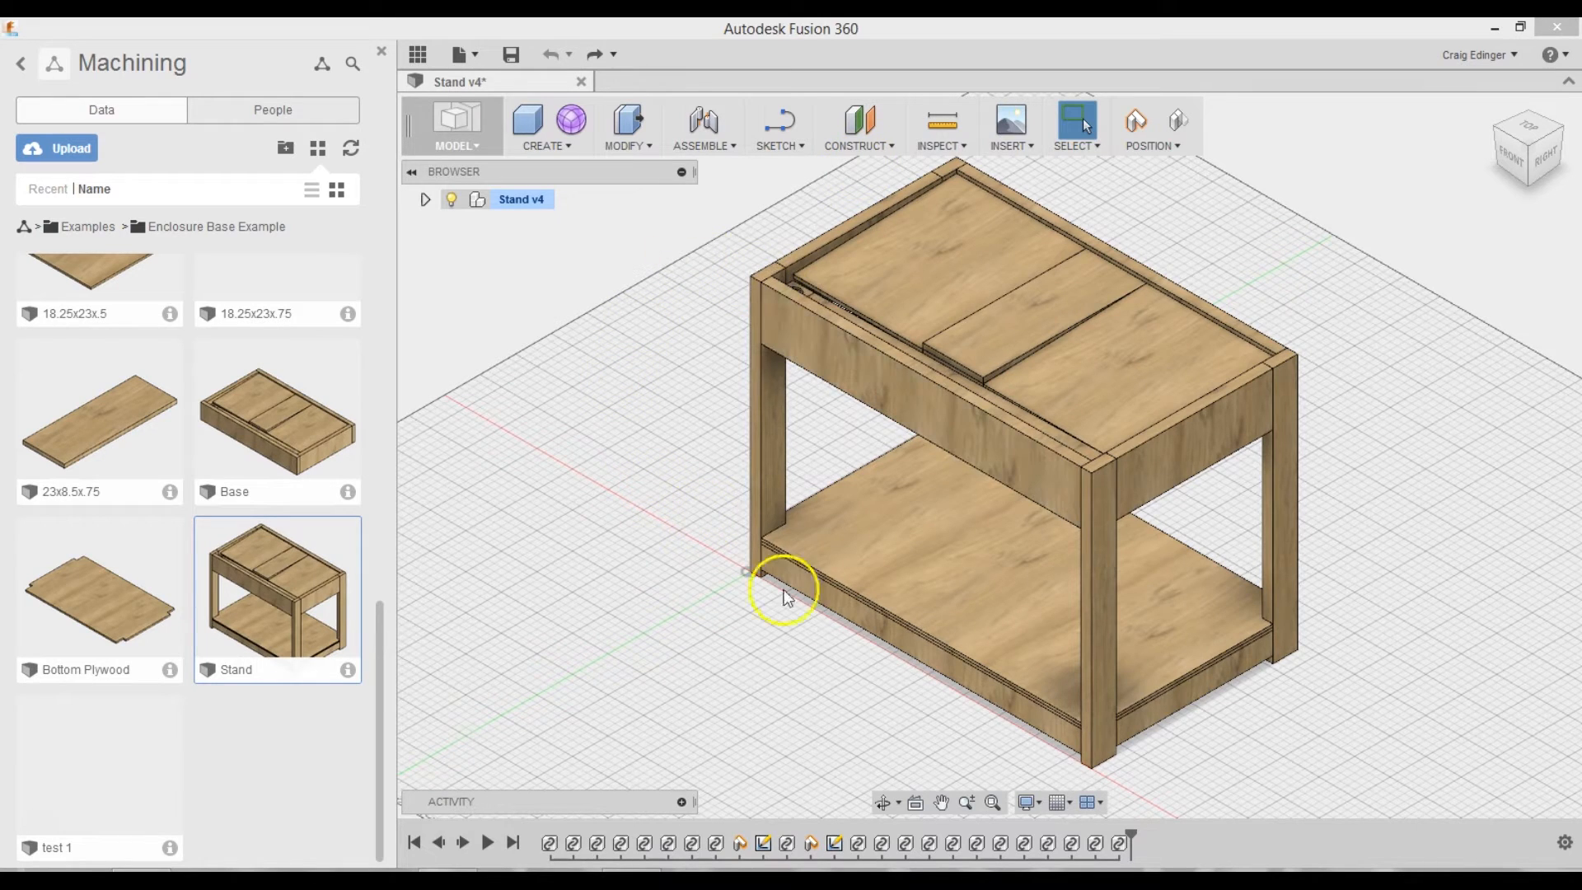
pyautogui.moveTo(1110, 489)
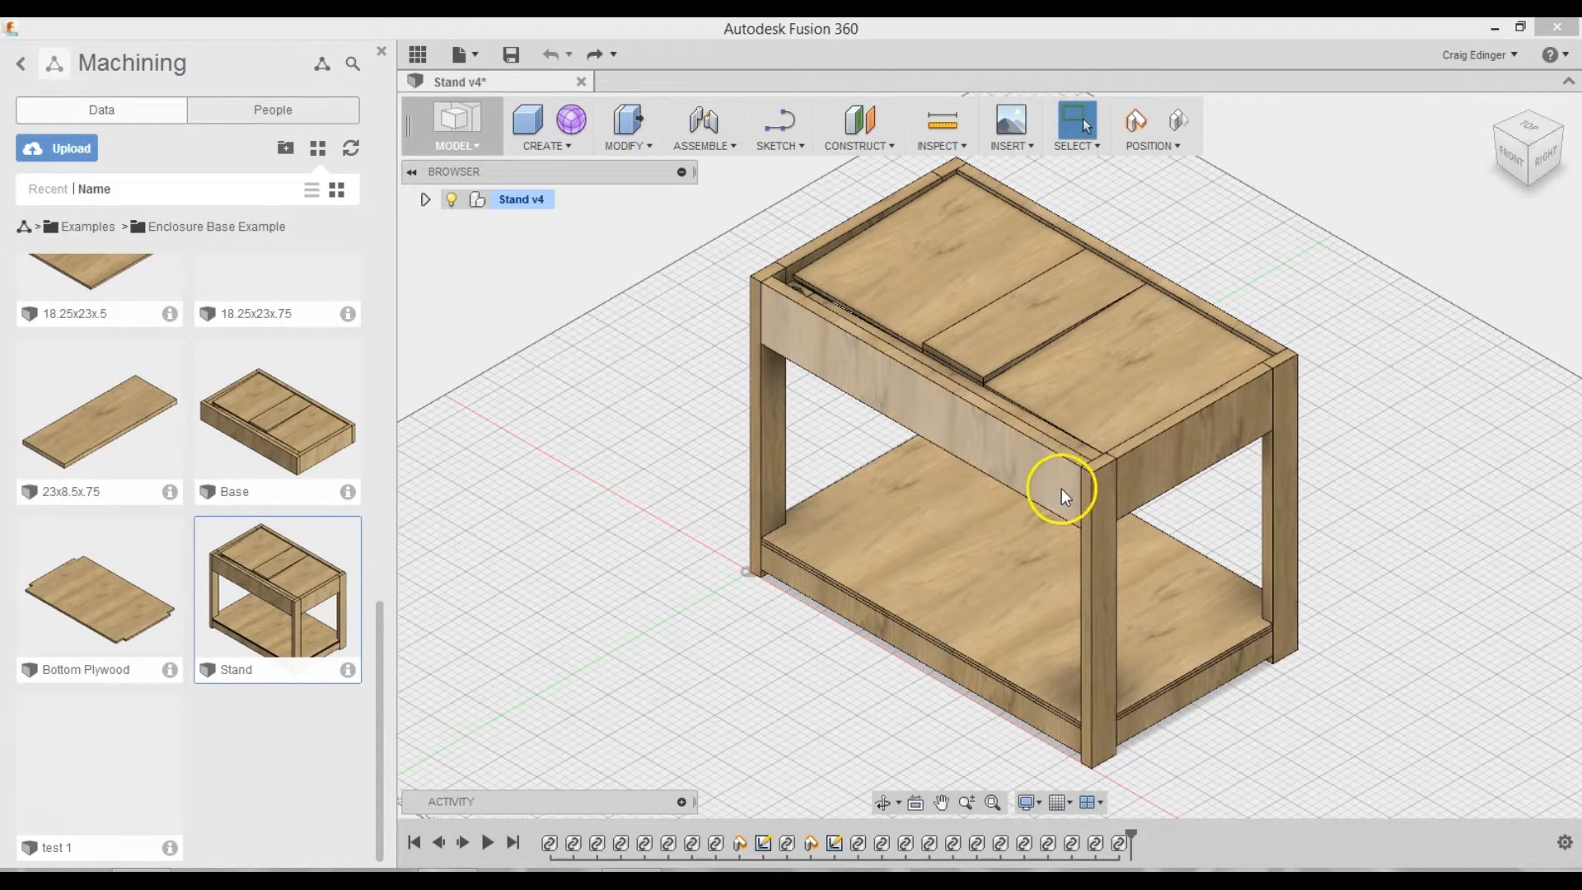
pyautogui.moveTo(788, 343)
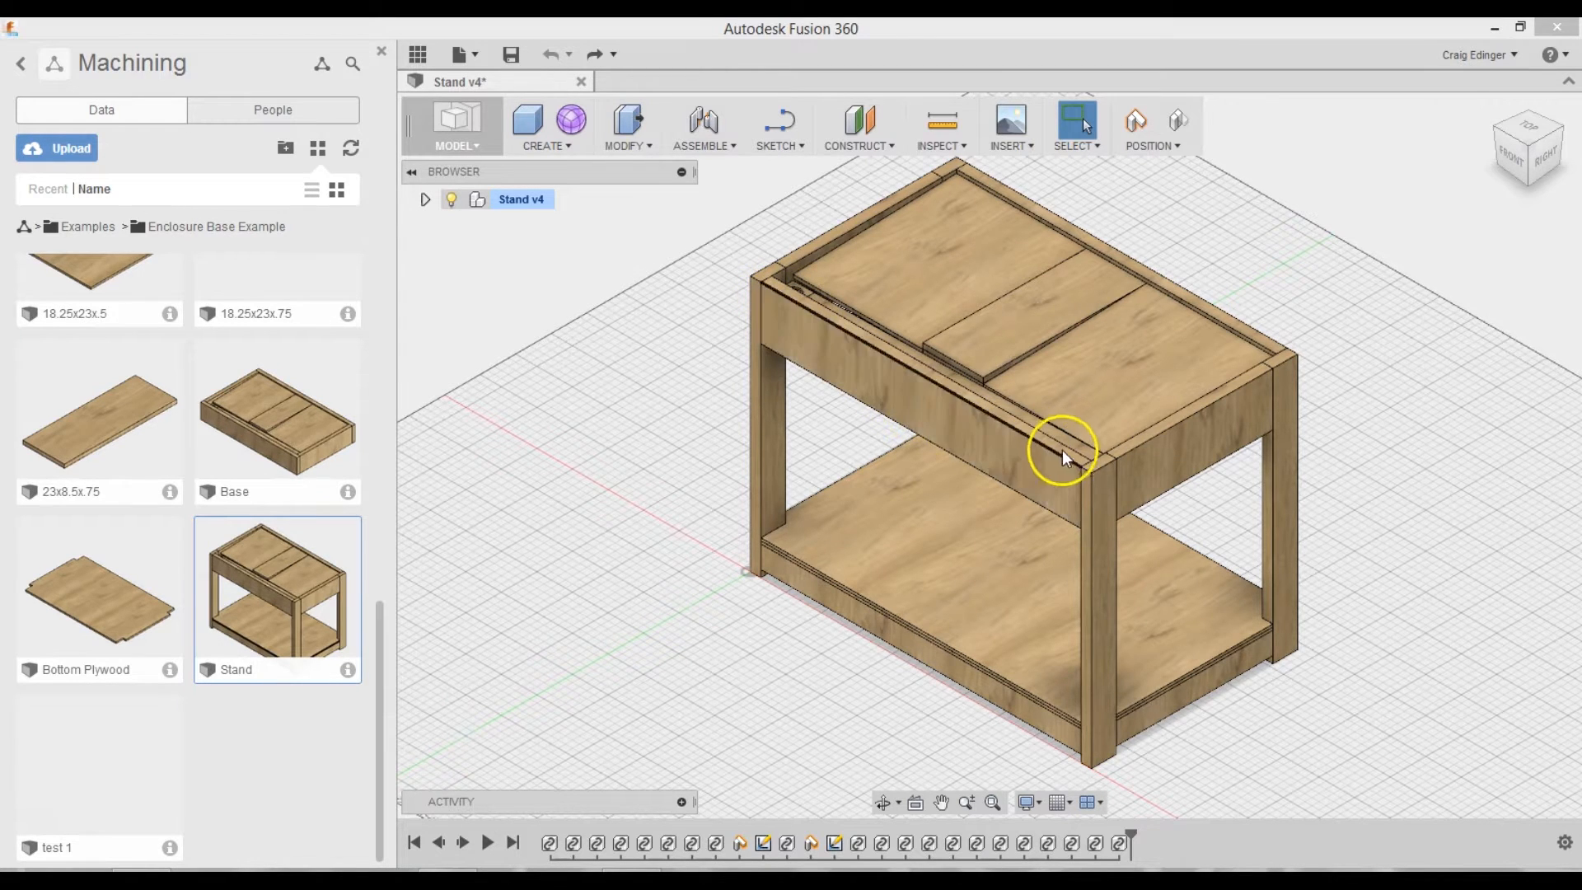
pyautogui.moveTo(793, 298)
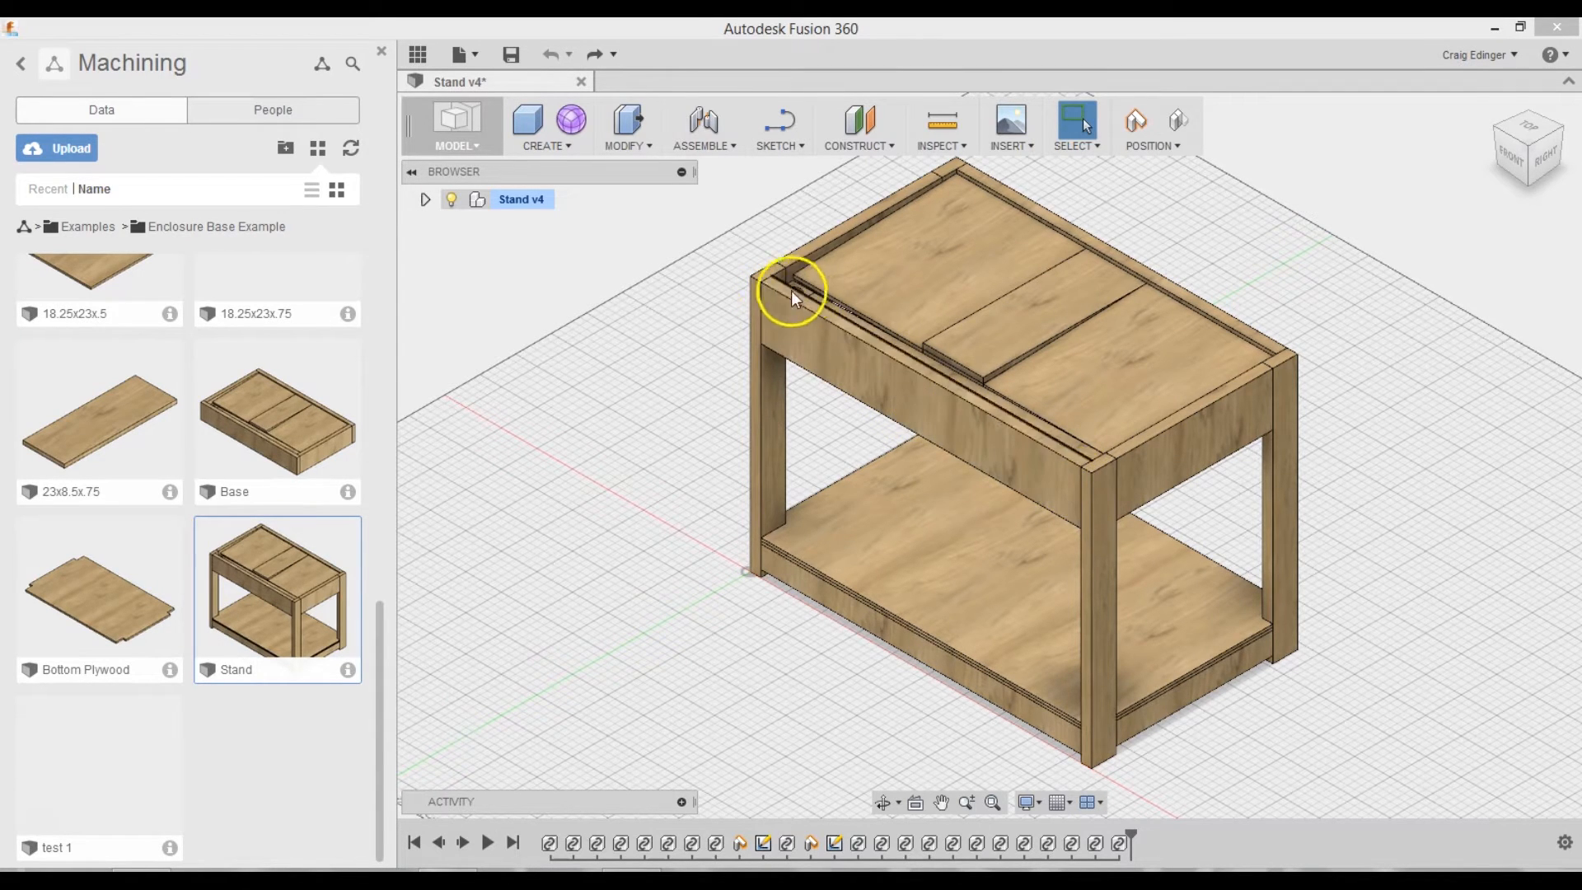
pyautogui.moveTo(776, 275)
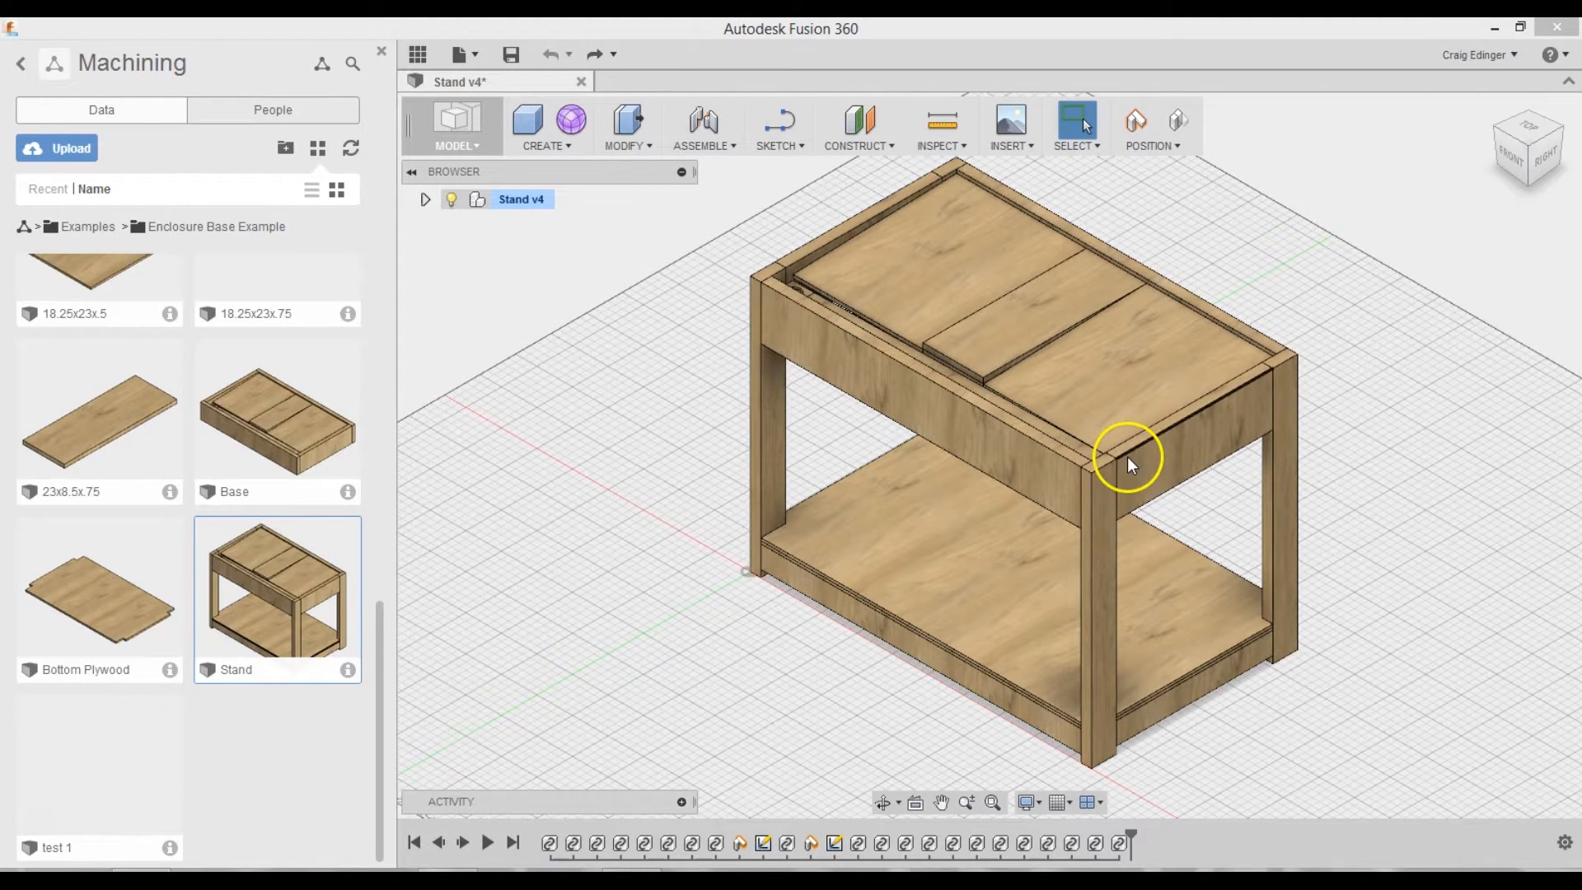
pyautogui.moveTo(1288, 366)
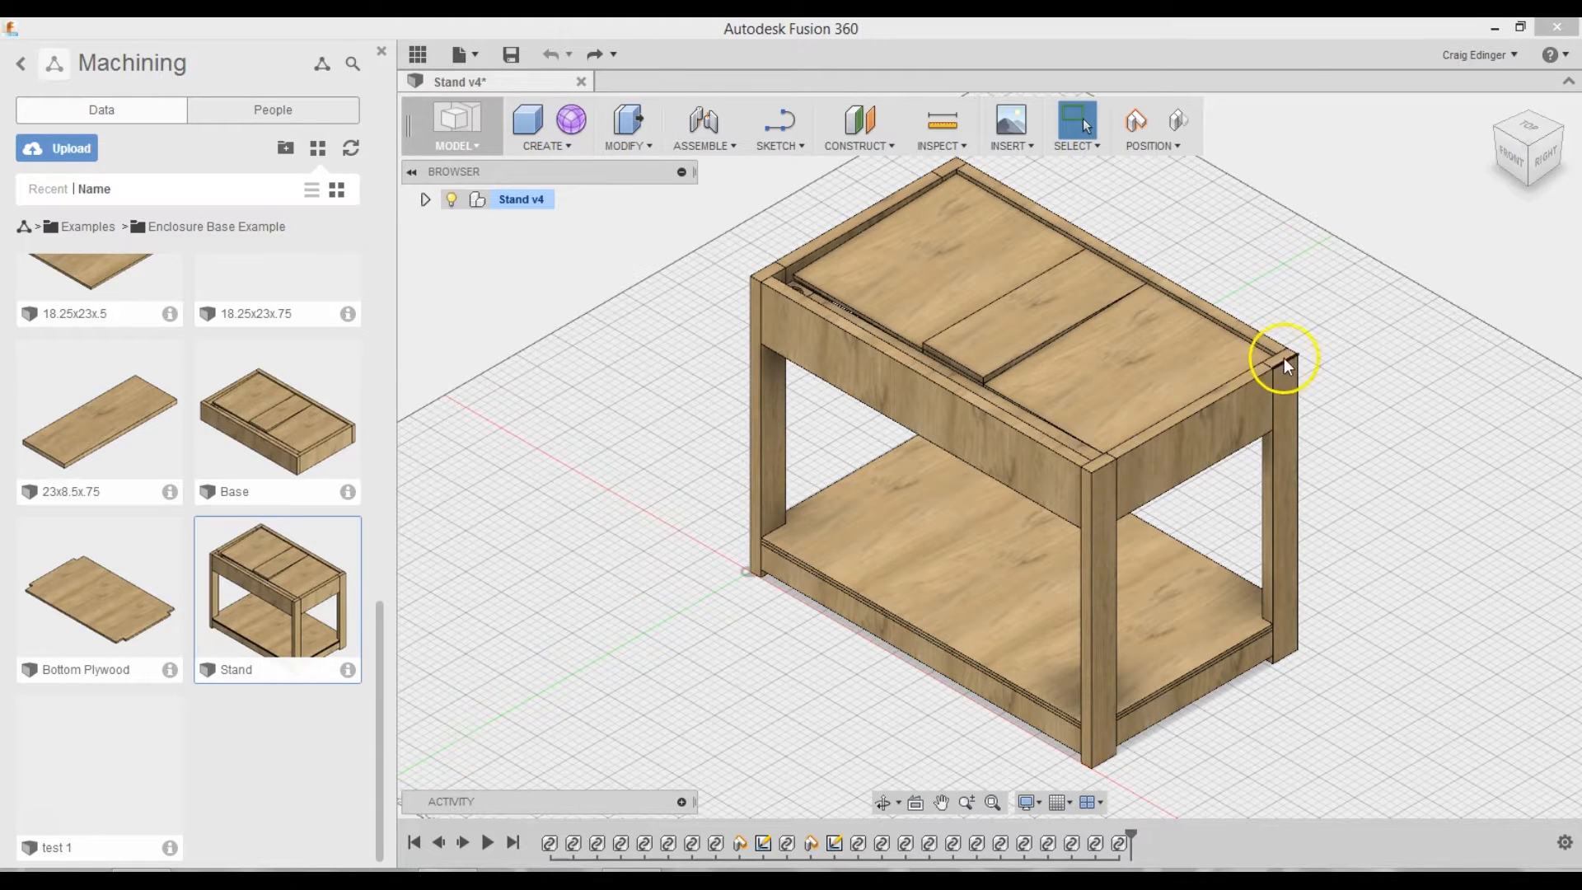
pyautogui.moveTo(679, 349)
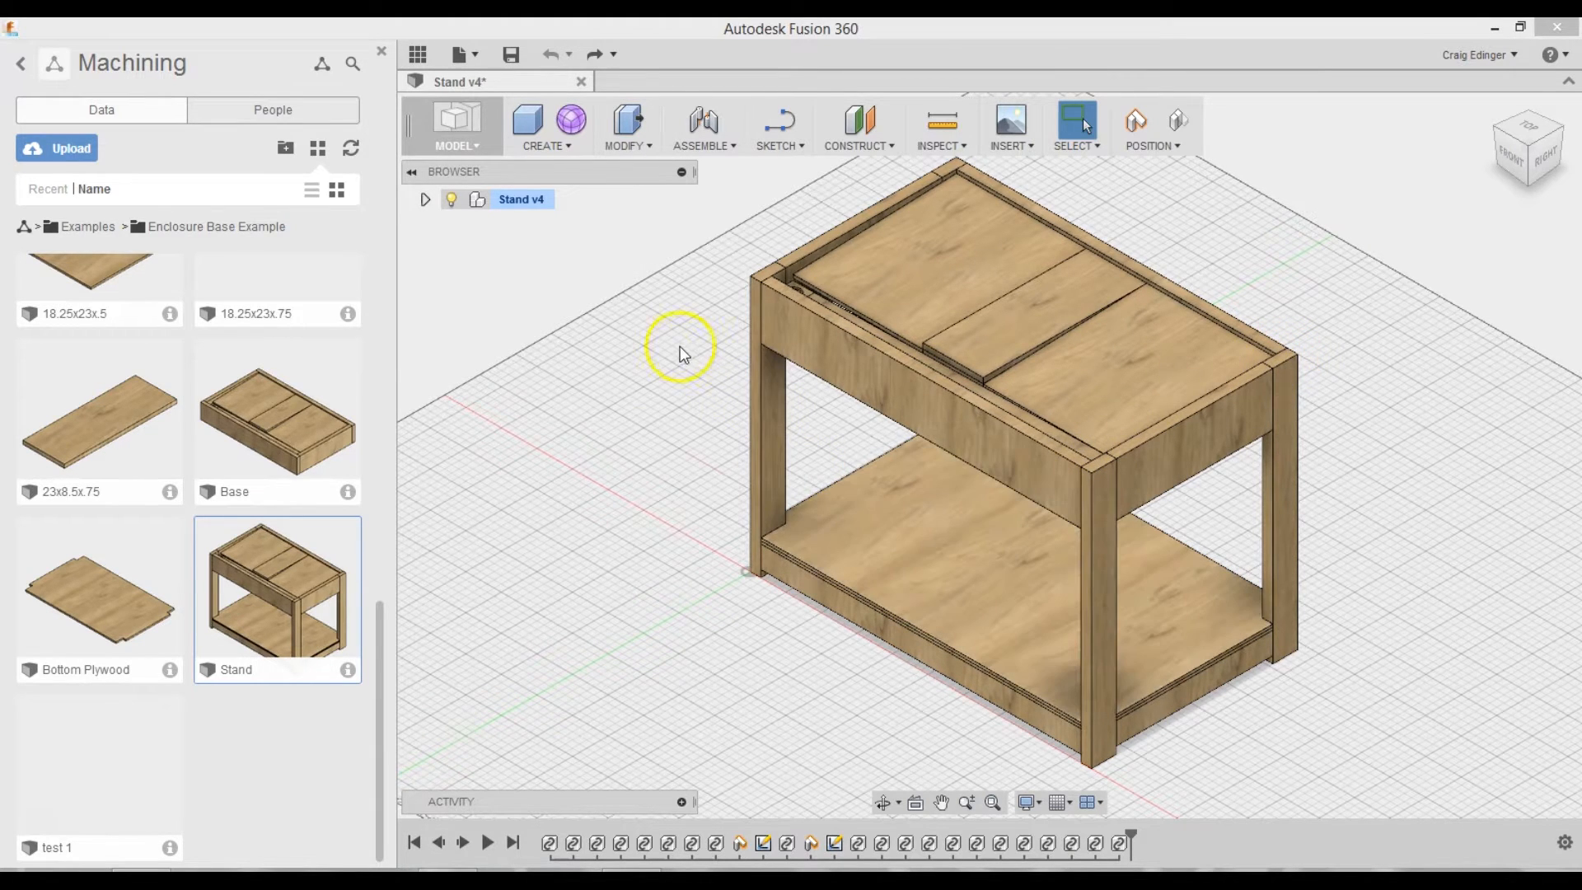
pyautogui.moveTo(1282, 276)
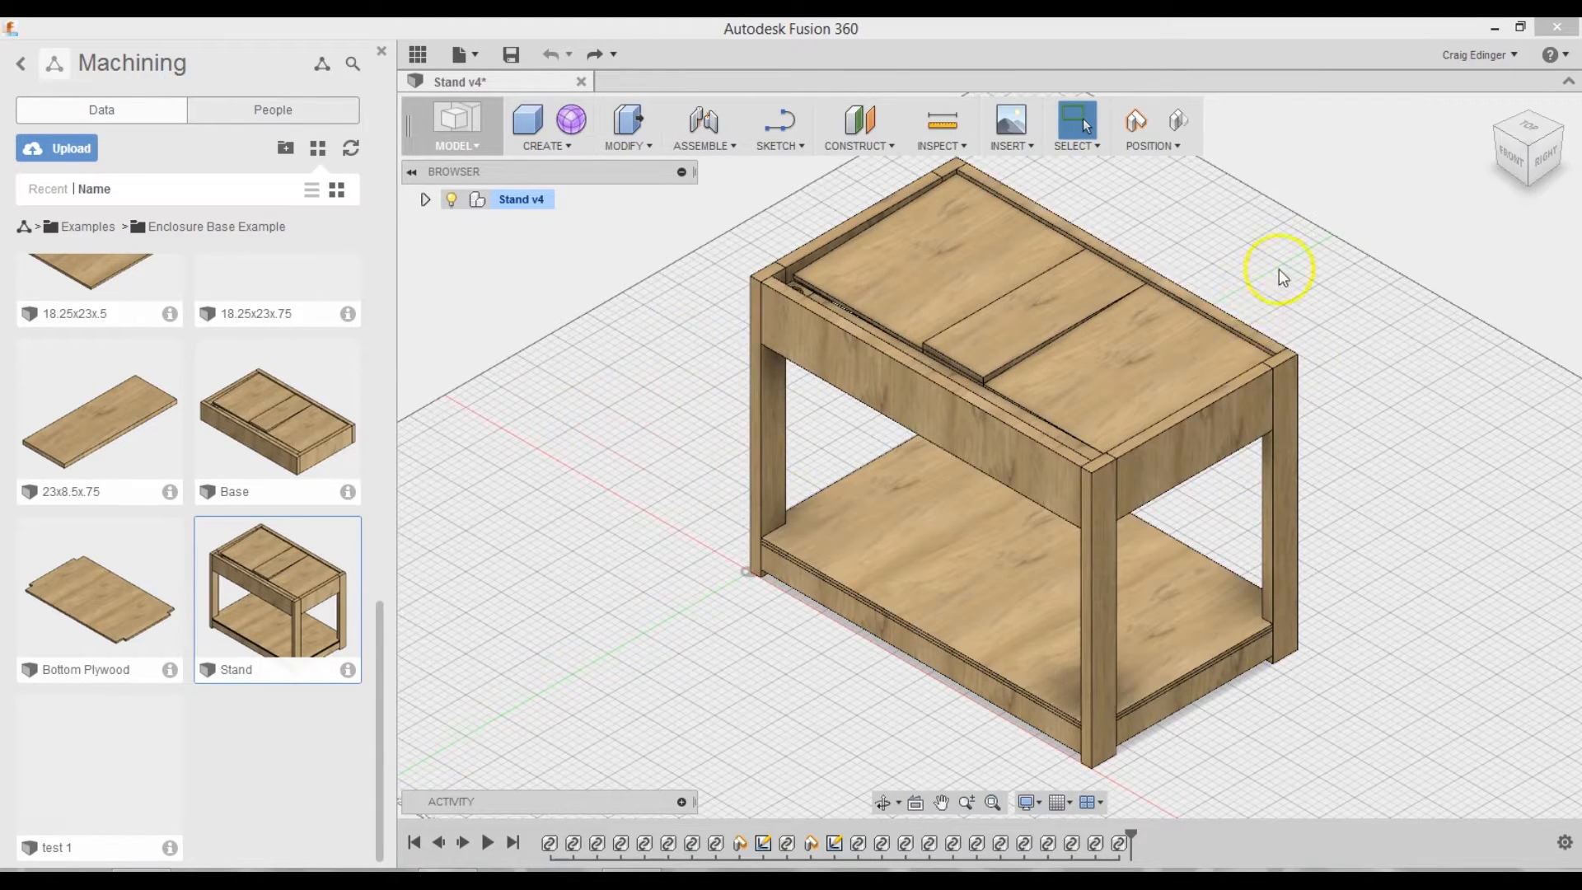
pyautogui.moveTo(56, 833)
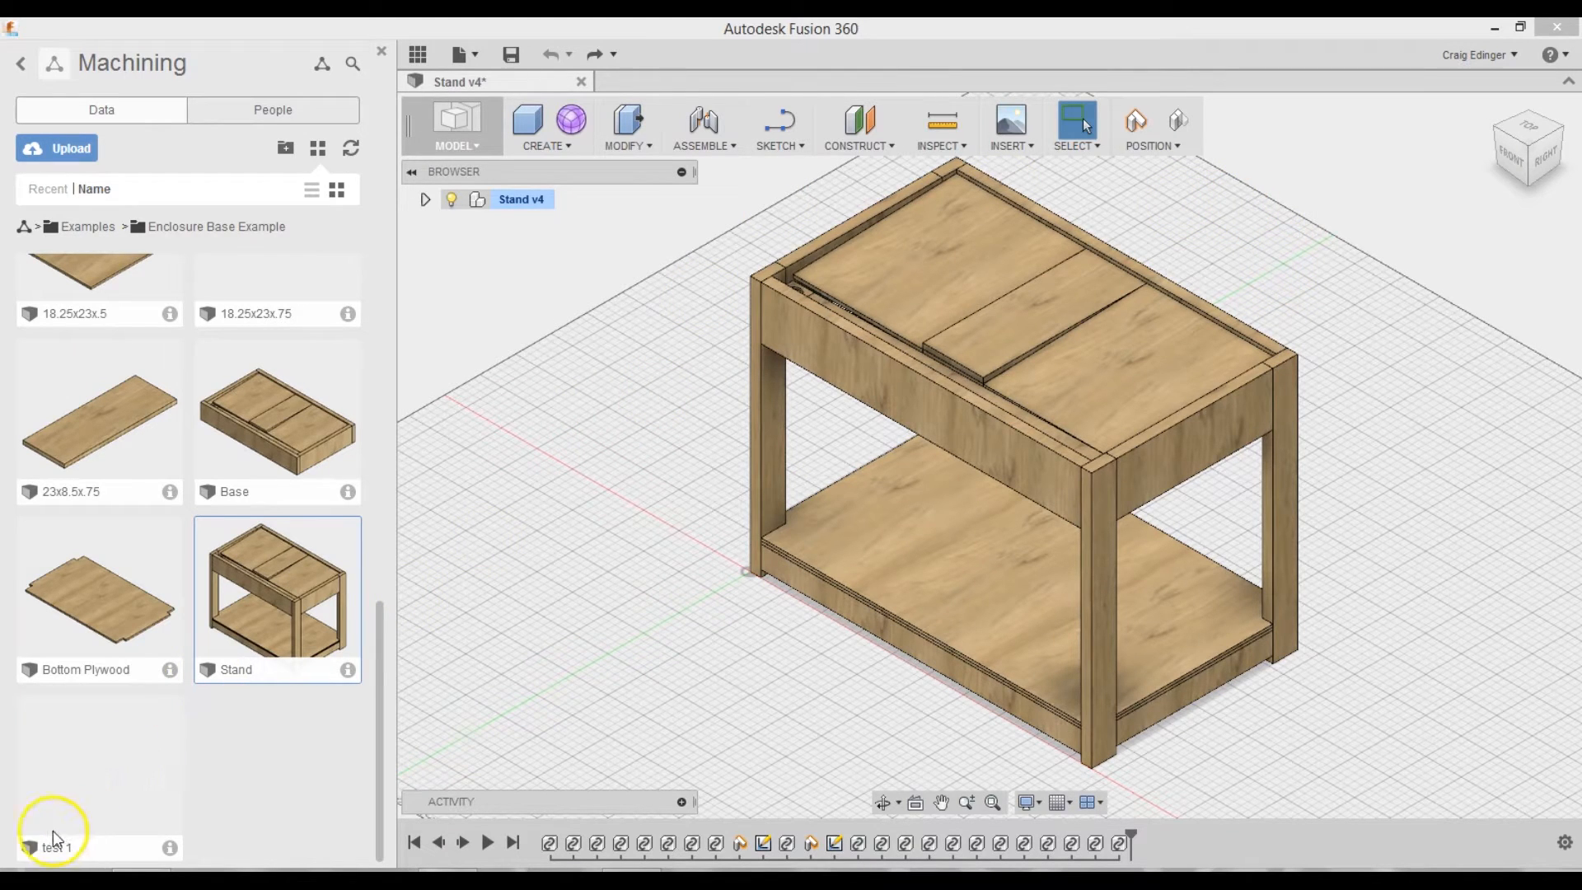
# - Start a new empty design and save it as 'Stand 1' in the Enclosure Base Example folder
pyautogui.click(456, 53)
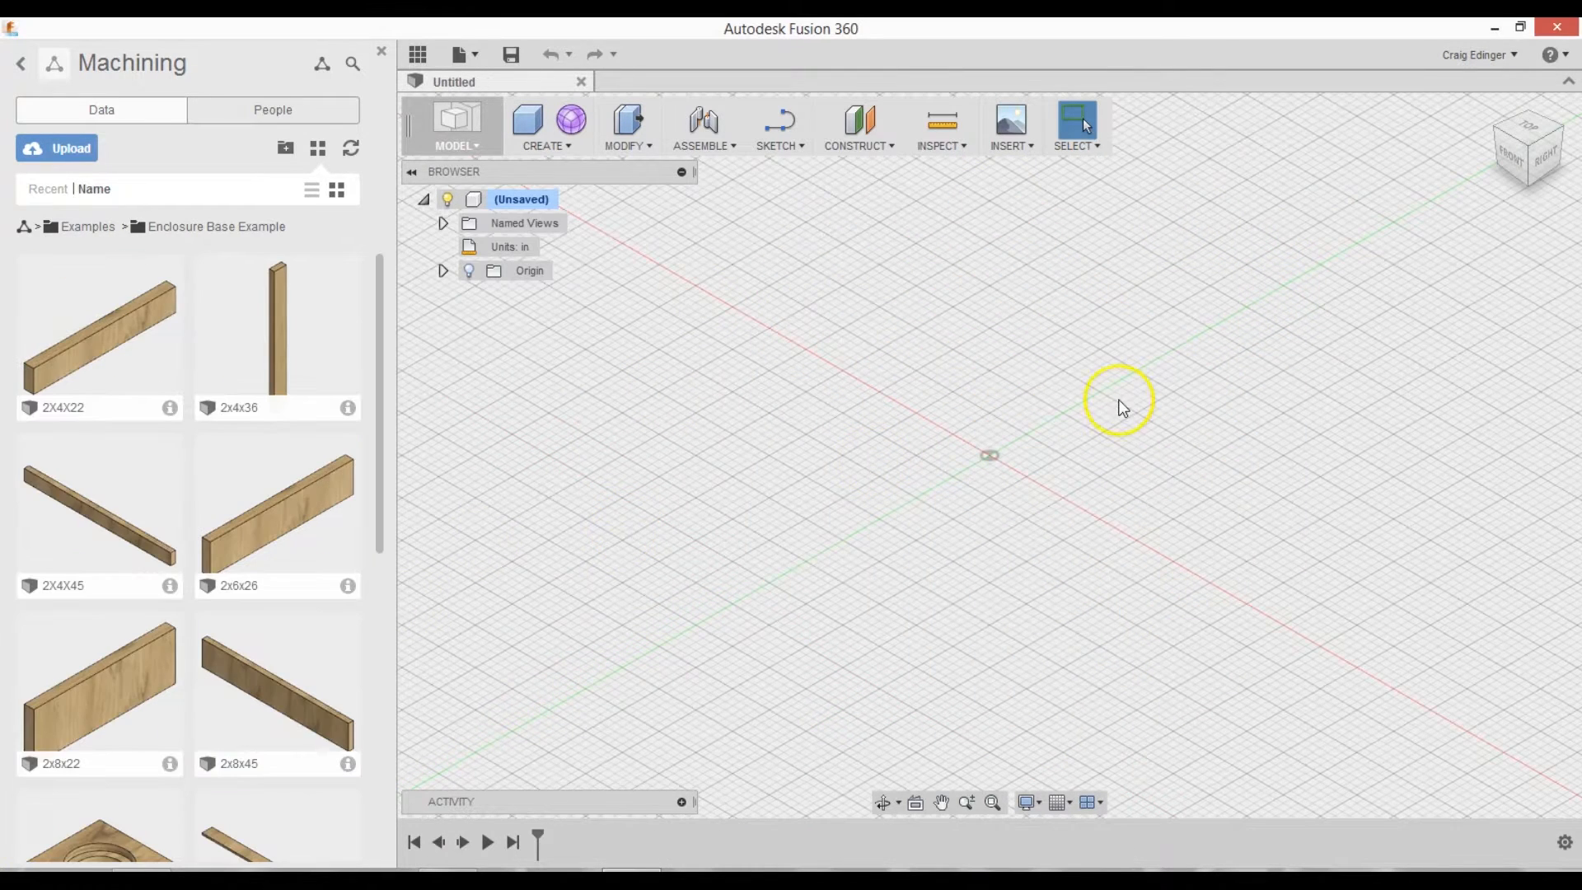
pyautogui.moveTo(549, 55)
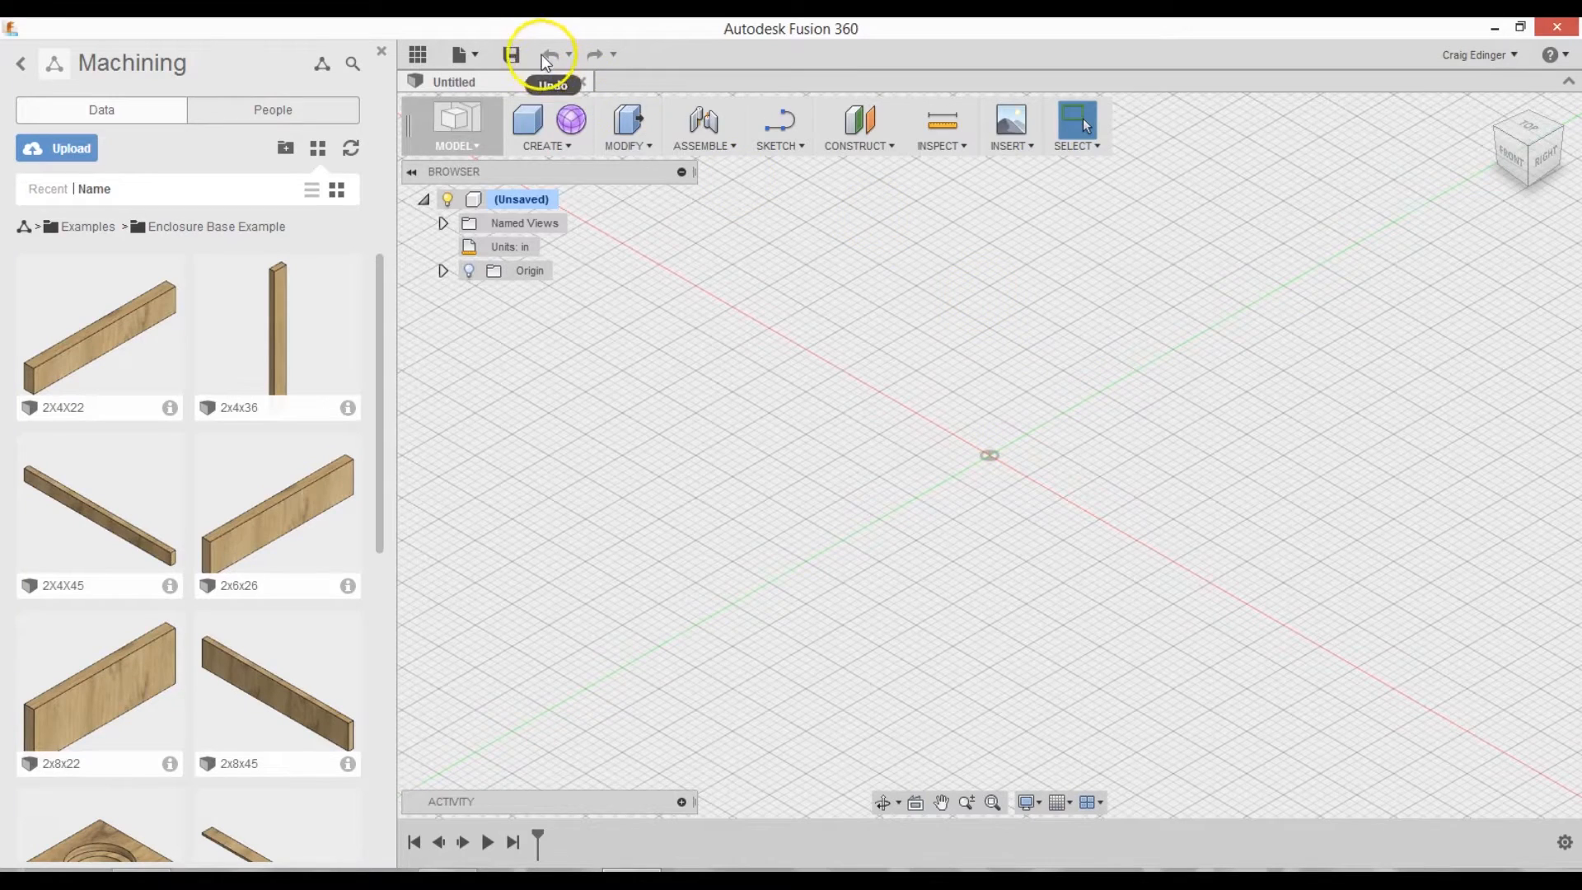
pyautogui.click(511, 54)
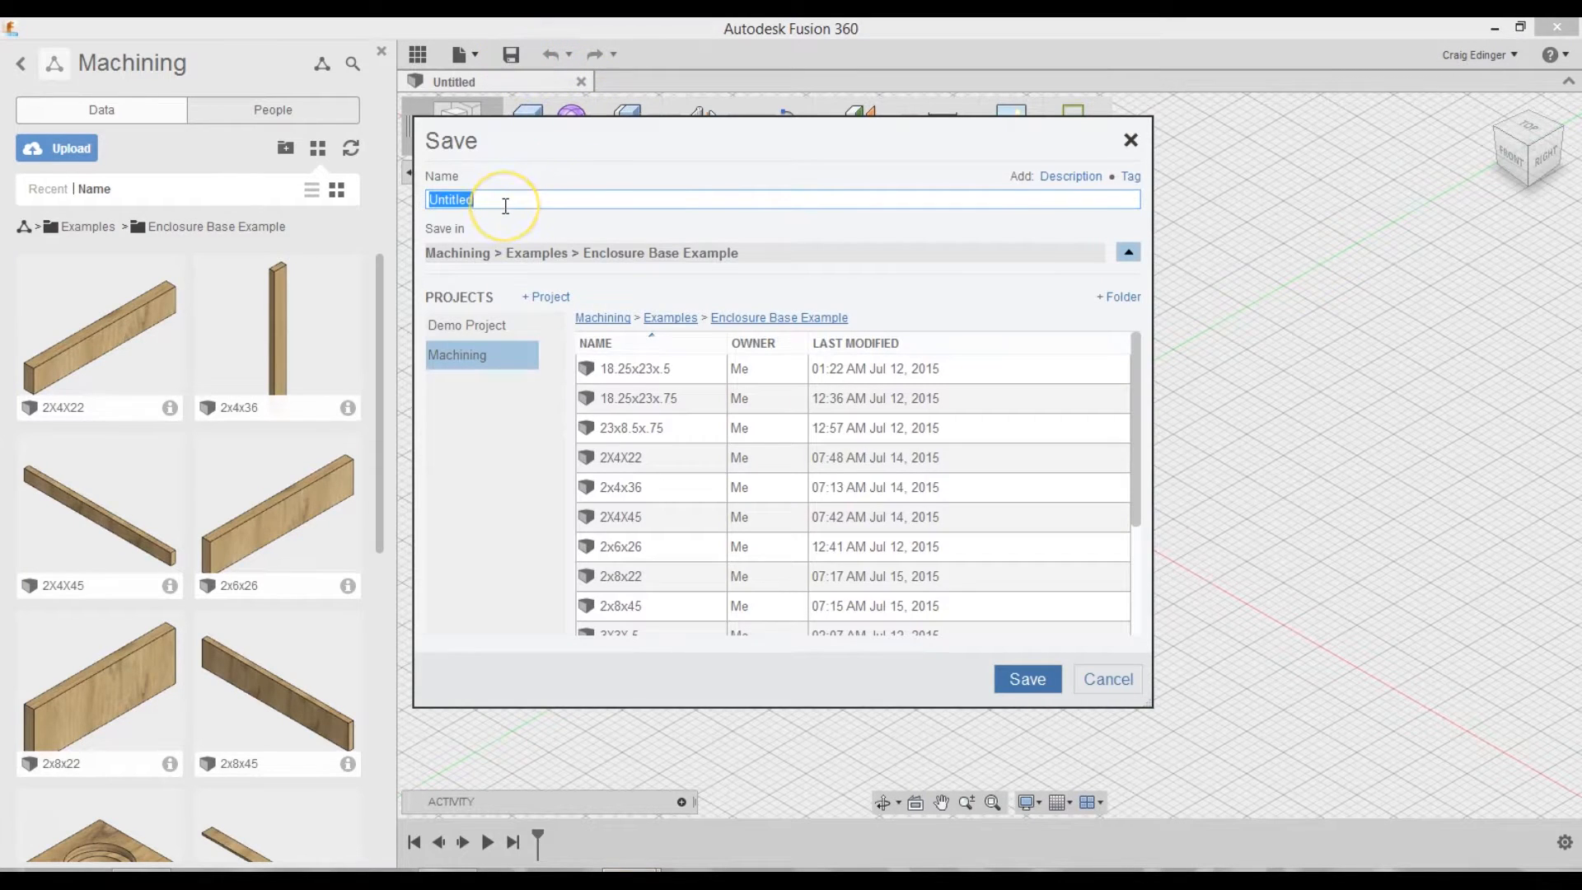
pyautogui.write('Stan')
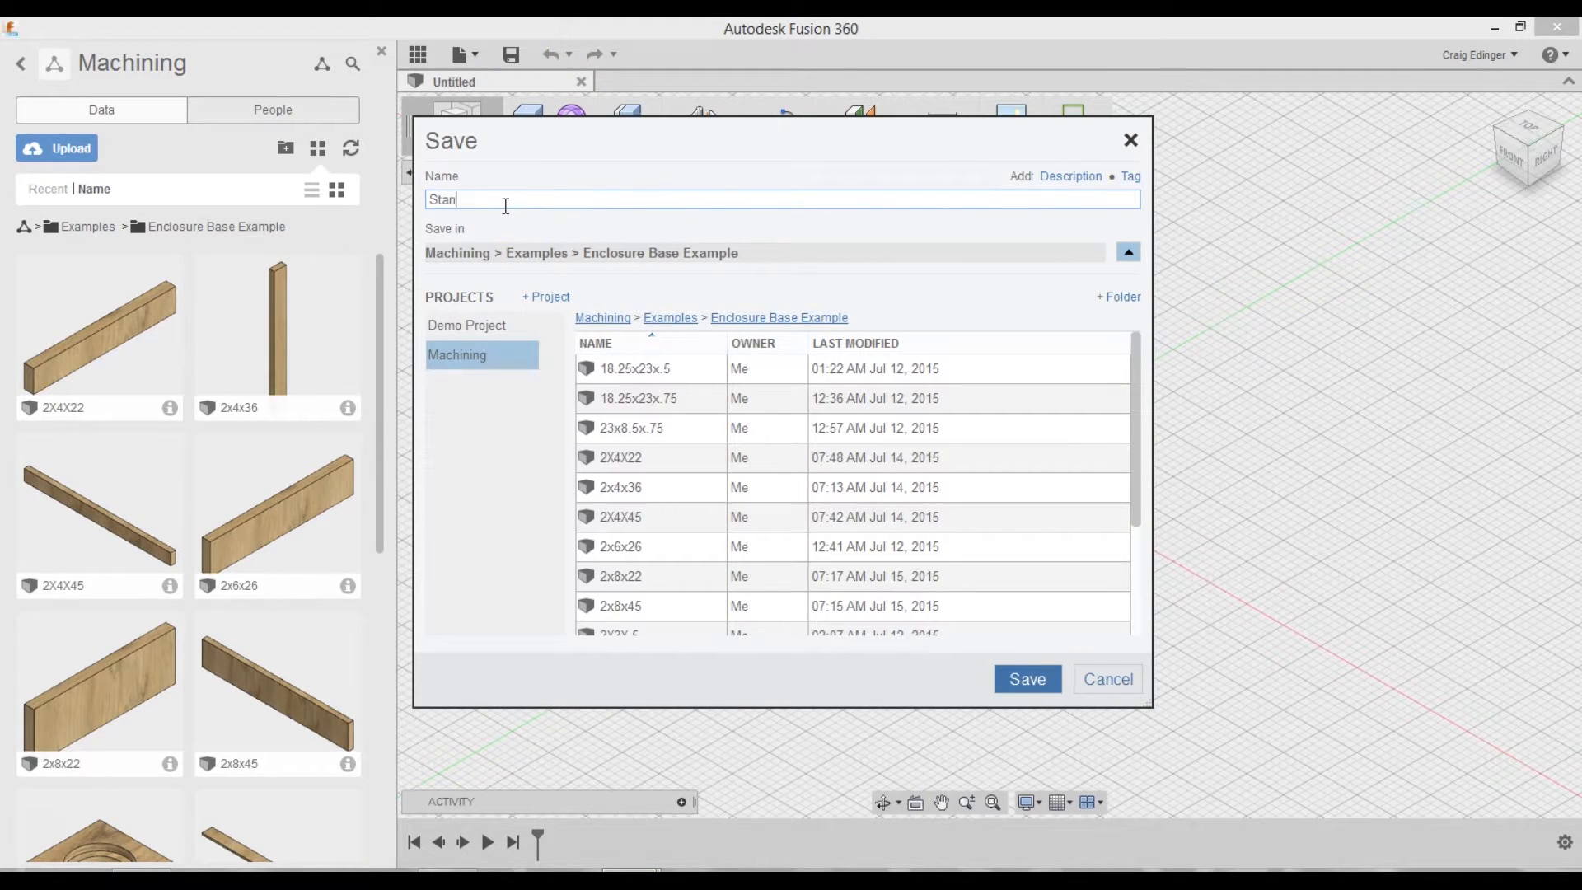
pyautogui.write('d 1')
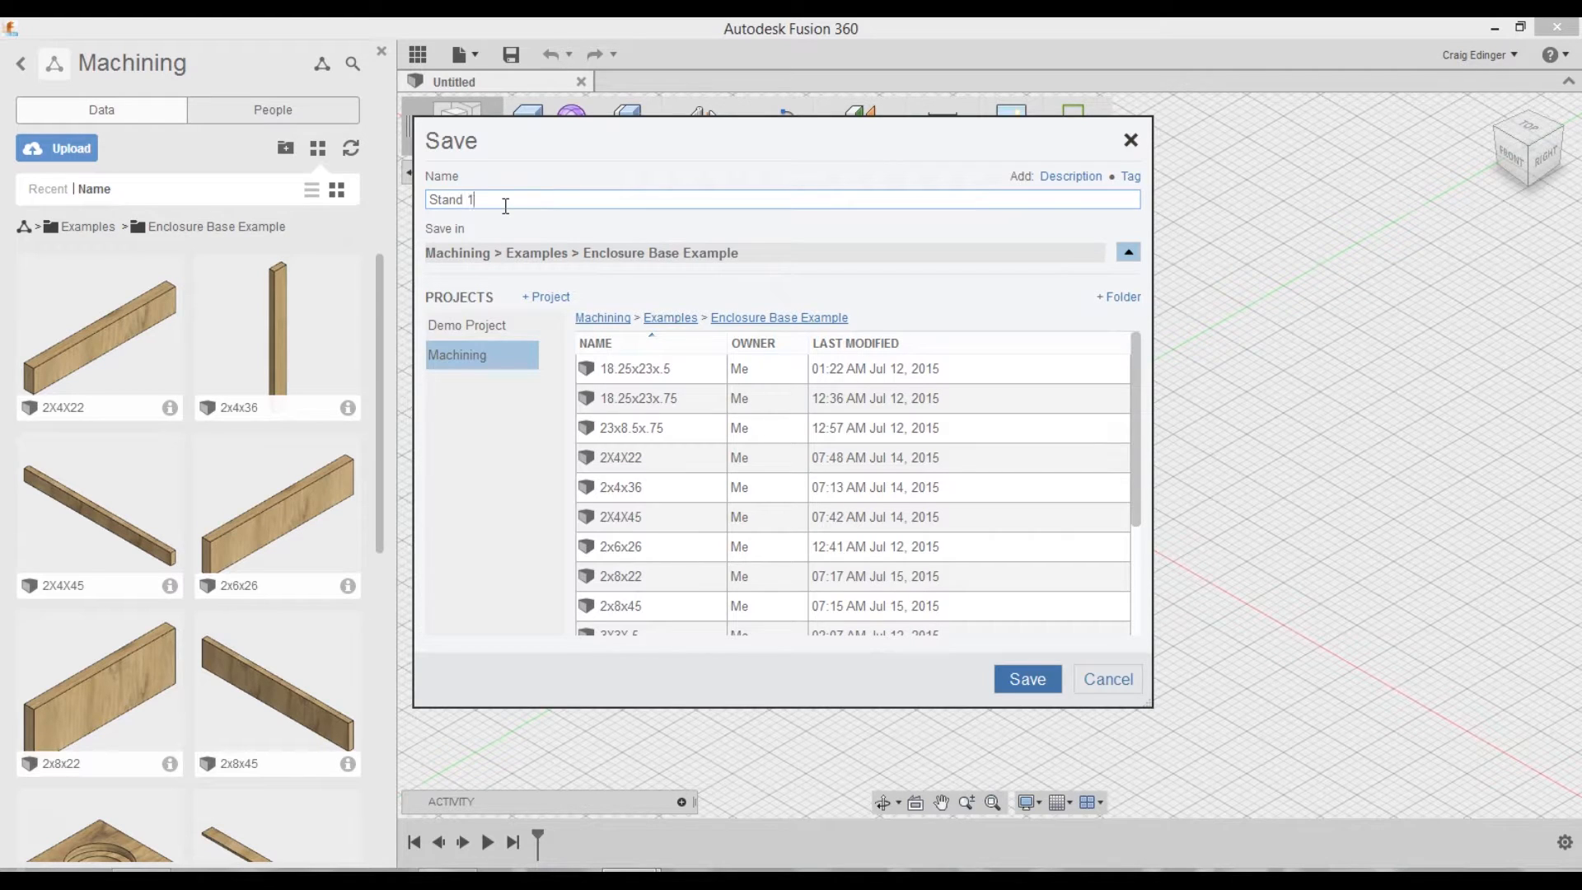
pyautogui.click(1027, 677)
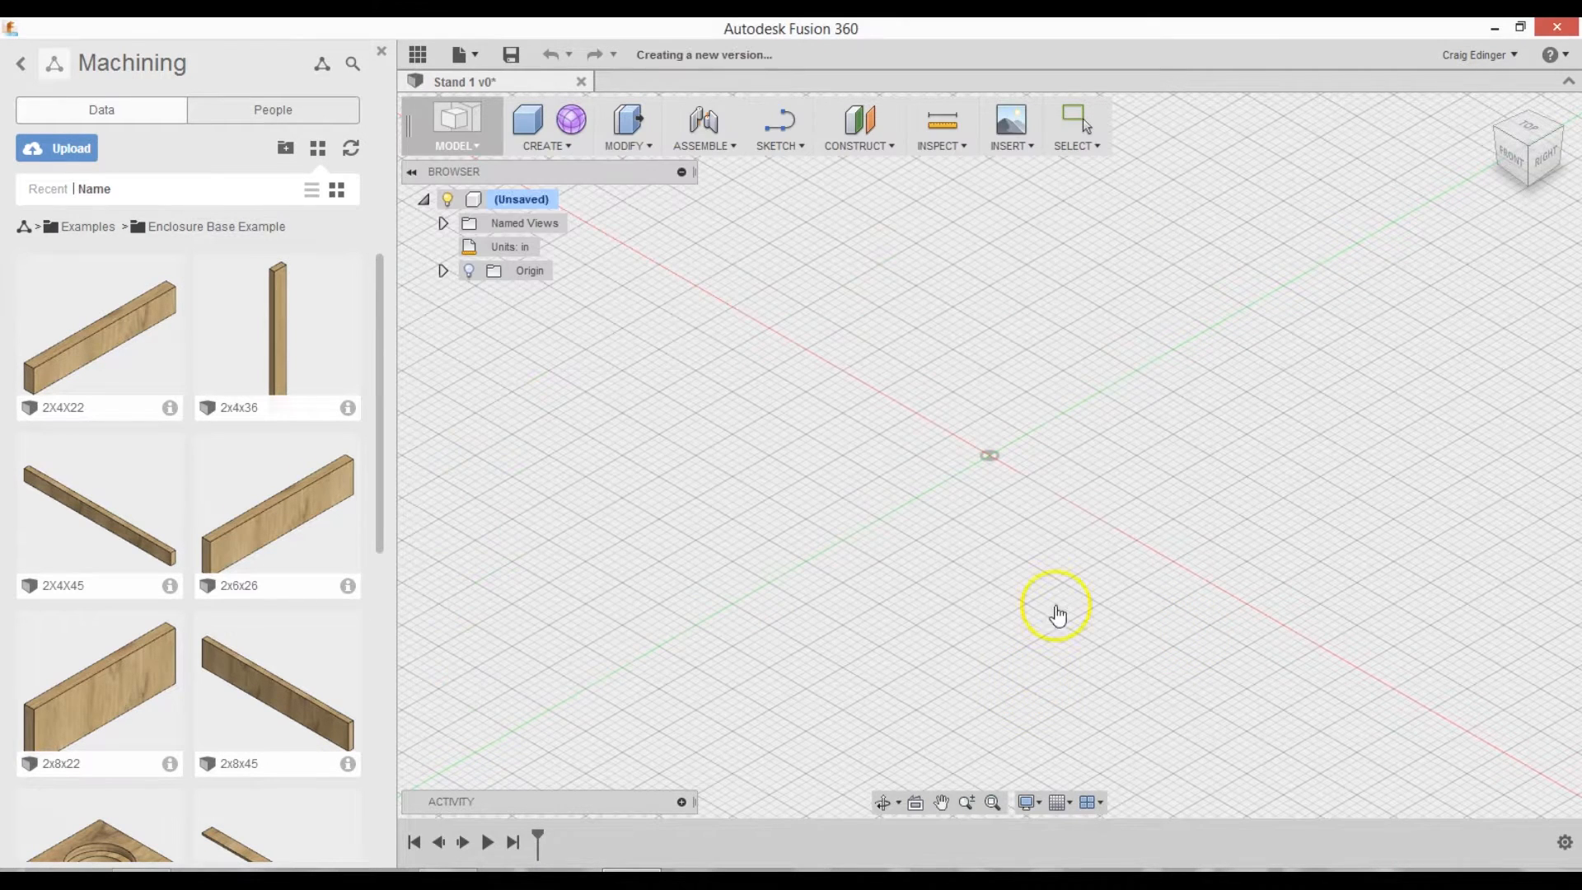
# - Insert the first 2x4x36 leg from the Data Panel and confirm its placement
pyautogui.click(511, 54)
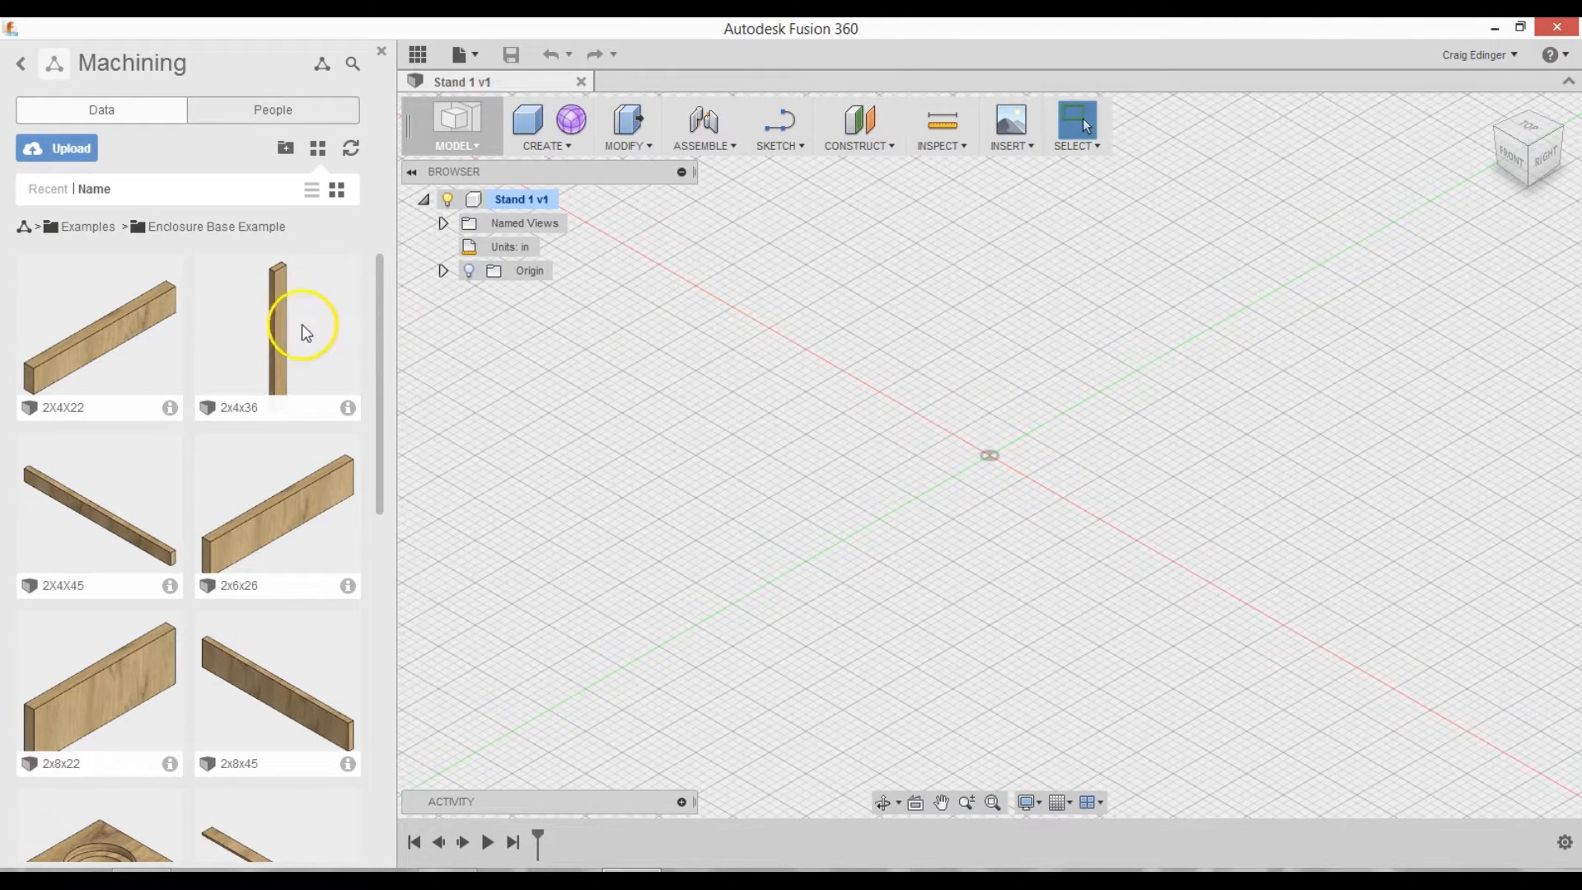
pyautogui.moveTo(827, 361)
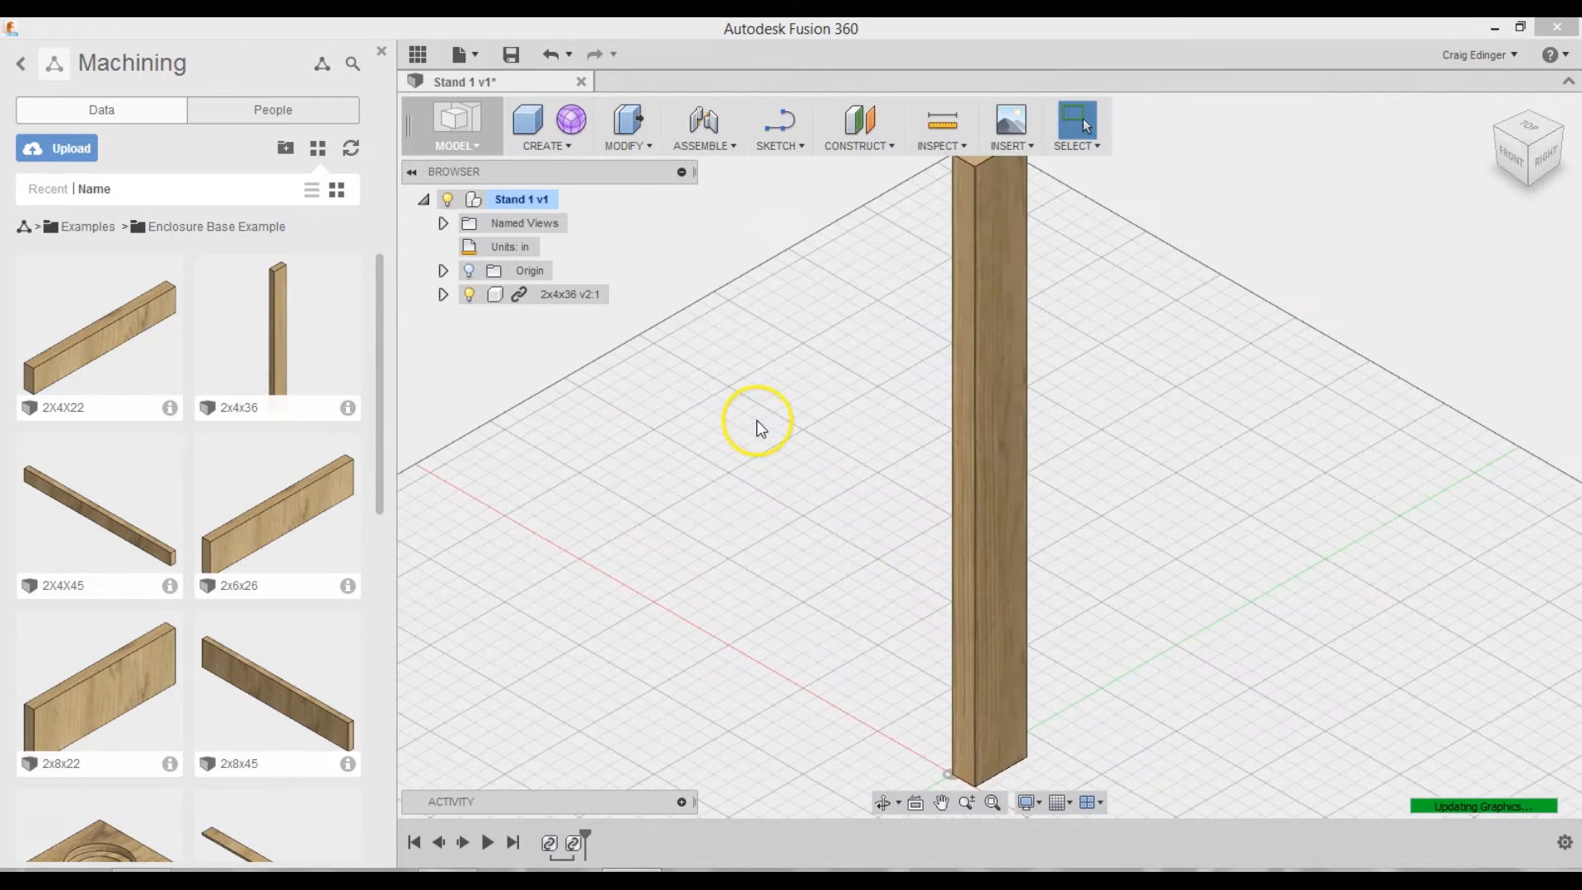
pyautogui.click(989, 455)
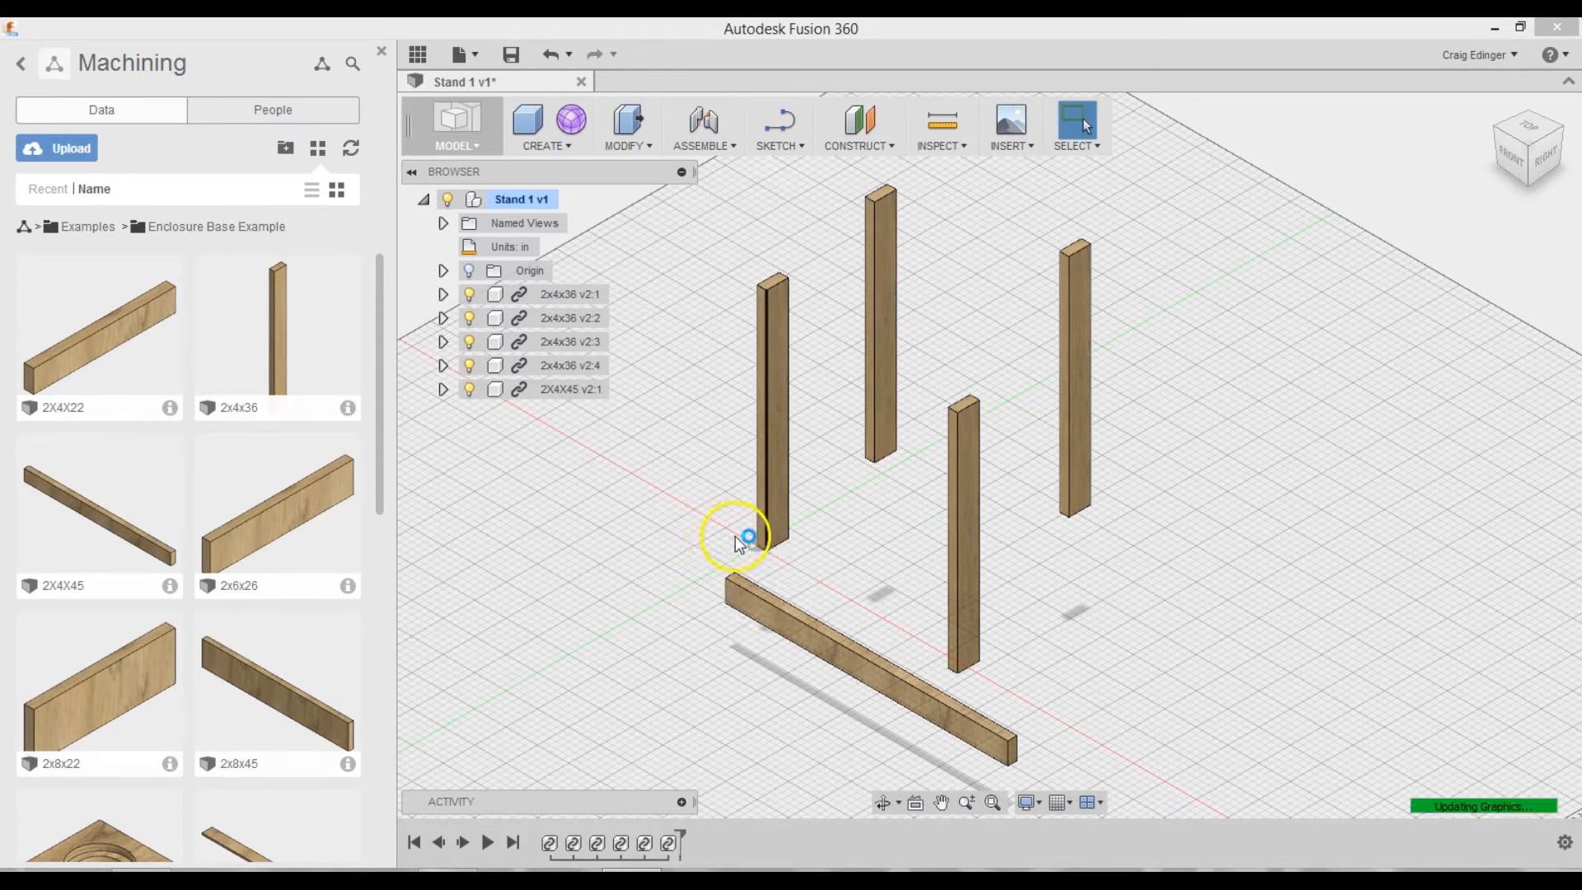
# - Place the second 2X4X45 floor board and the two 2X4X22 braces at the leg bottoms
pyautogui.click(737, 534)
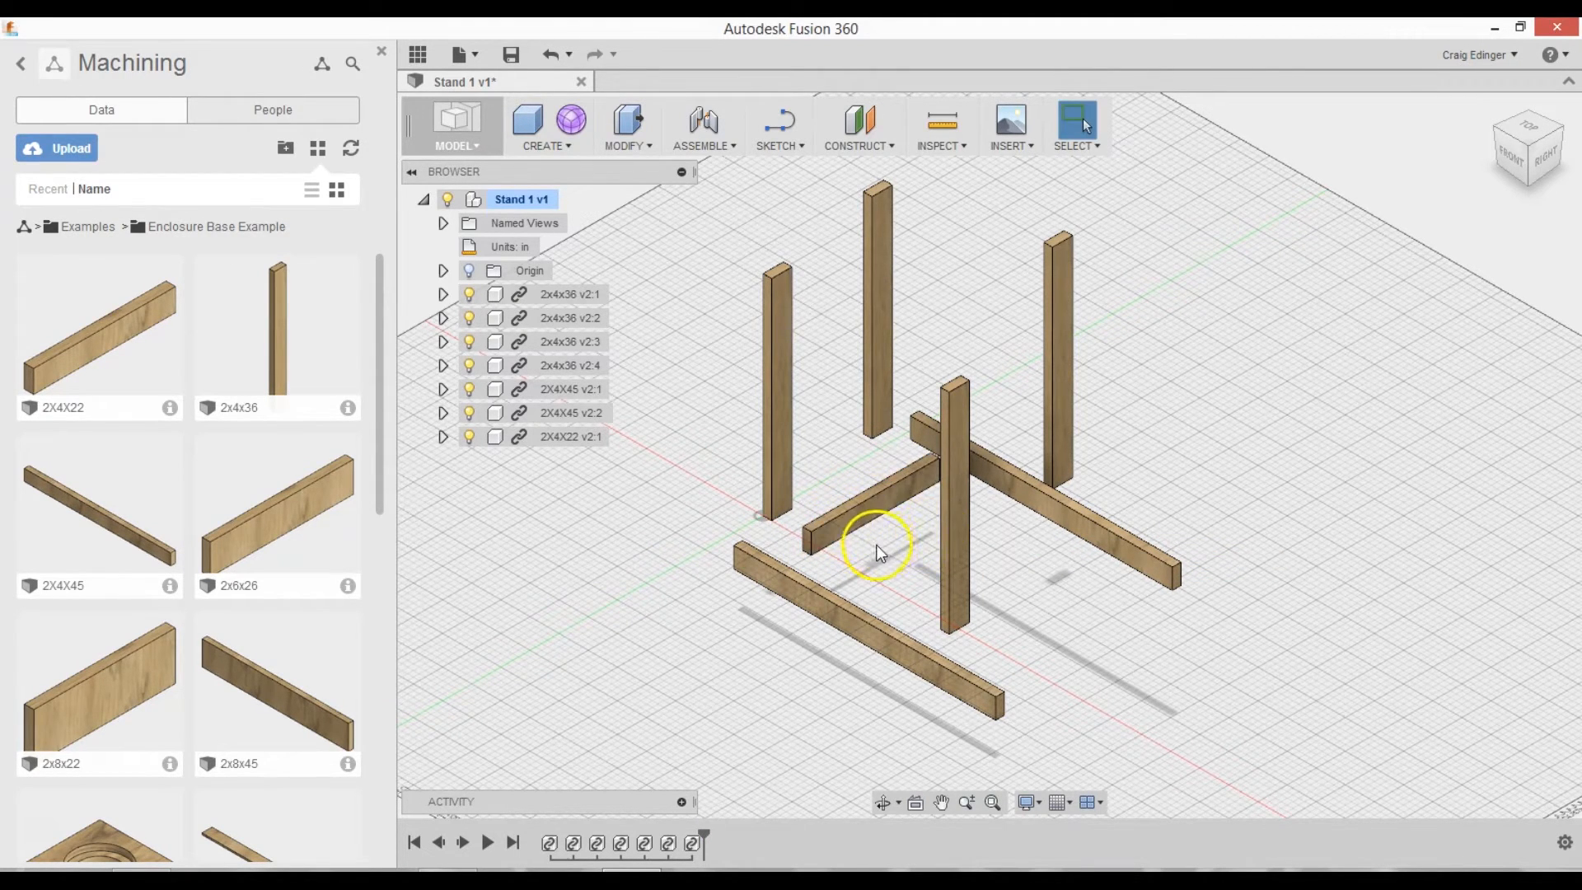
pyautogui.moveTo(308, 348)
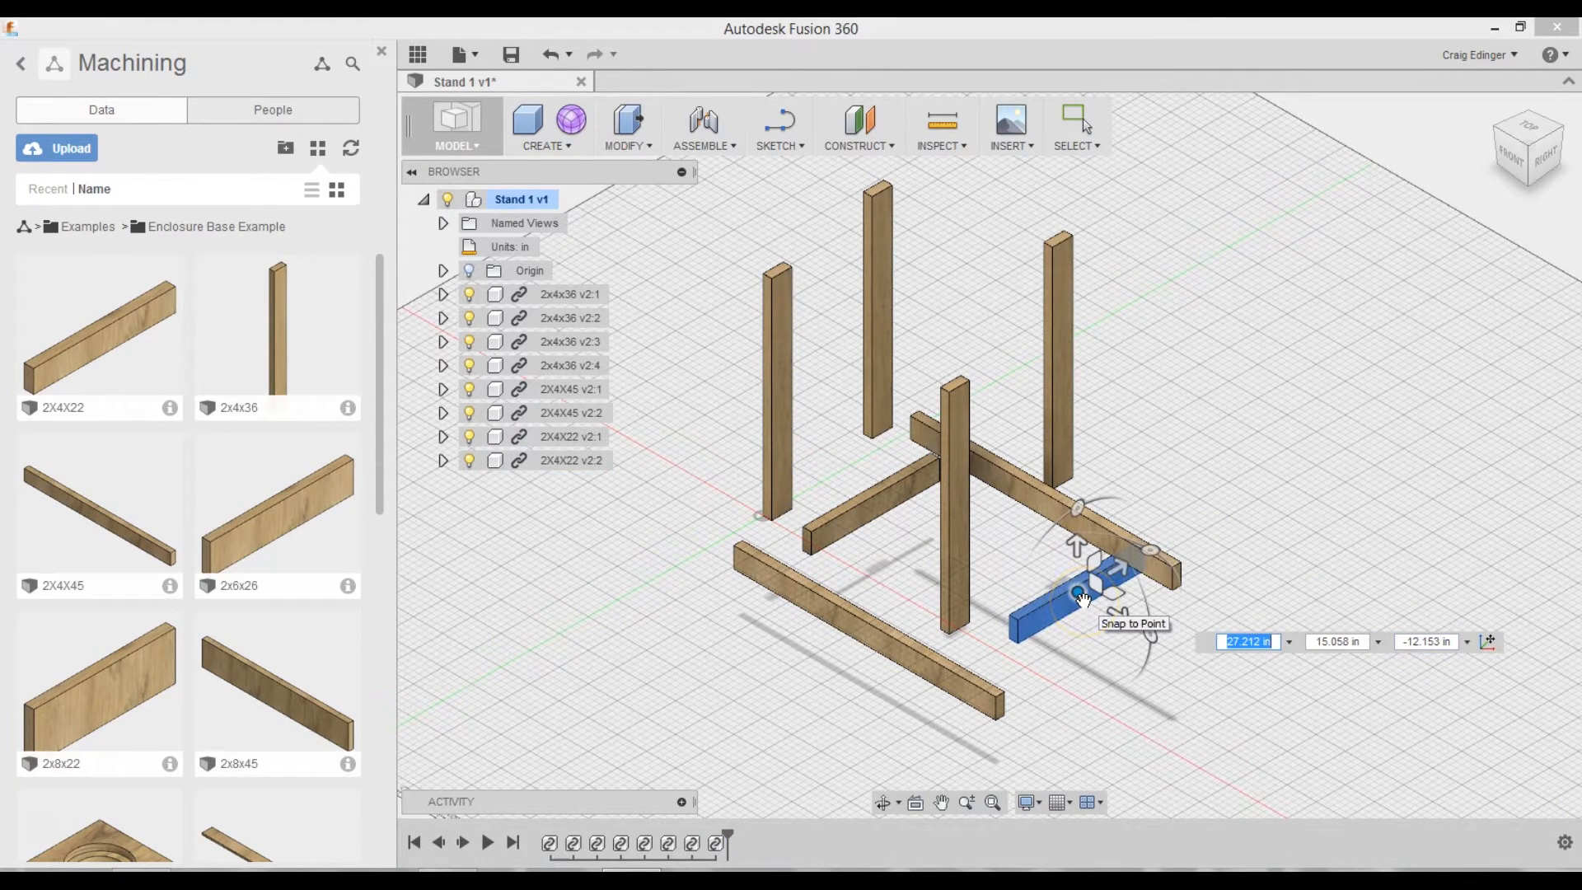
pyautogui.click(1024, 586)
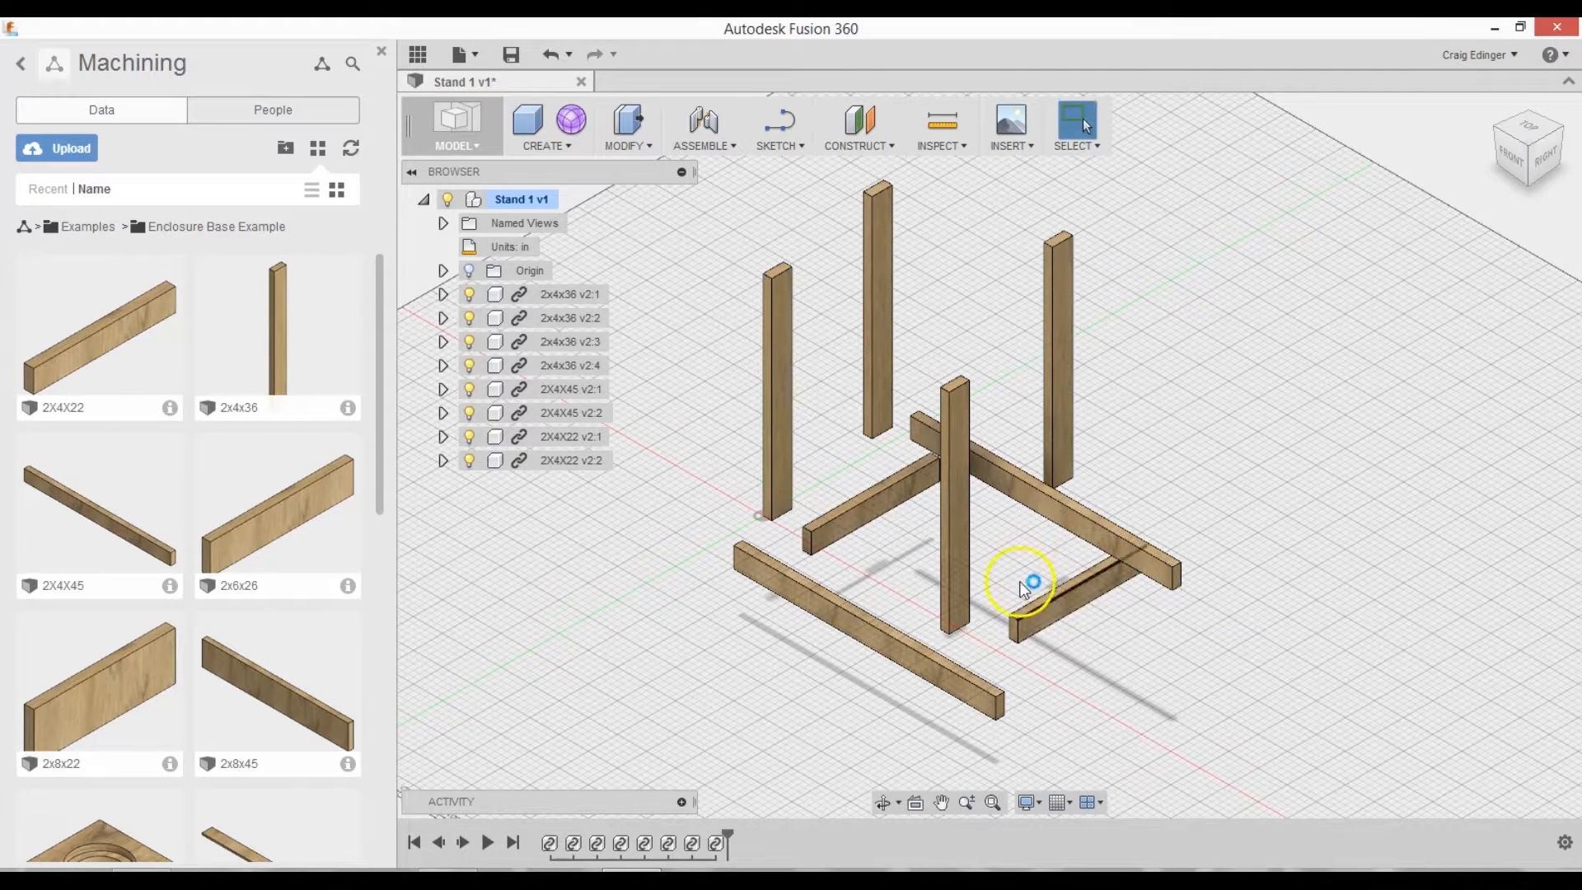
pyautogui.moveTo(875, 627)
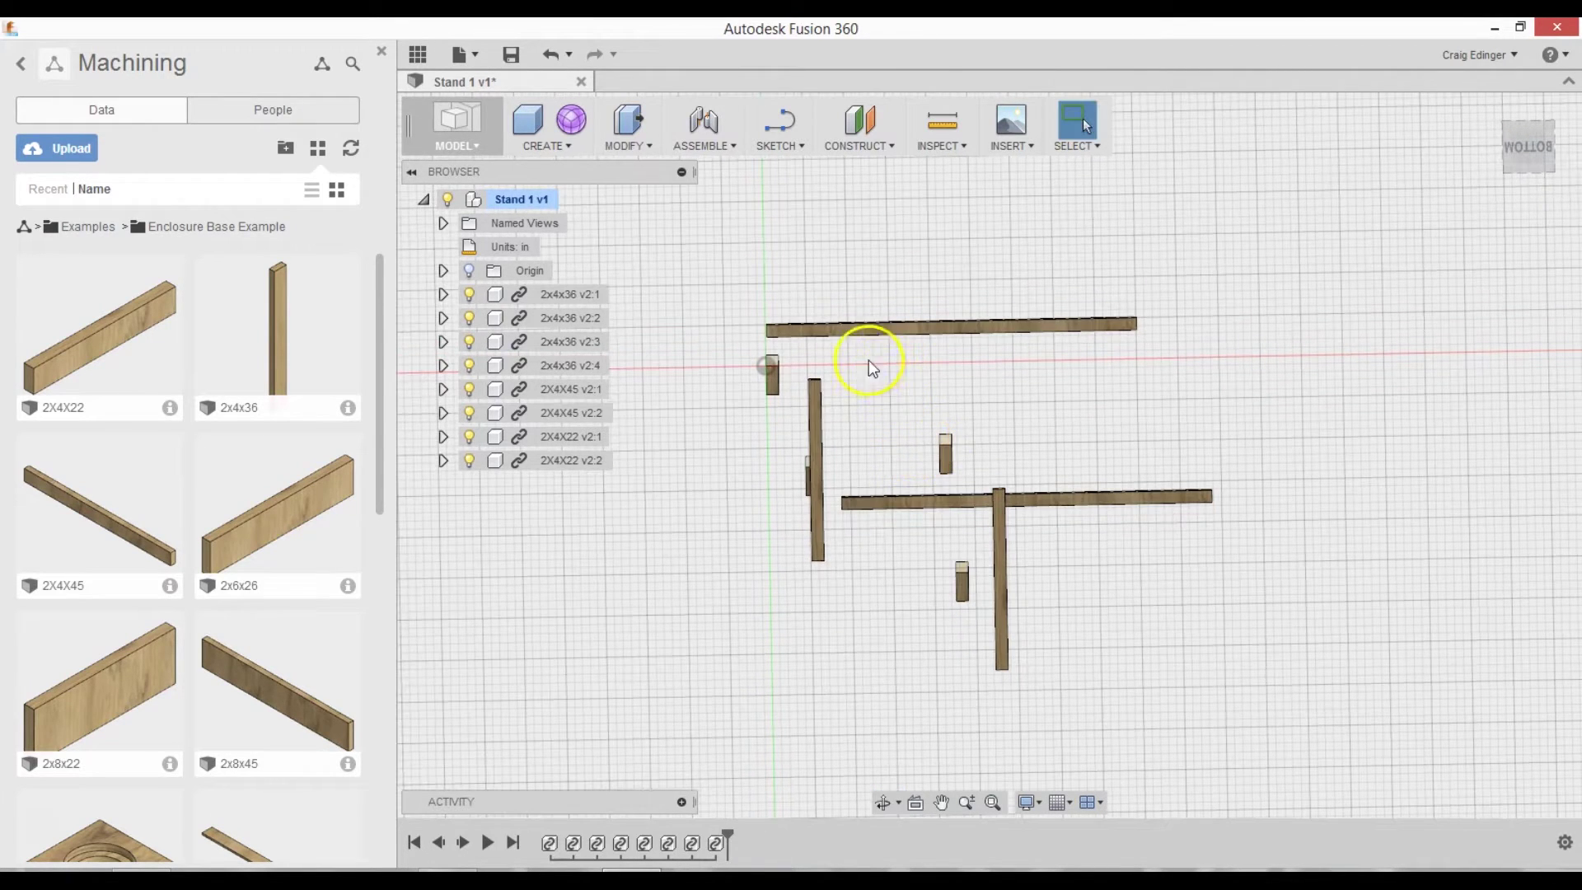
# - Begin repositioning a 45-inch board toward the rectangular base frame via Modify
pyautogui.click(624, 127)
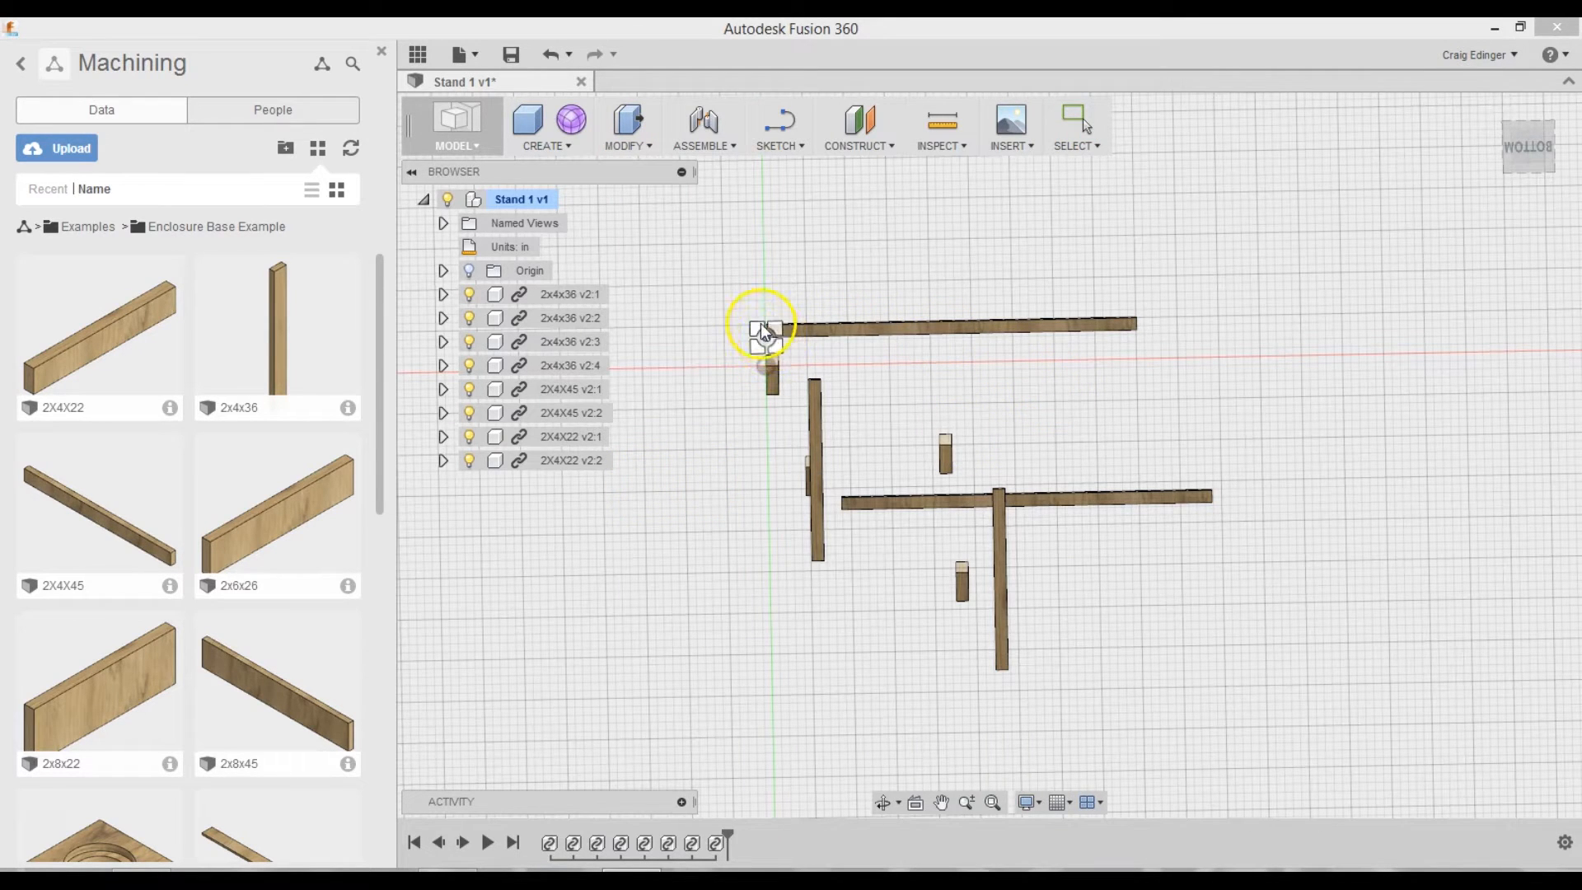
pyautogui.moveTo(788, 368)
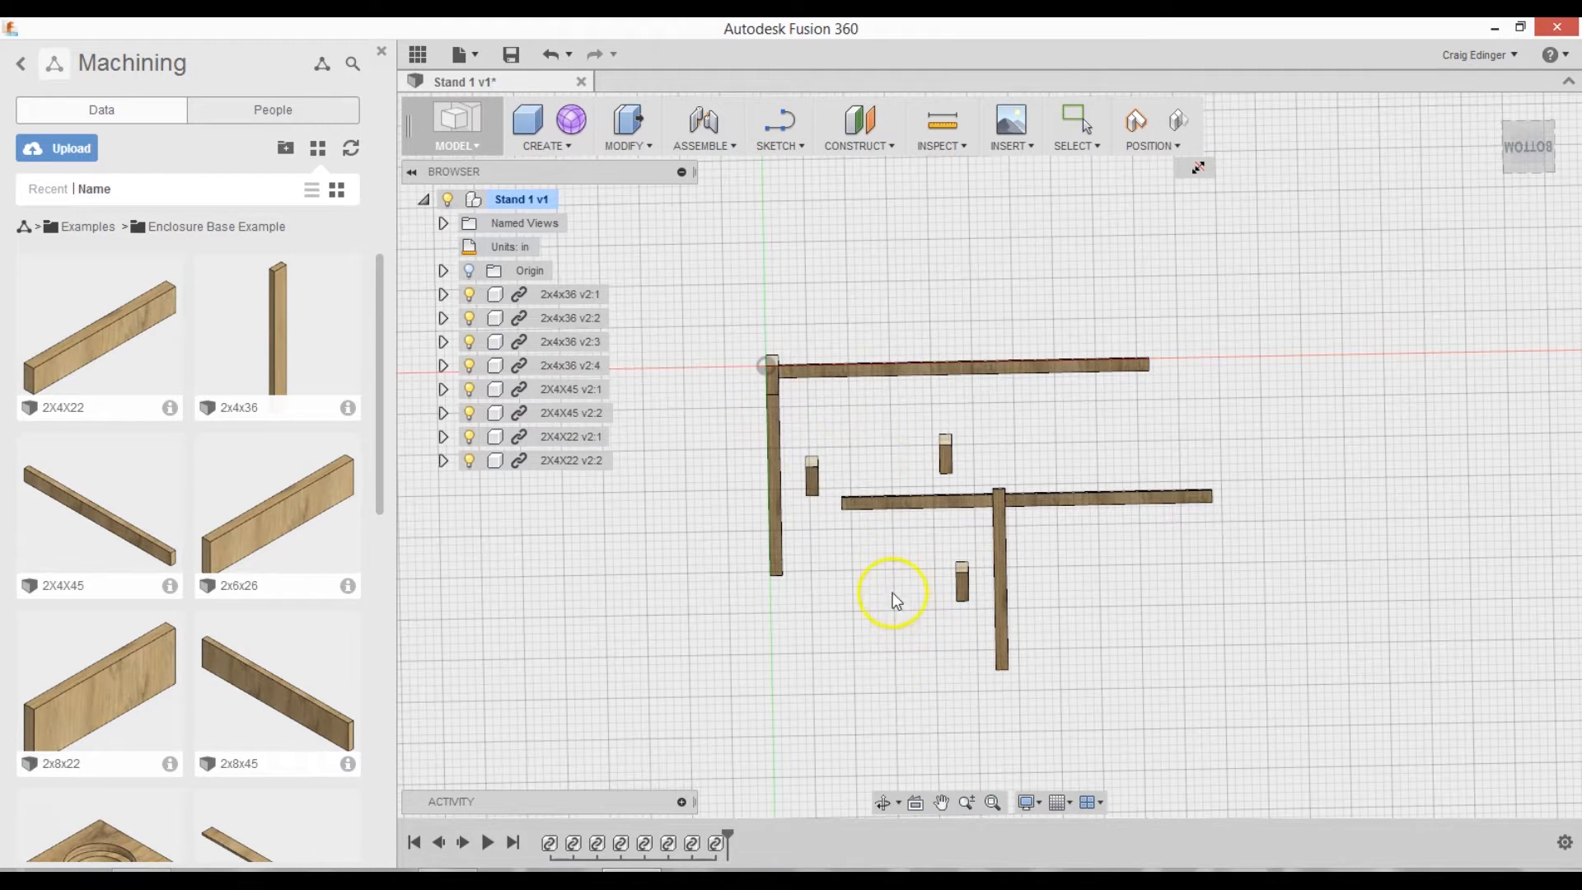
pyautogui.moveTo(812, 480)
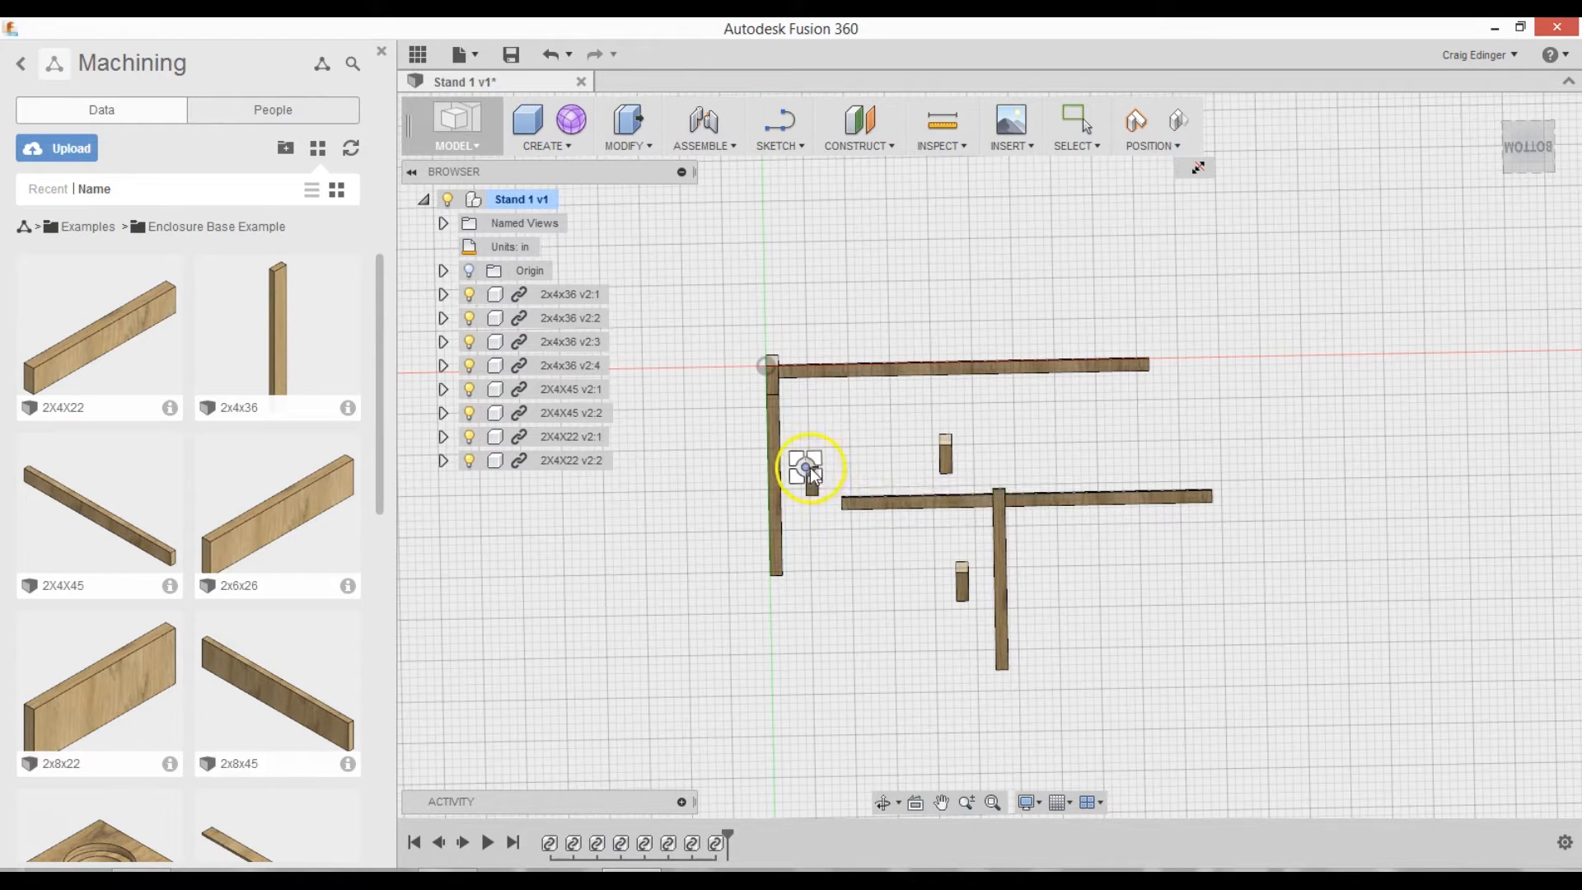
pyautogui.moveTo(1146, 358)
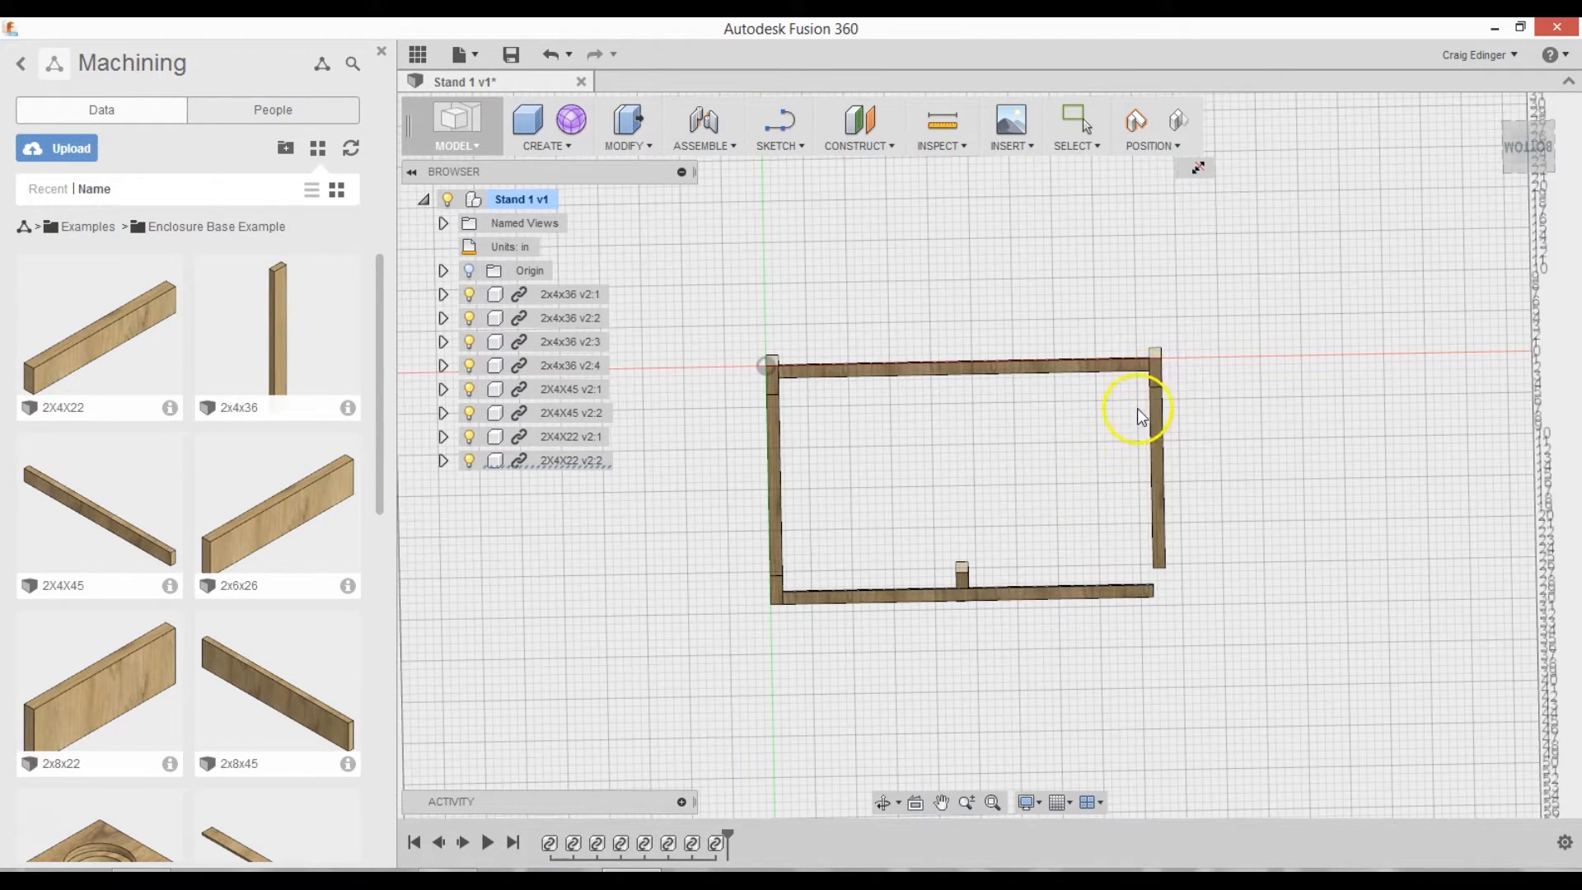
pyautogui.moveTo(954, 572)
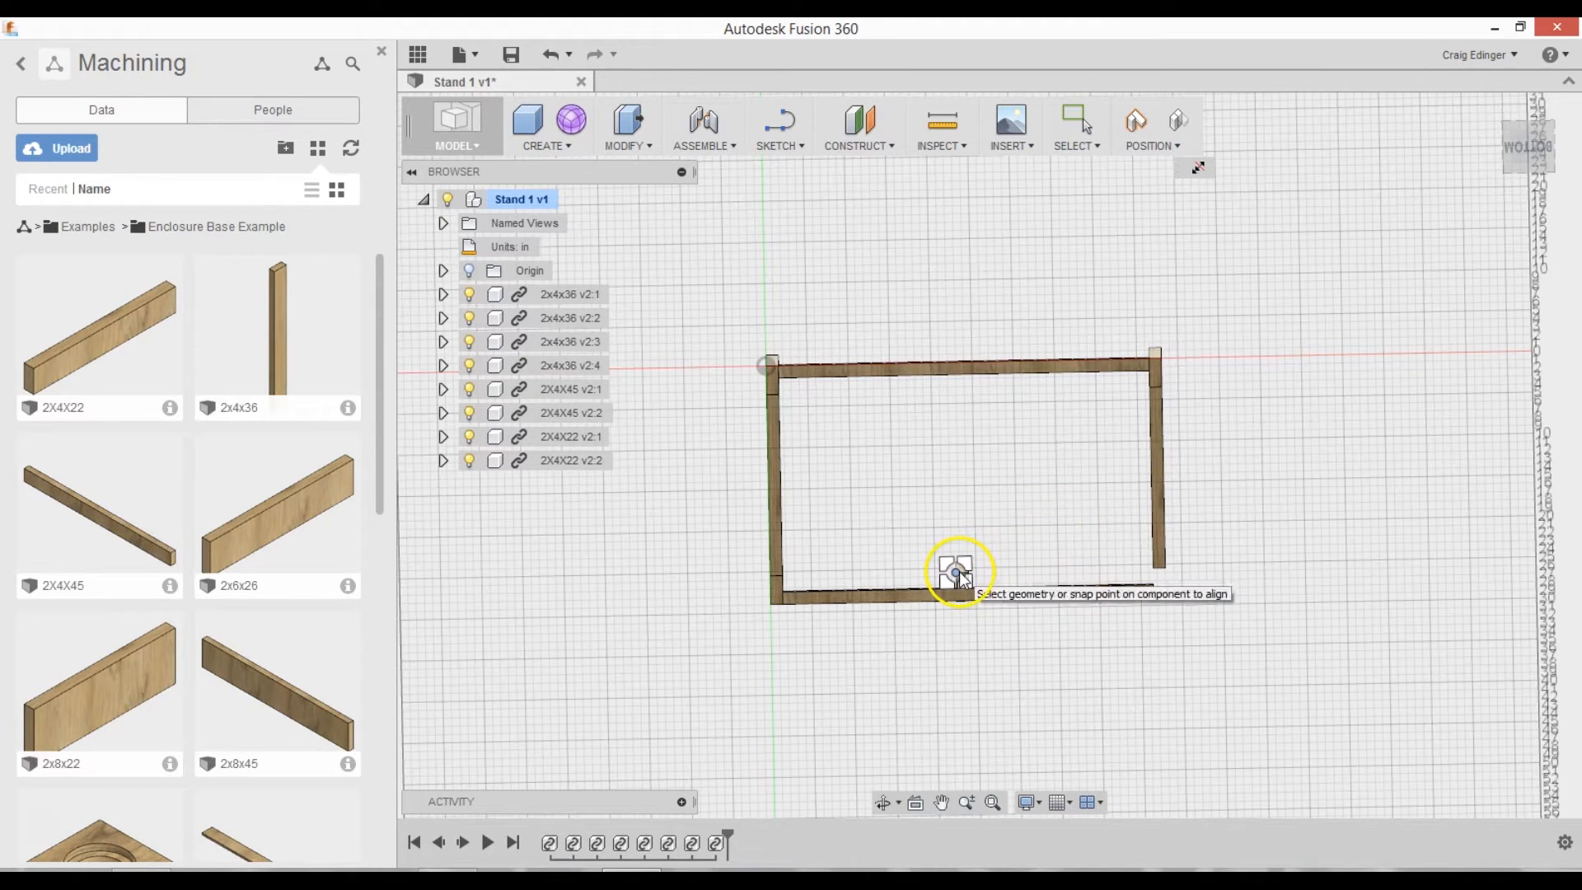
pyautogui.moveTo(1156, 568)
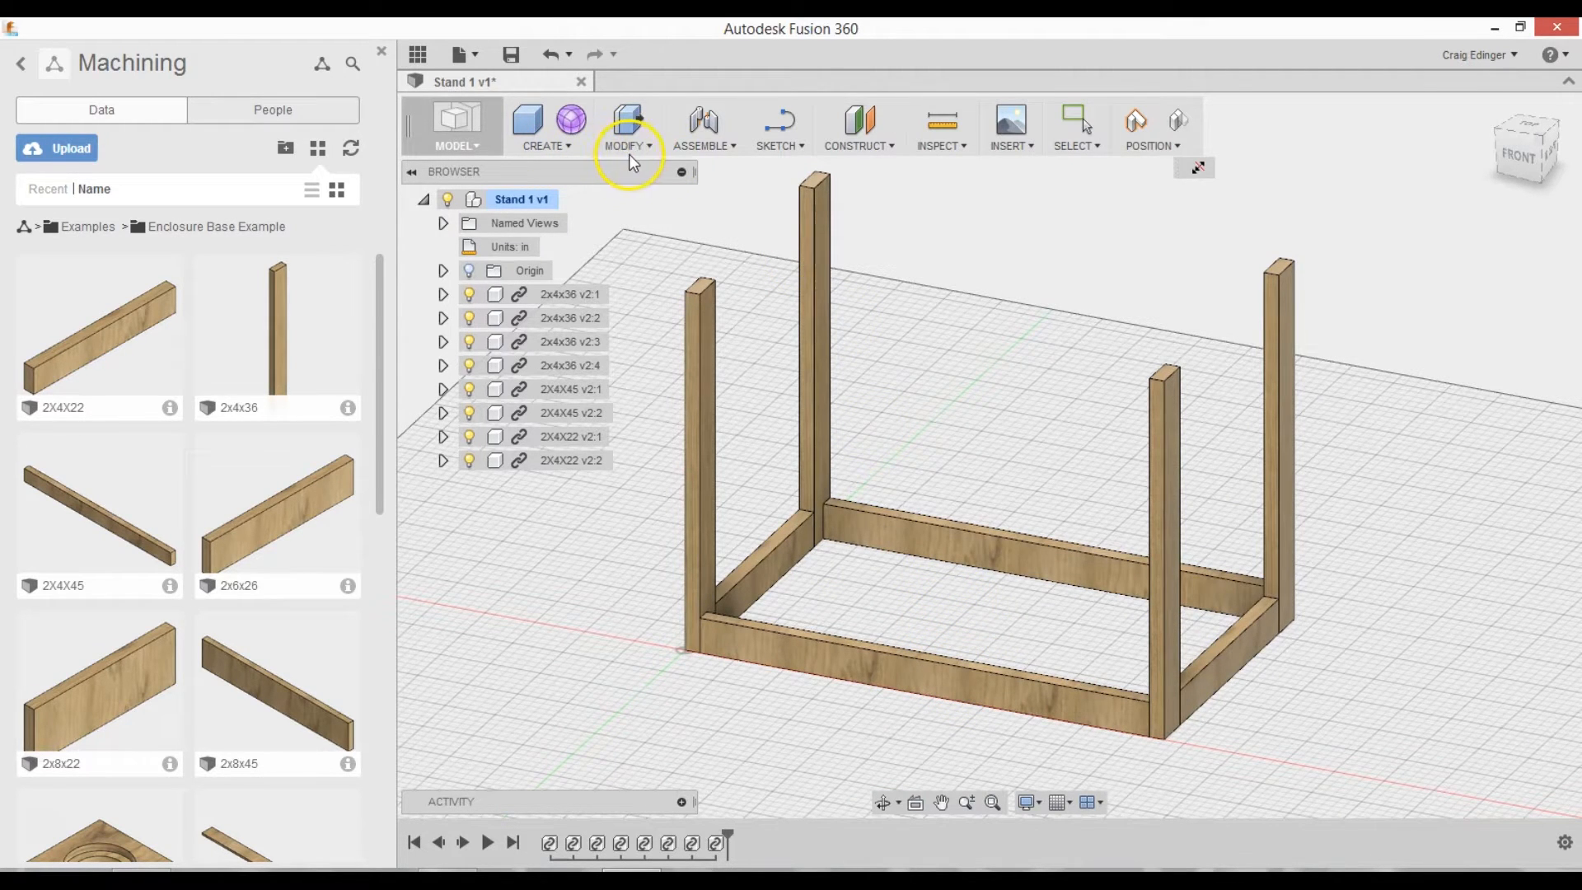
pyautogui.click(626, 127)
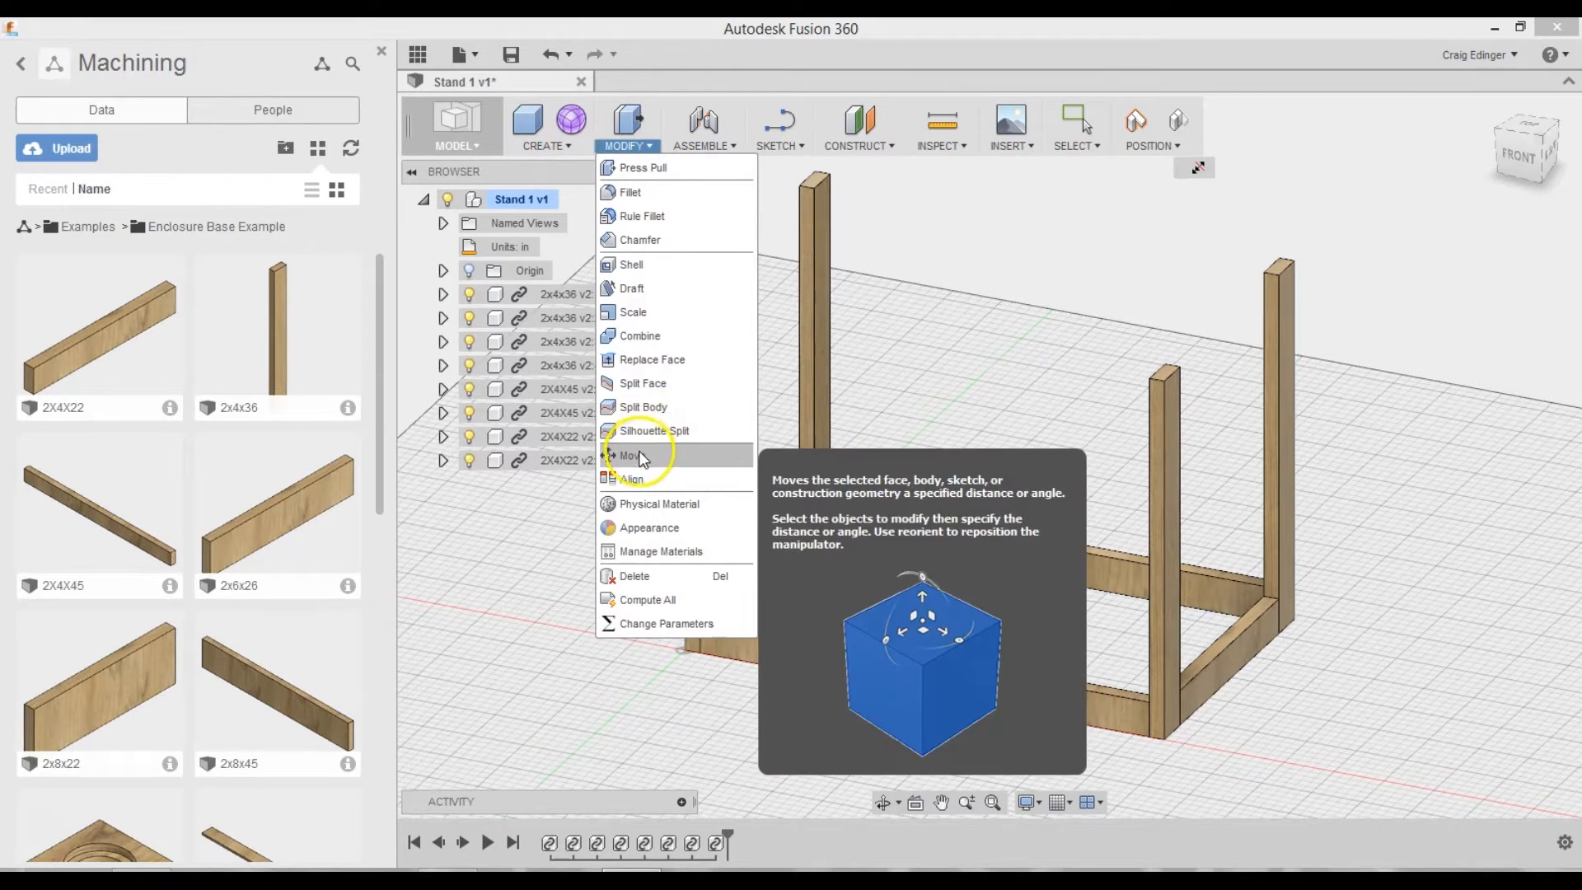
pyautogui.click(631, 455)
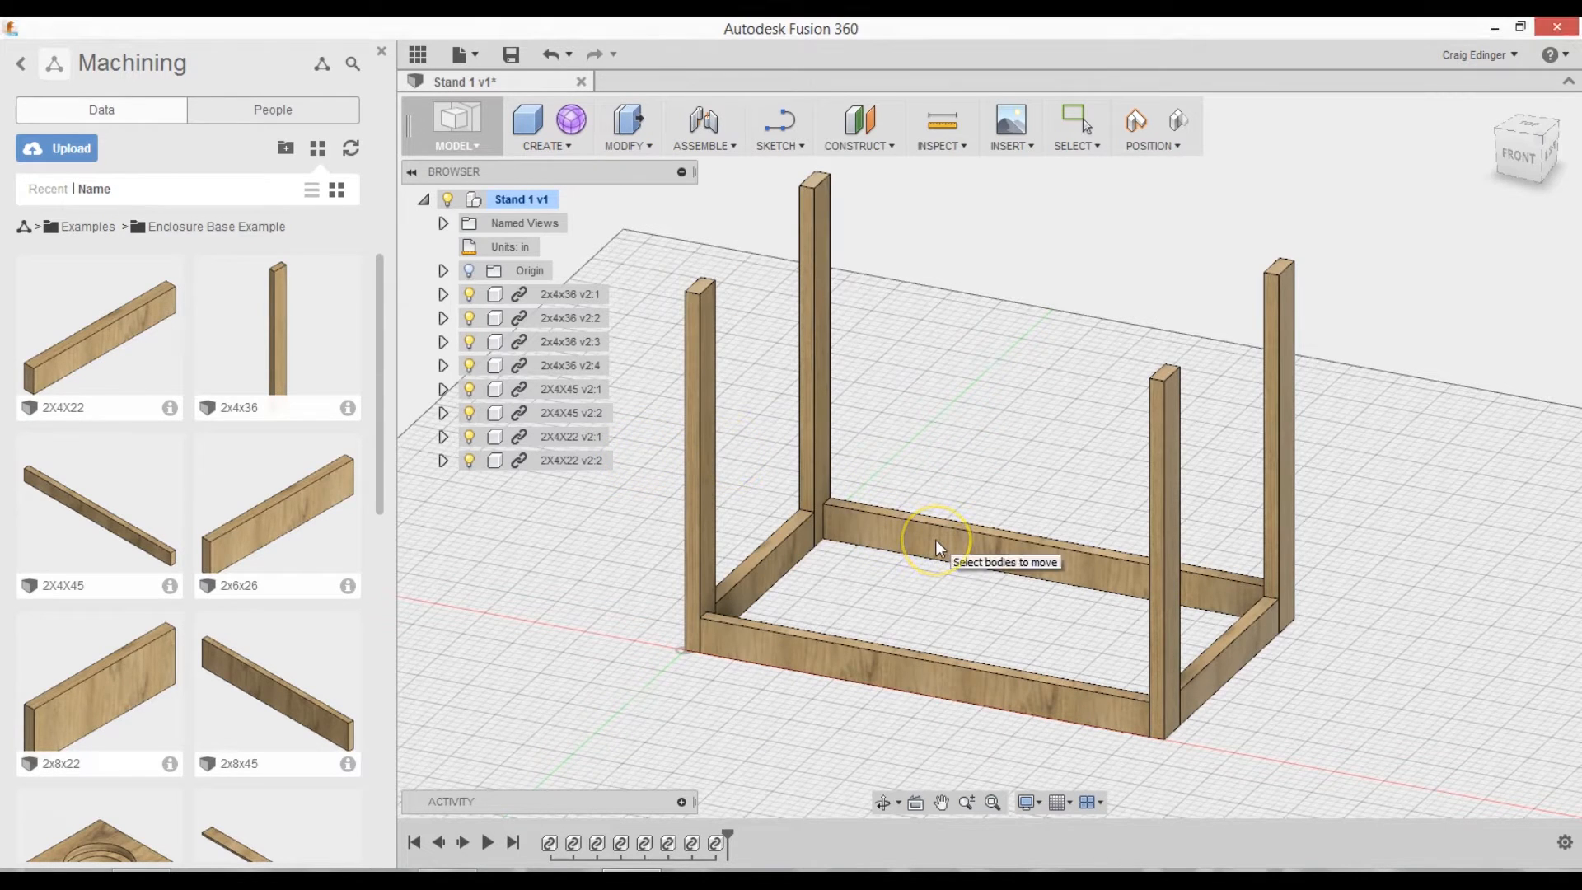
pyautogui.moveTo(961, 553)
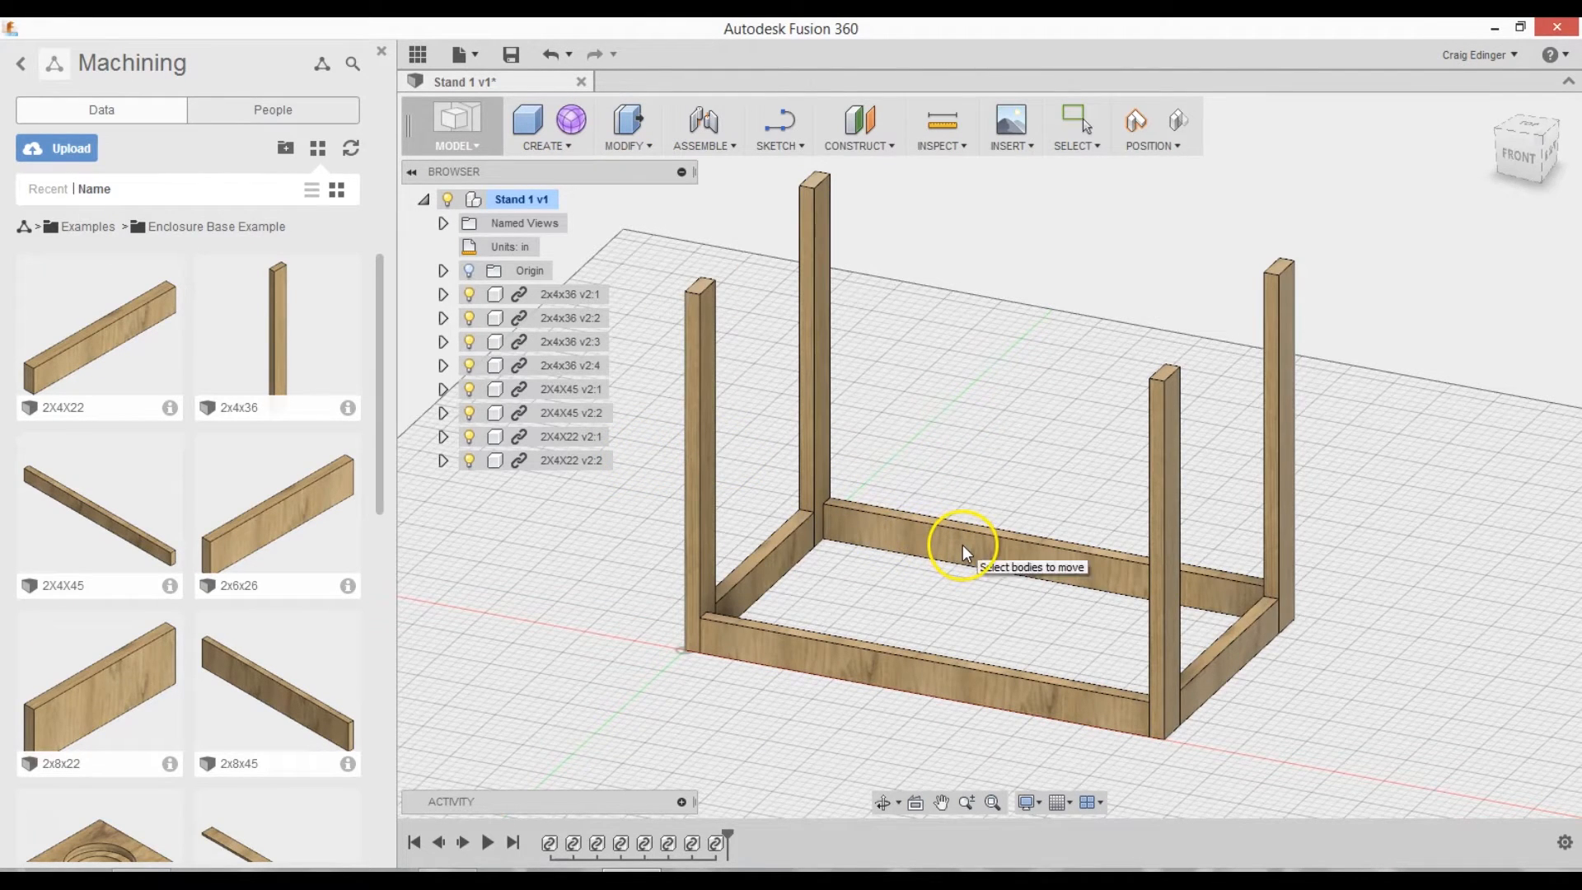
pyautogui.moveTo(894, 545)
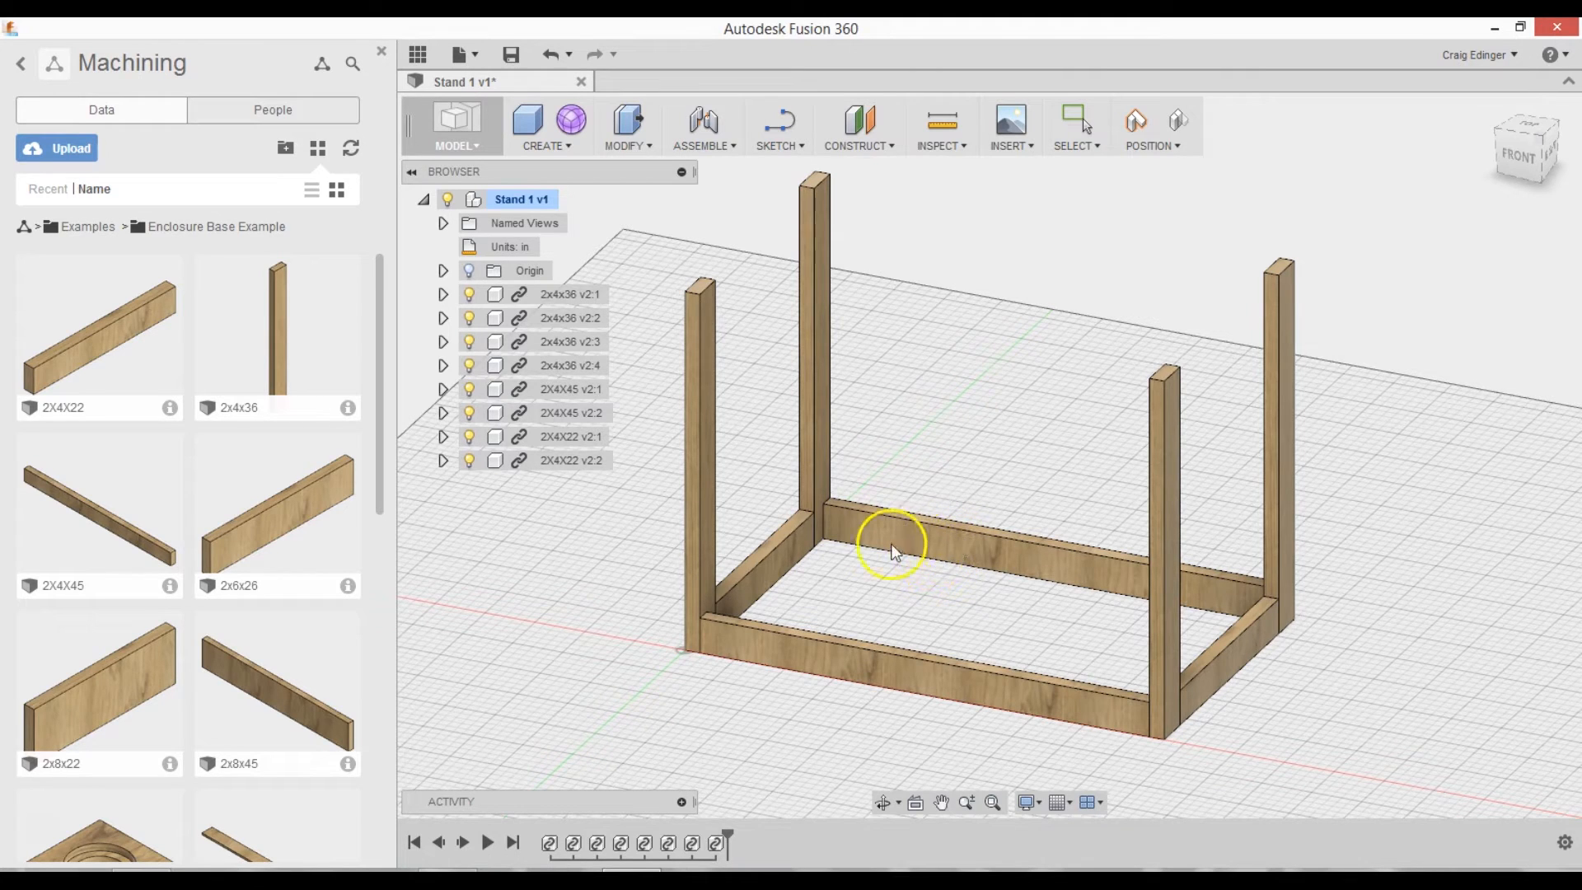
pyautogui.moveTo(623, 127)
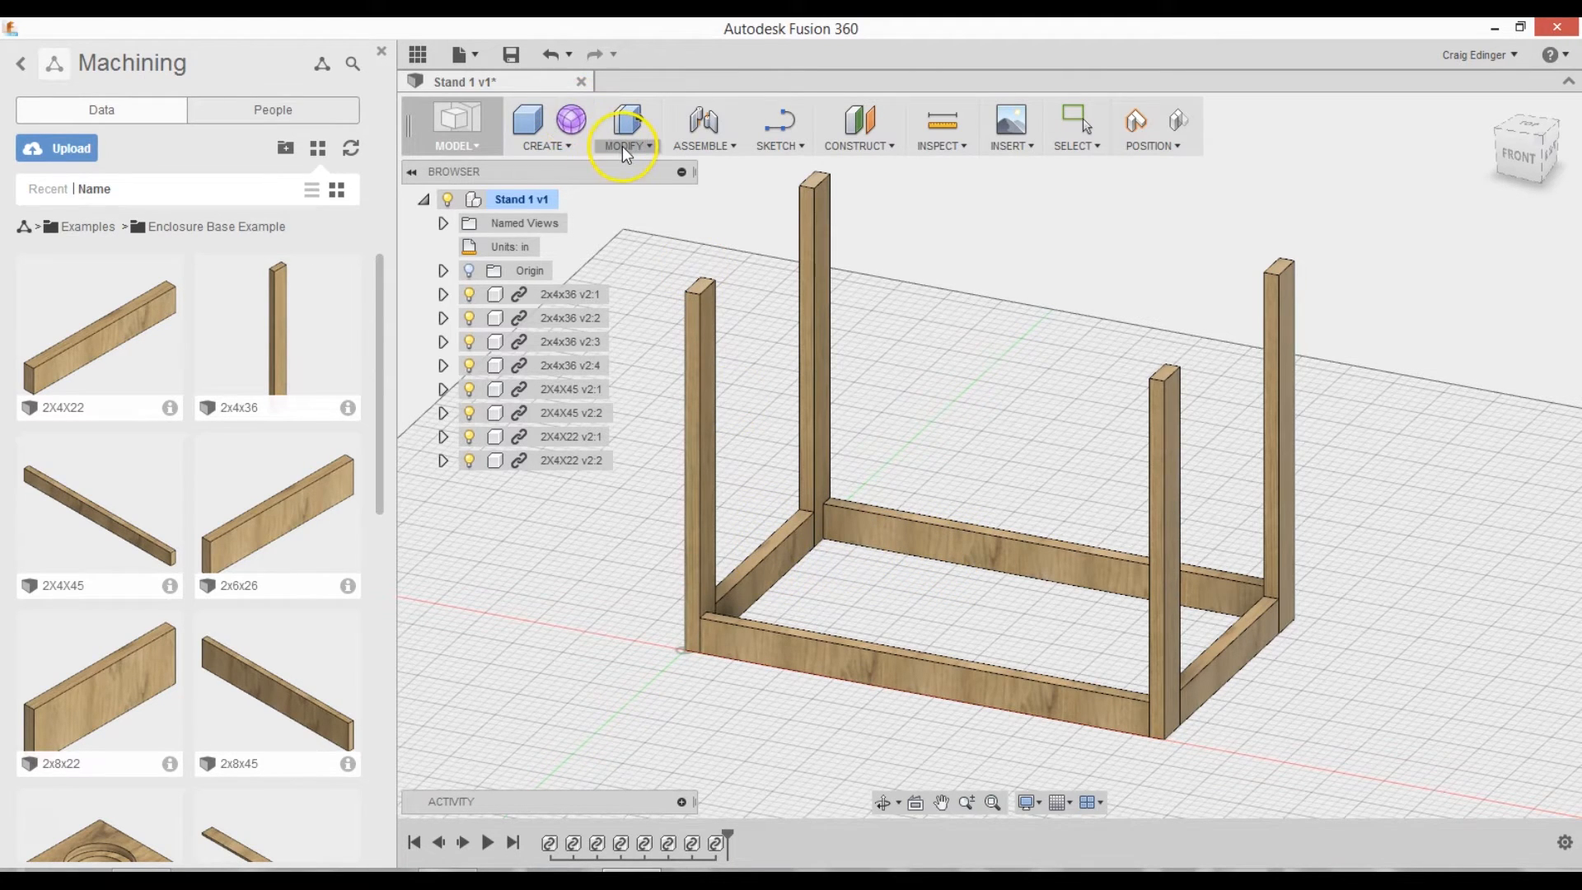
pyautogui.click(627, 129)
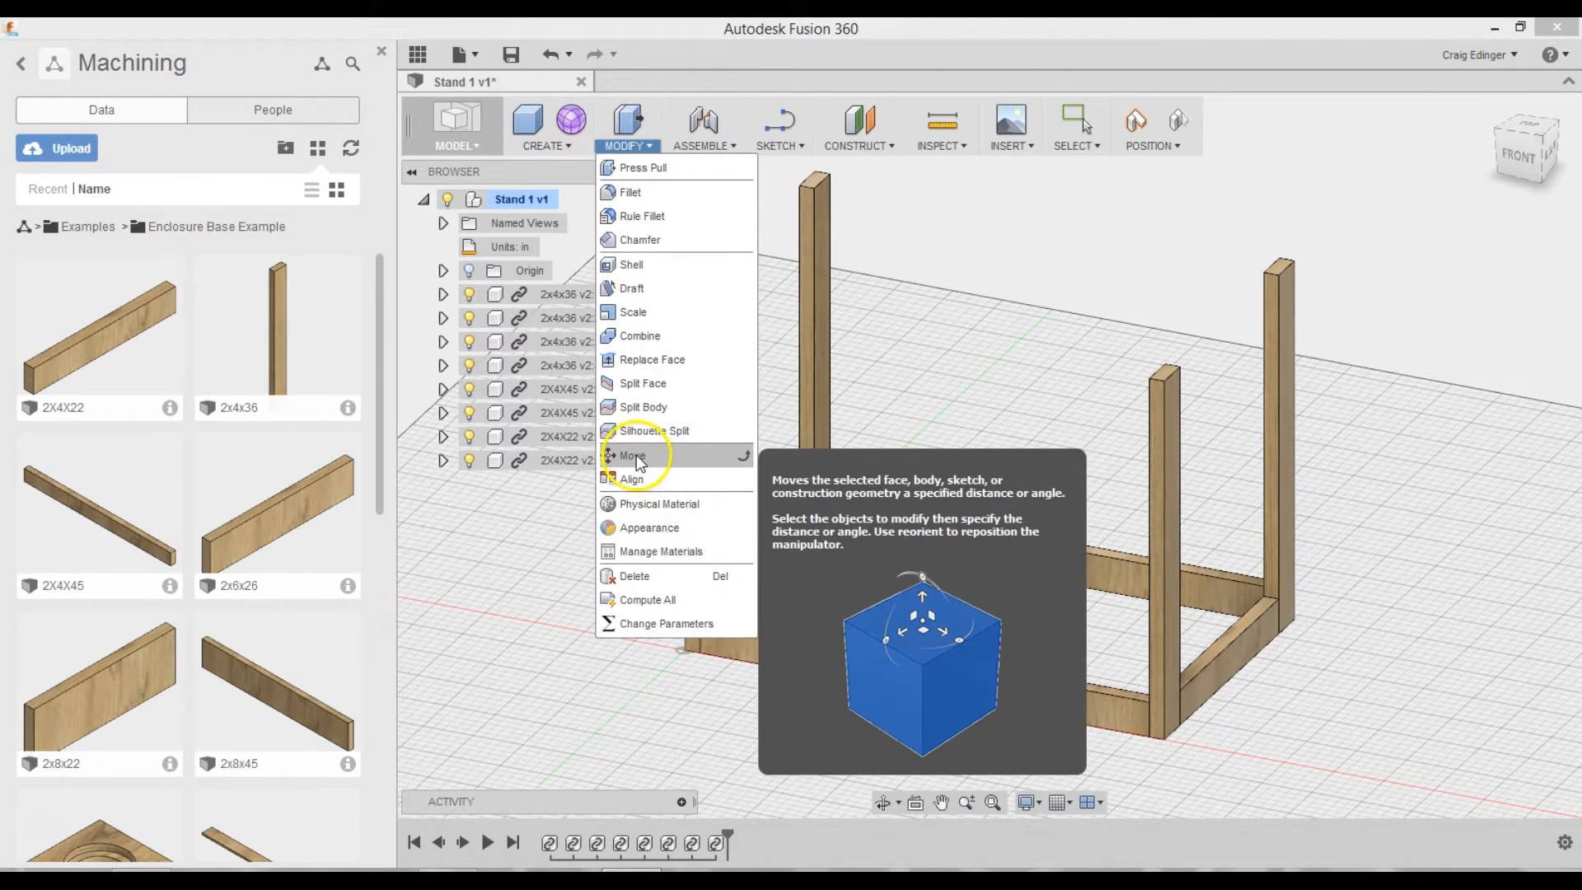
pyautogui.click(632, 455)
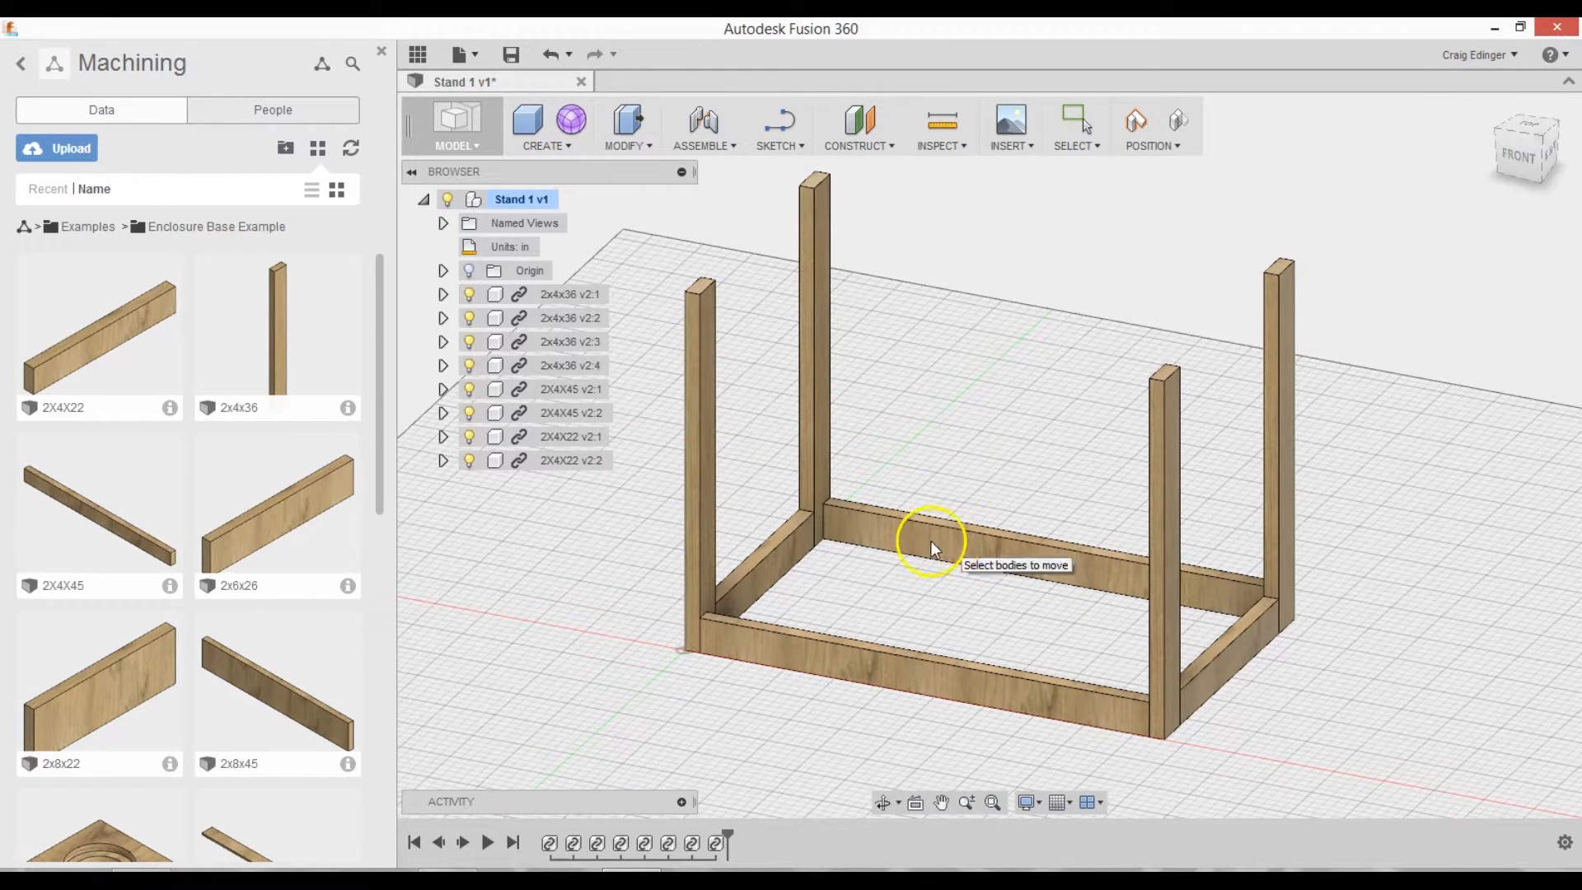
pyautogui.moveTo(1053, 707)
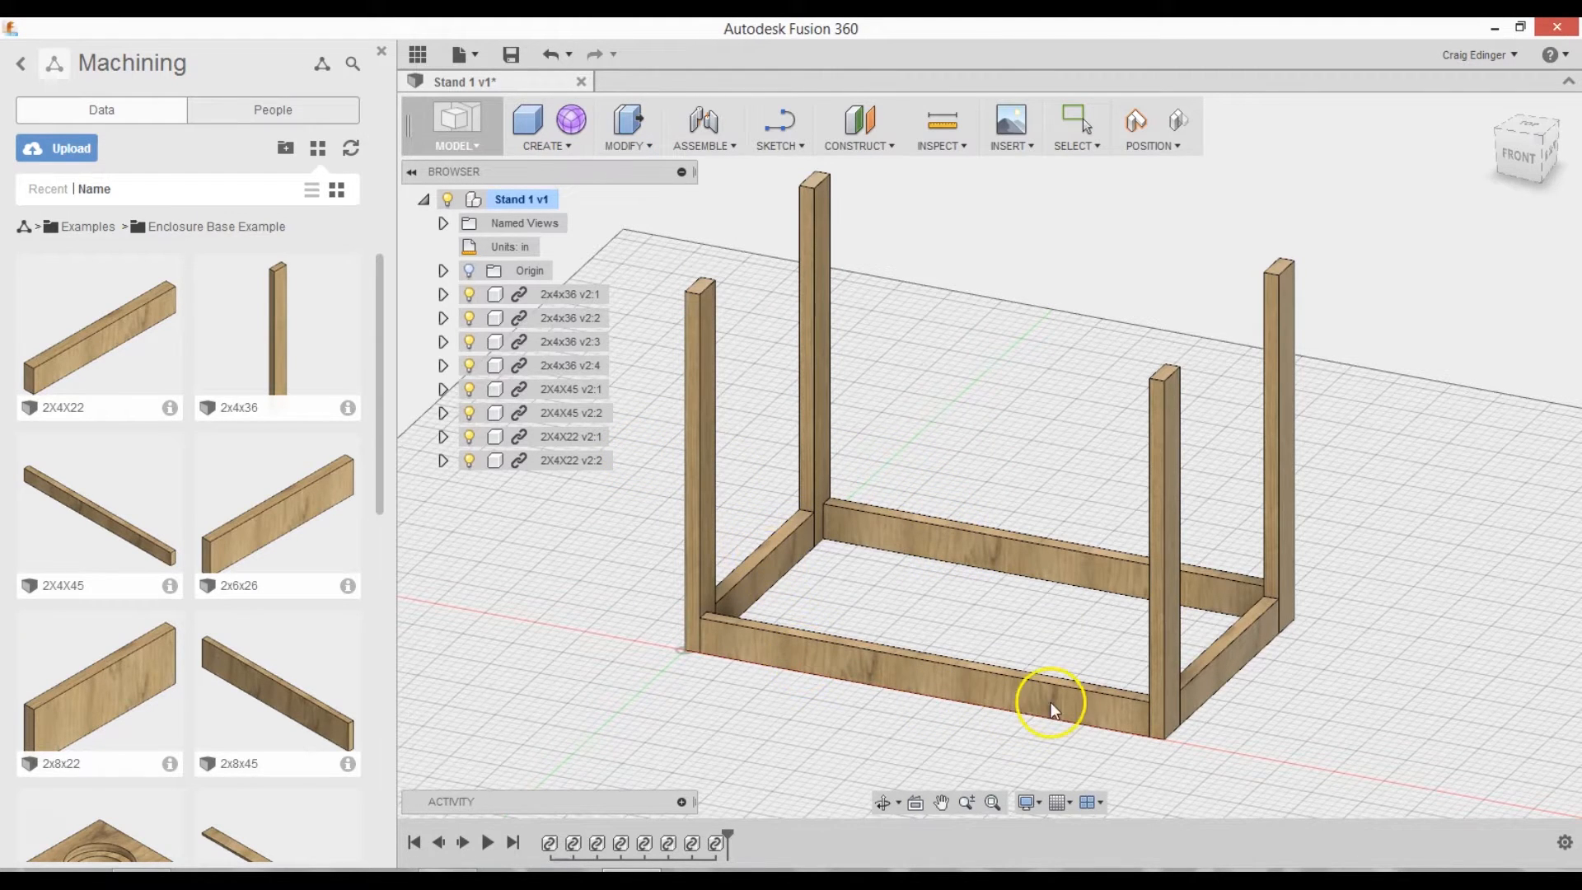
pyautogui.moveTo(1088, 361)
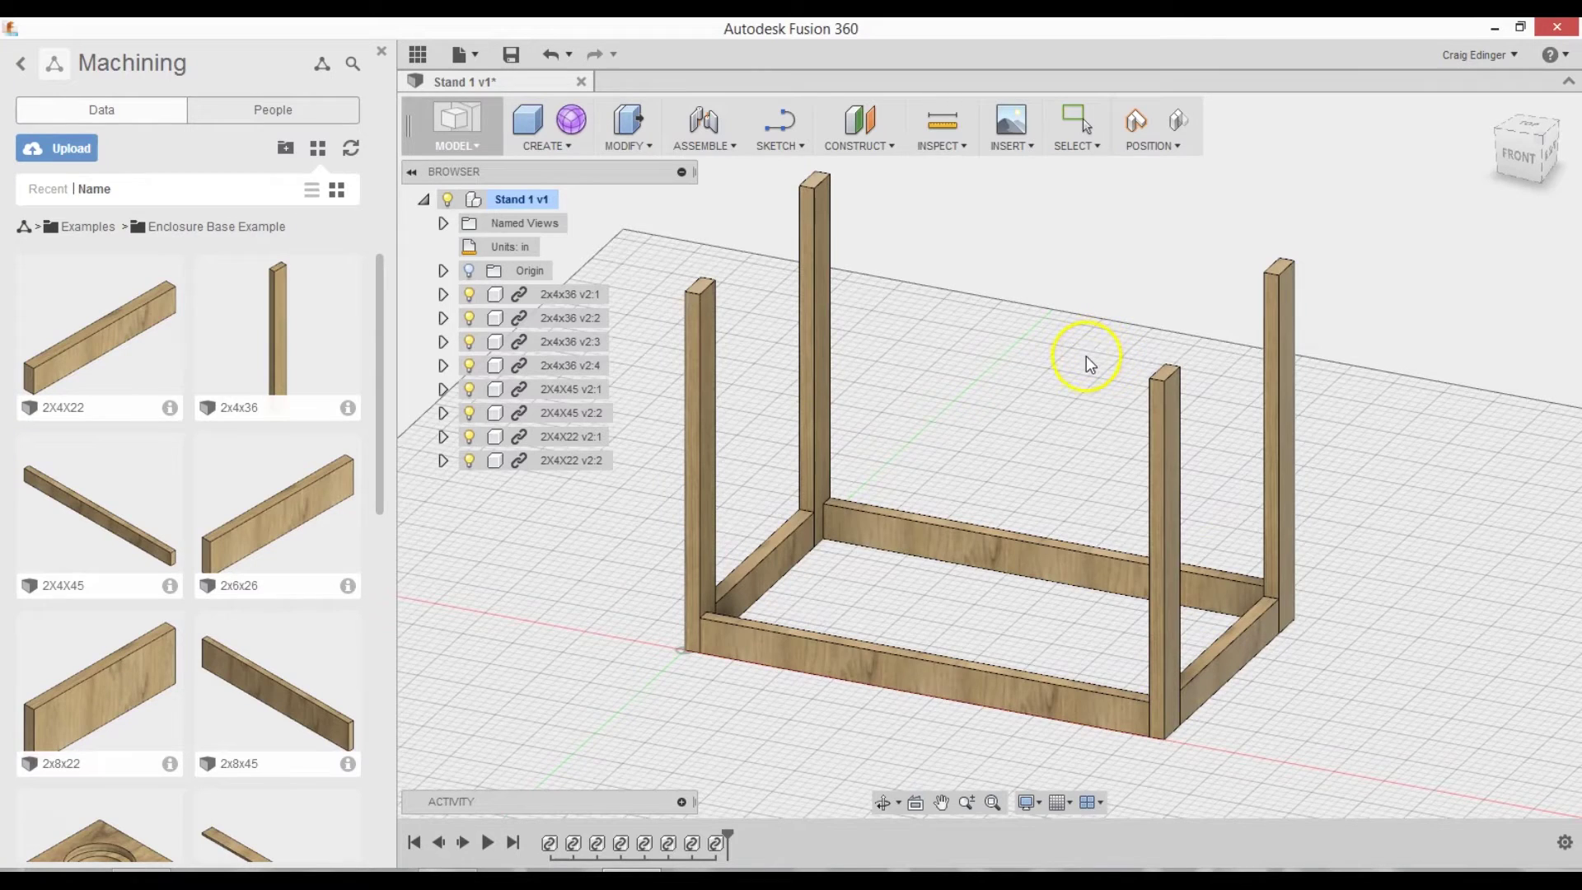
pyautogui.moveTo(56, 823)
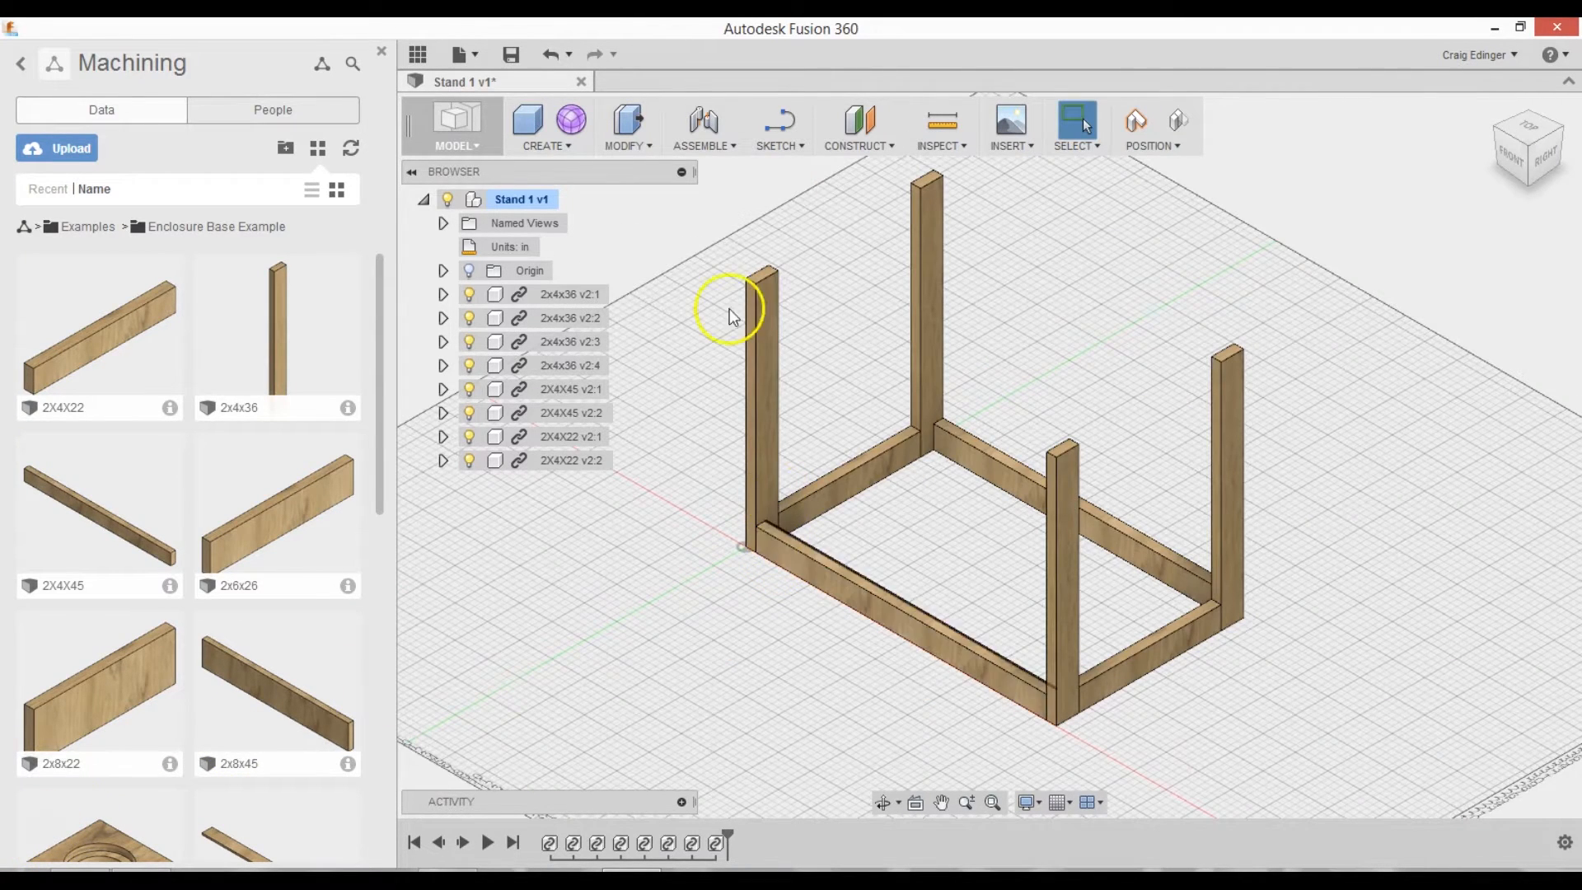
# - Move the four brace components 3 inches up the legs, clear of the floor
pyautogui.click(626, 127)
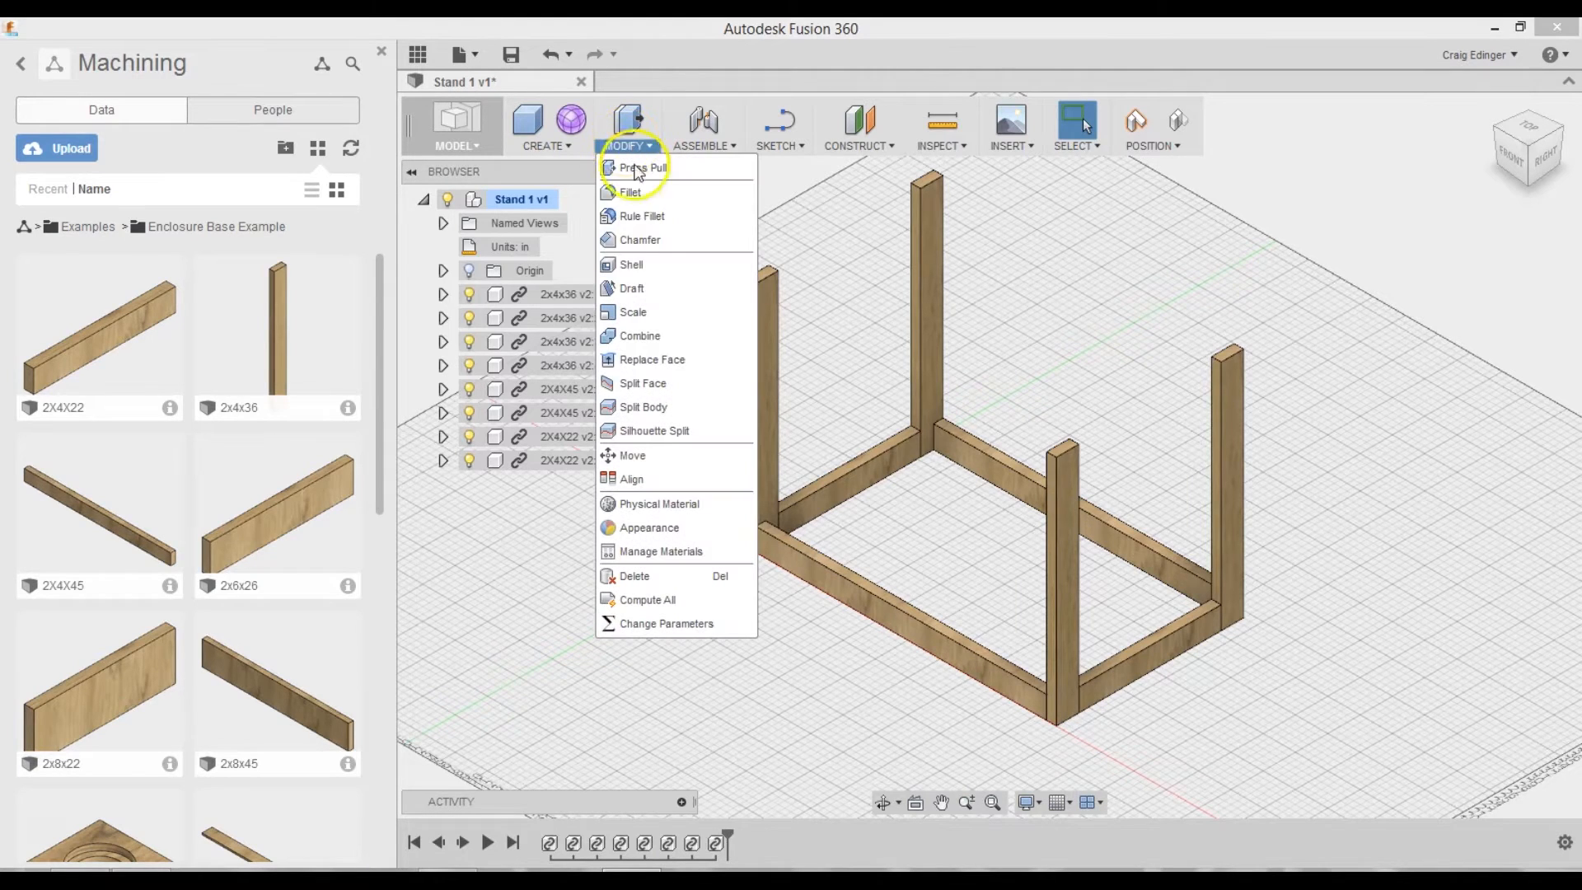
pyautogui.click(631, 455)
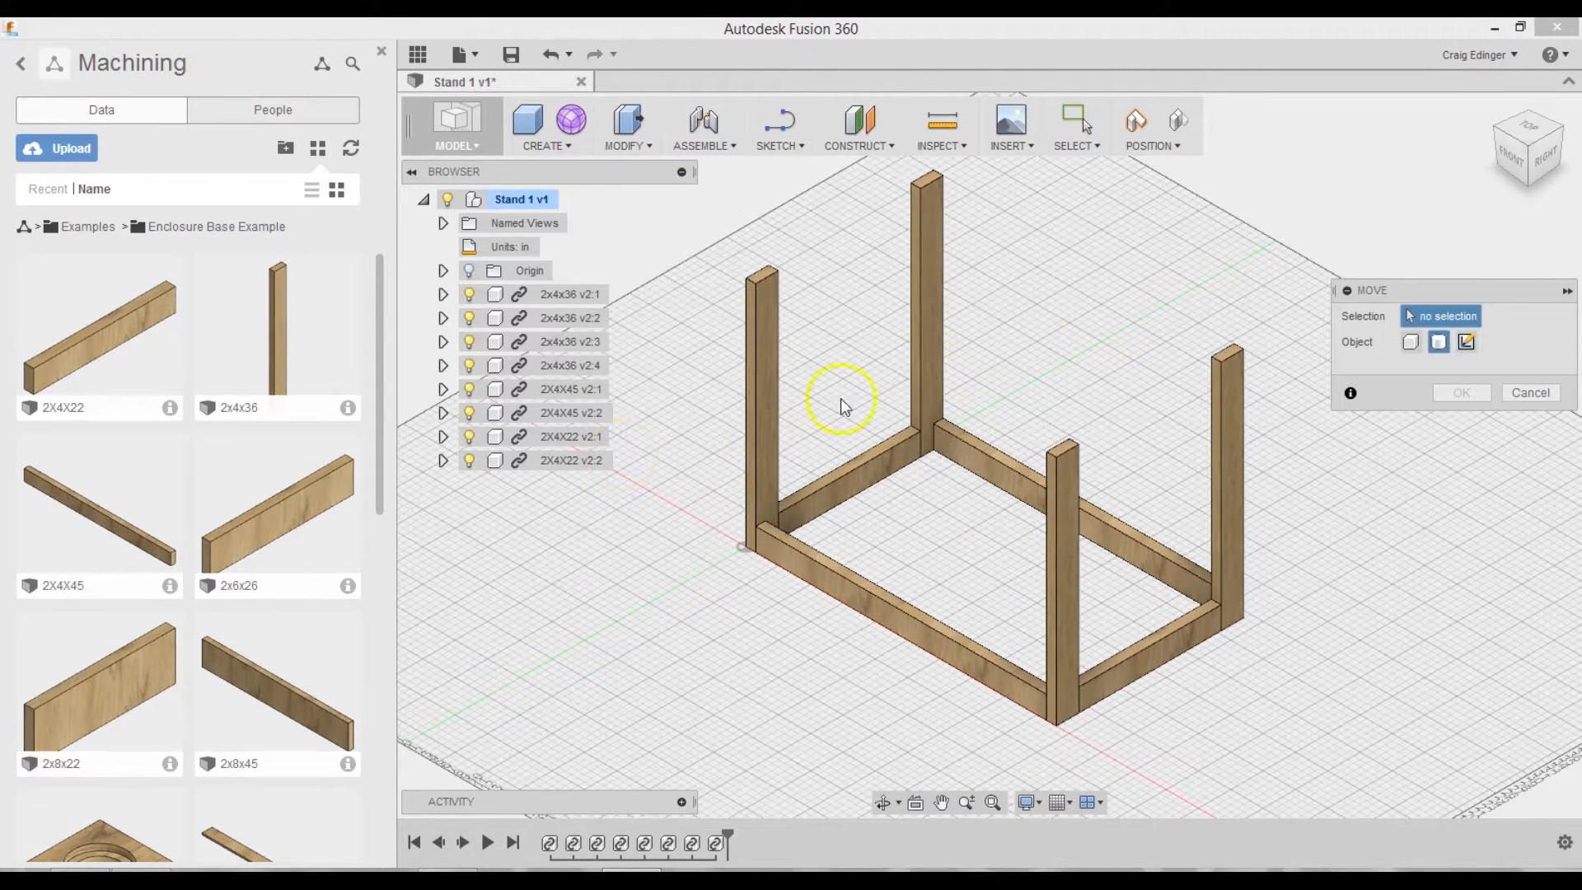
pyautogui.moveTo(1412, 341)
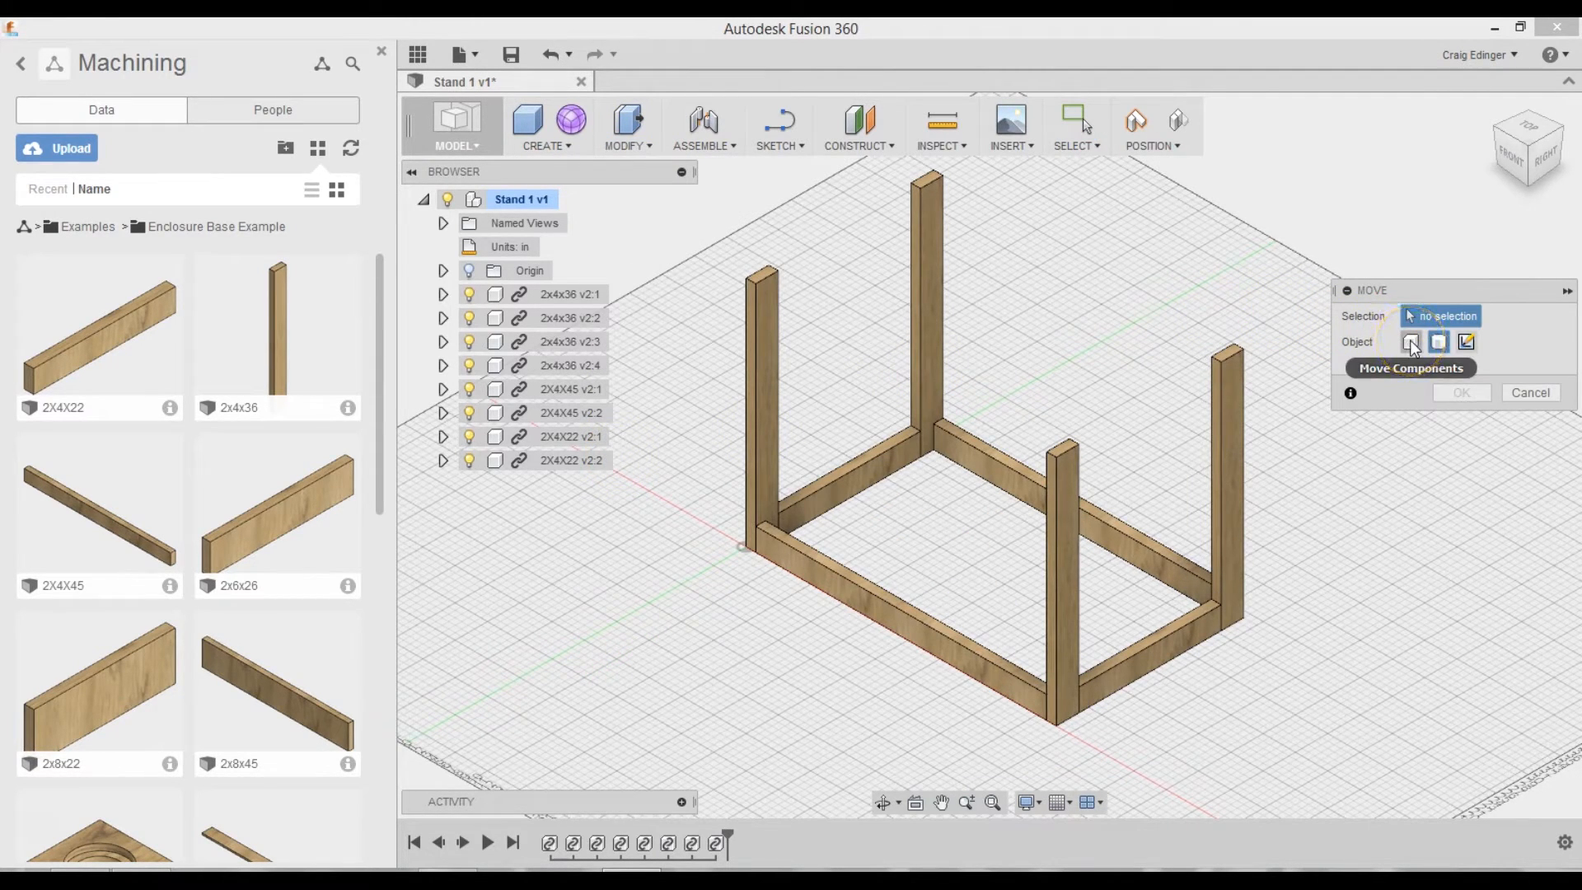
pyautogui.click(870, 595)
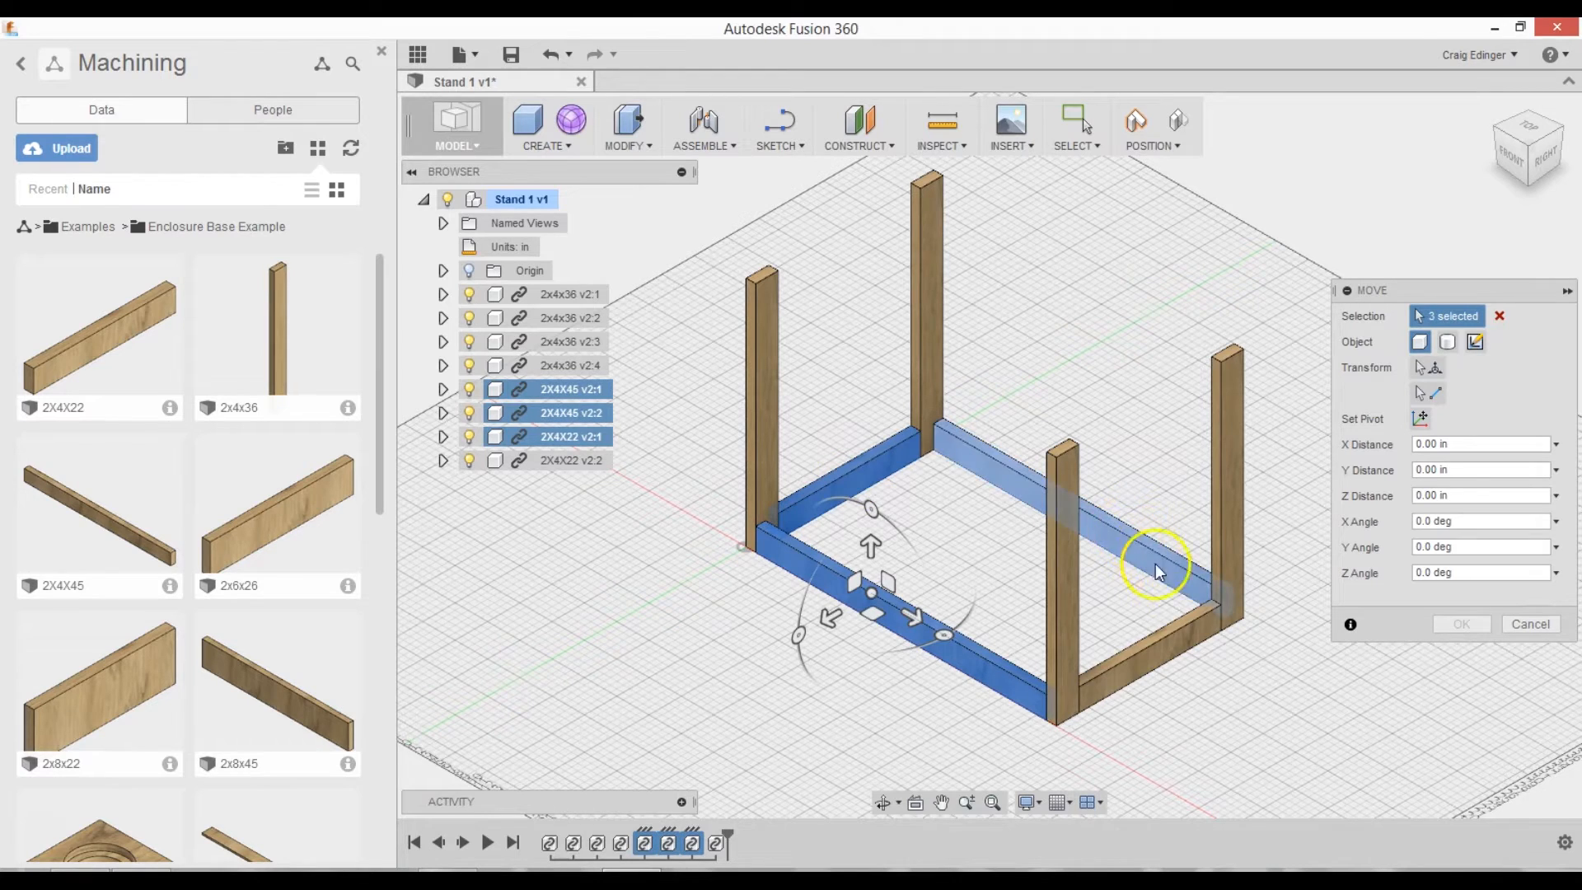
pyautogui.click(1155, 571)
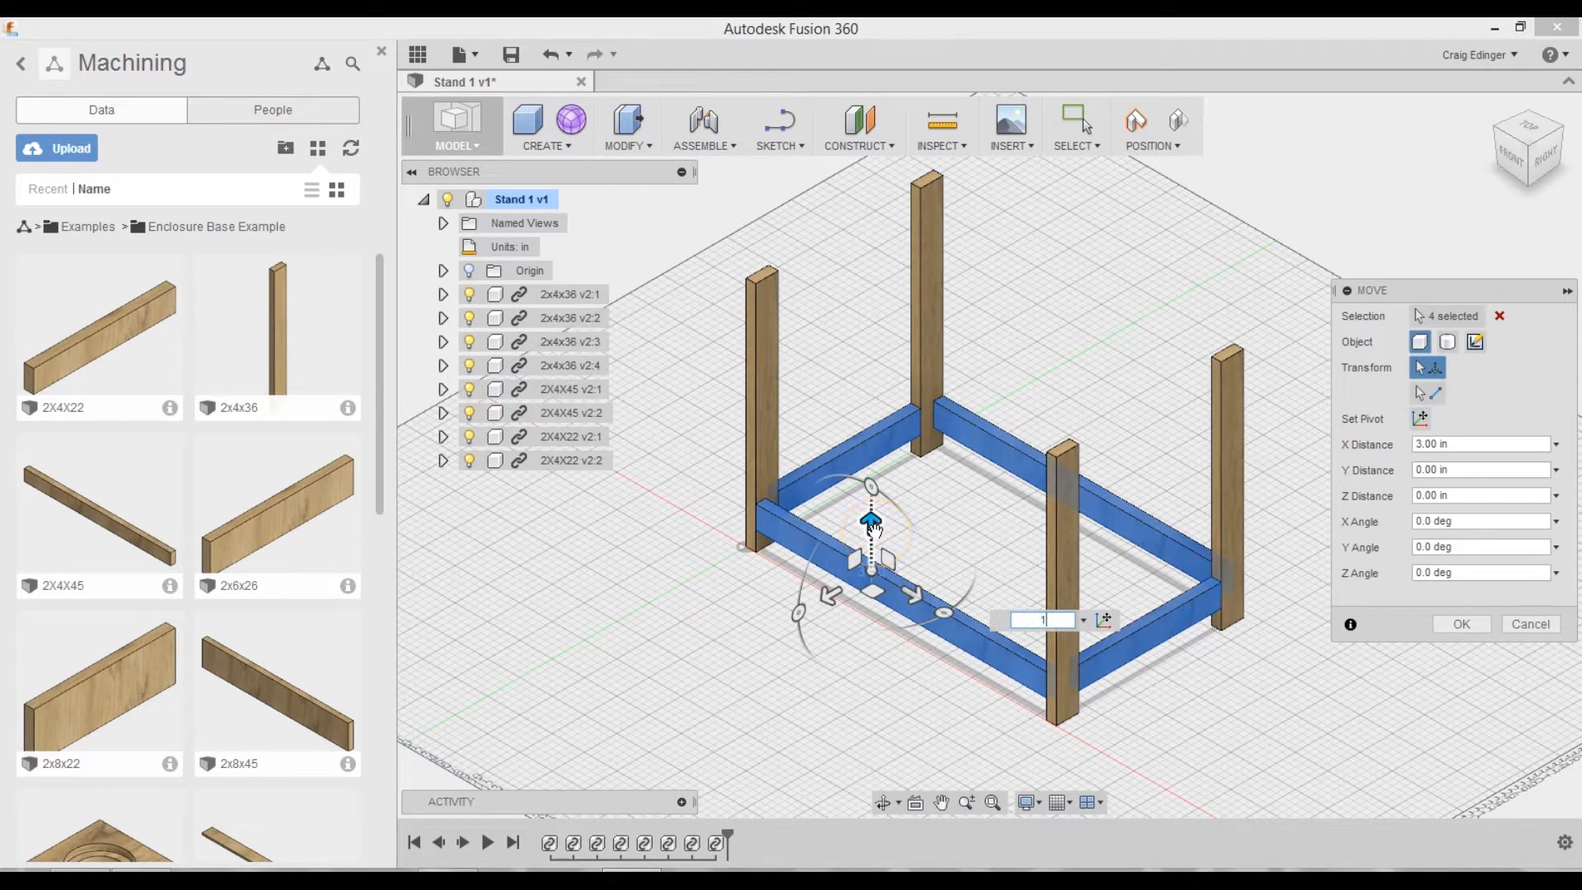
pyautogui.click(1460, 623)
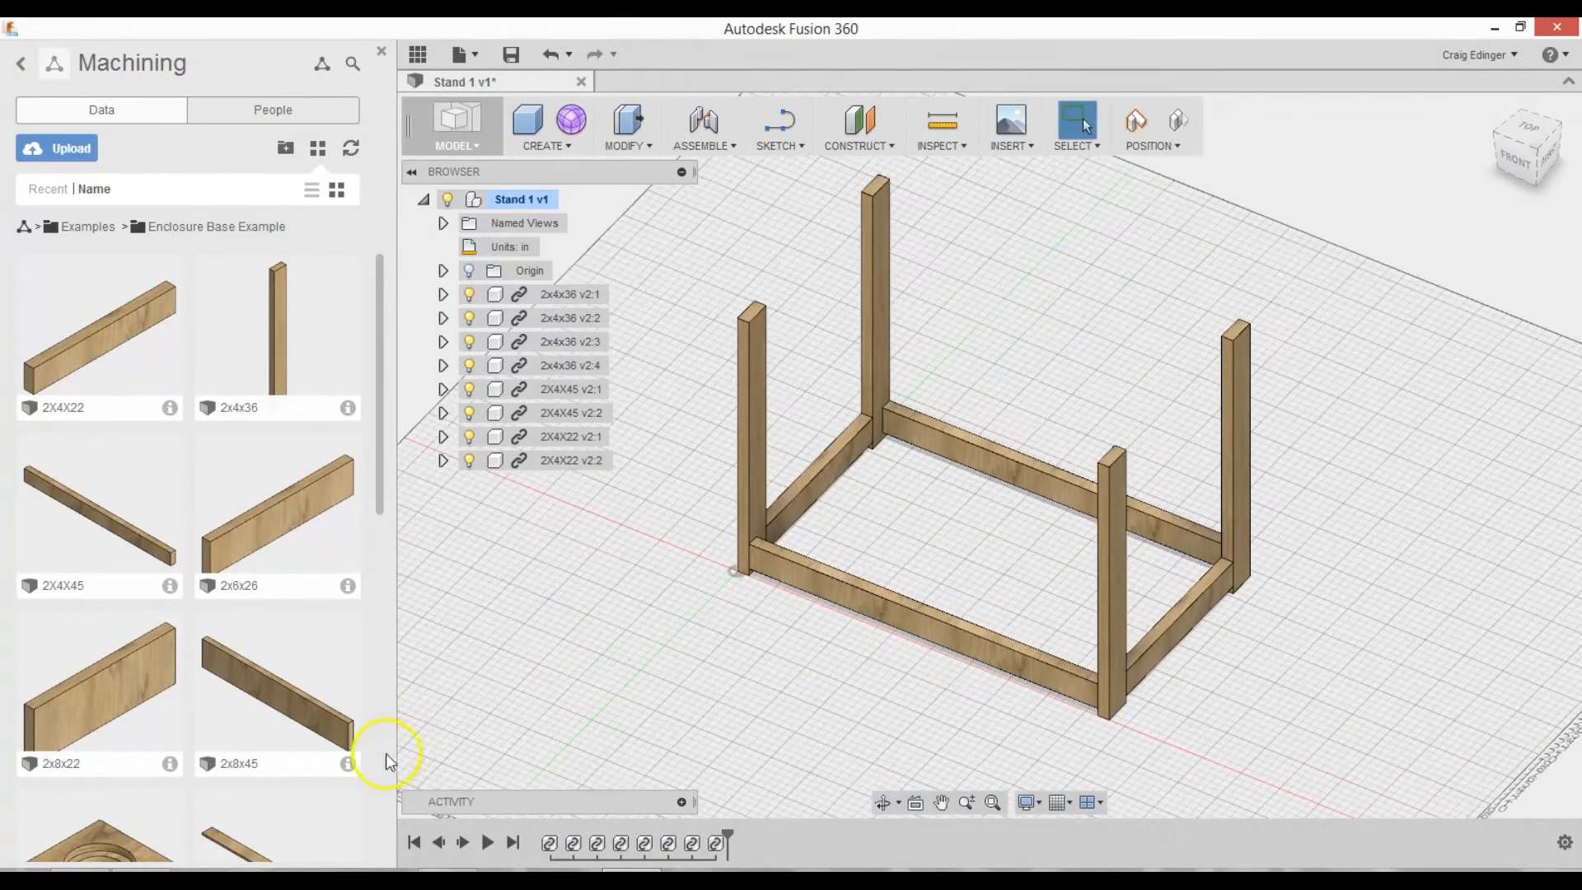
pyautogui.moveTo(696, 550)
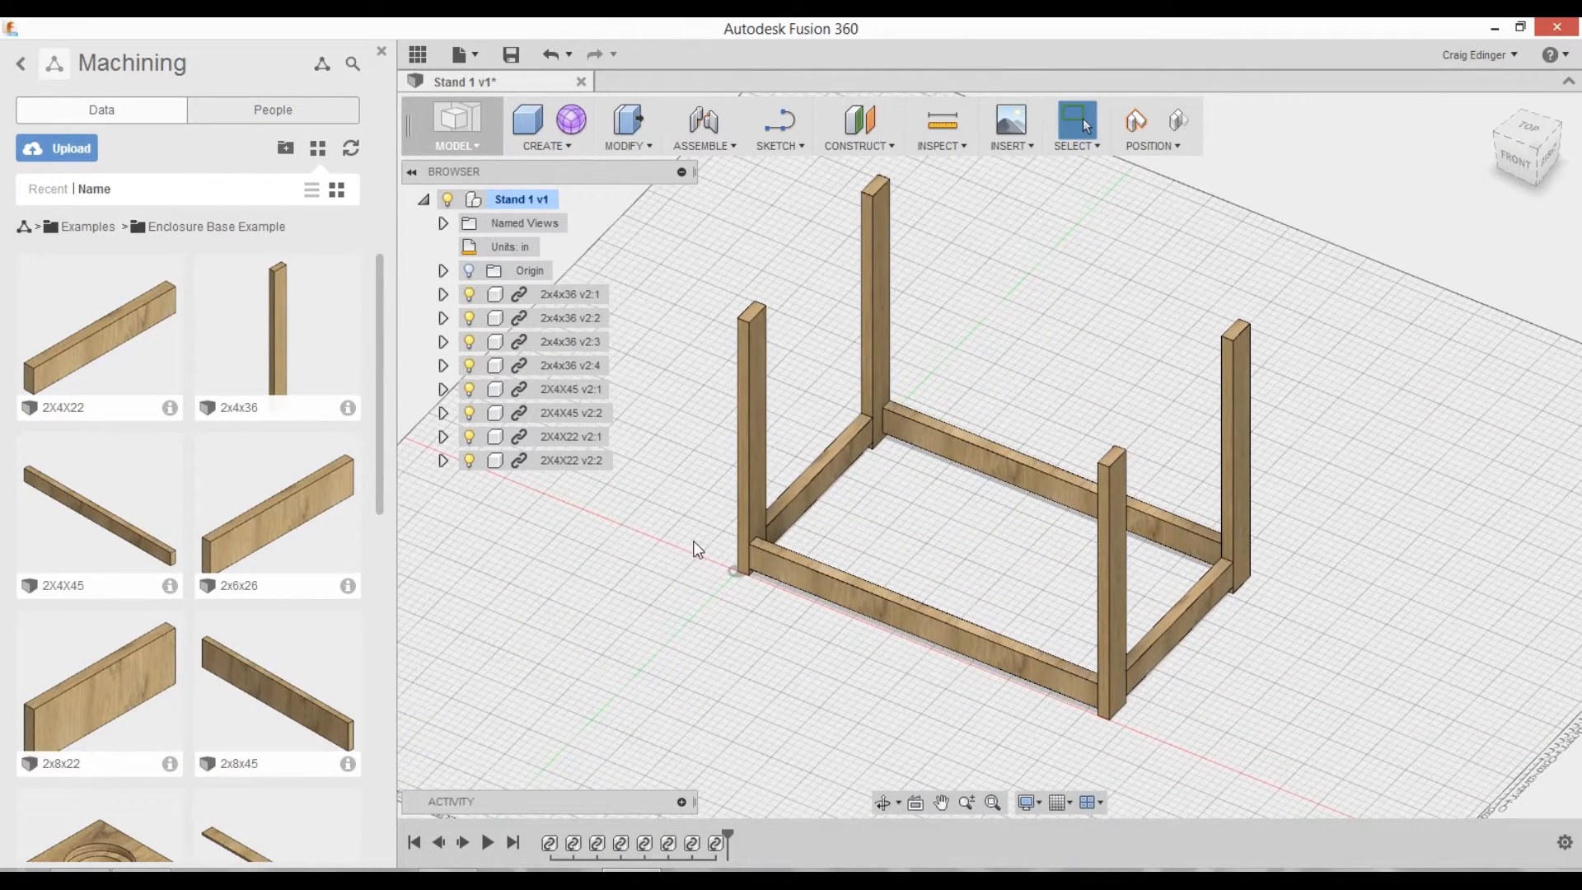
pyautogui.moveTo(1178, 295)
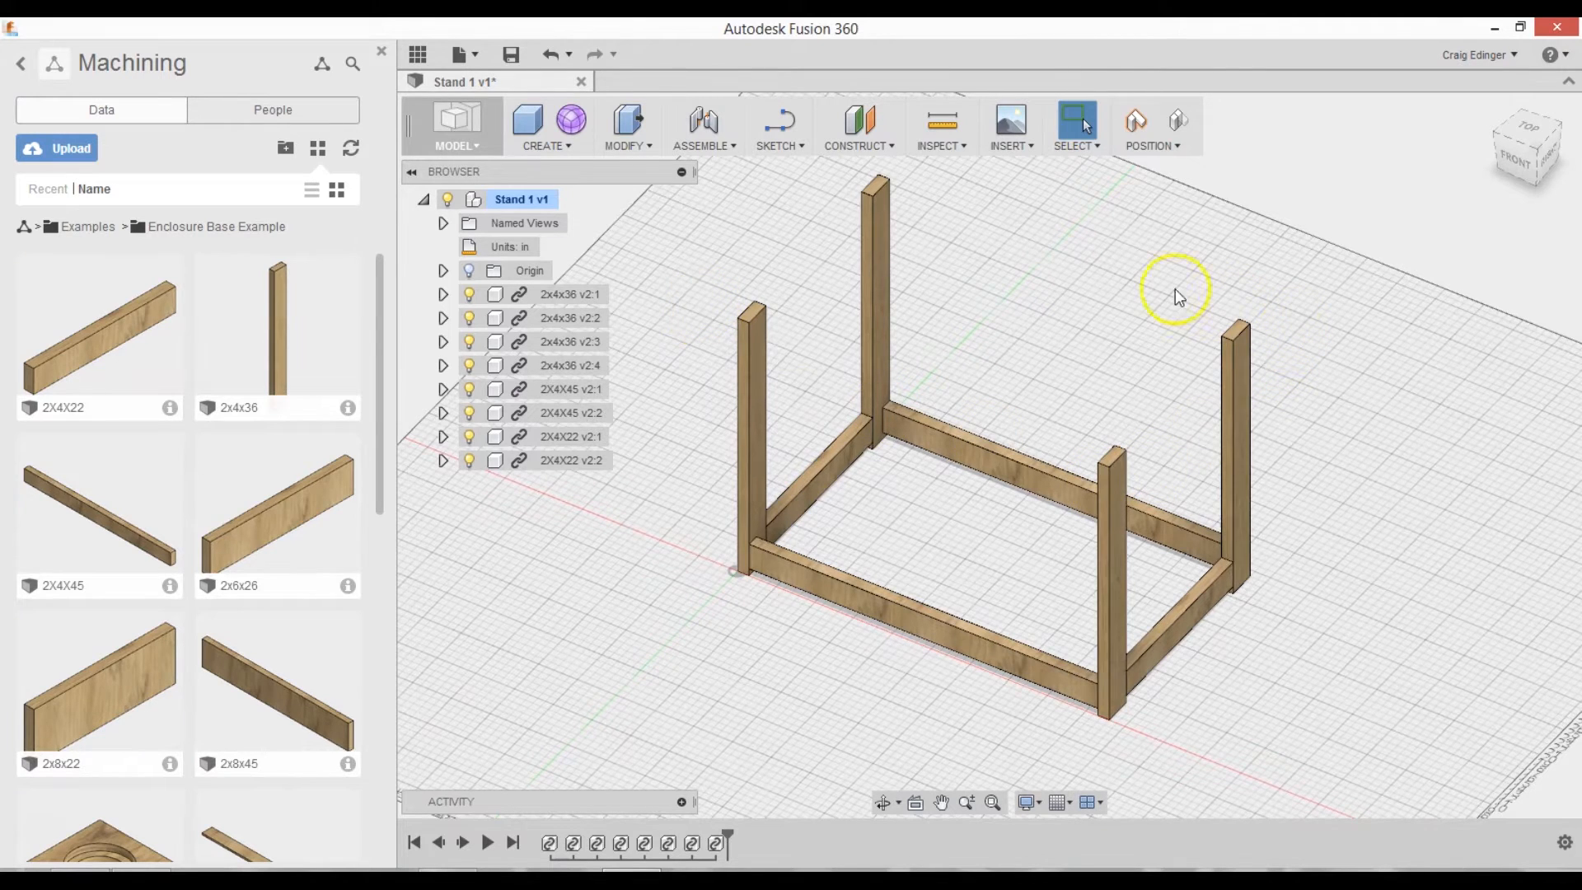
pyautogui.moveTo(229, 363)
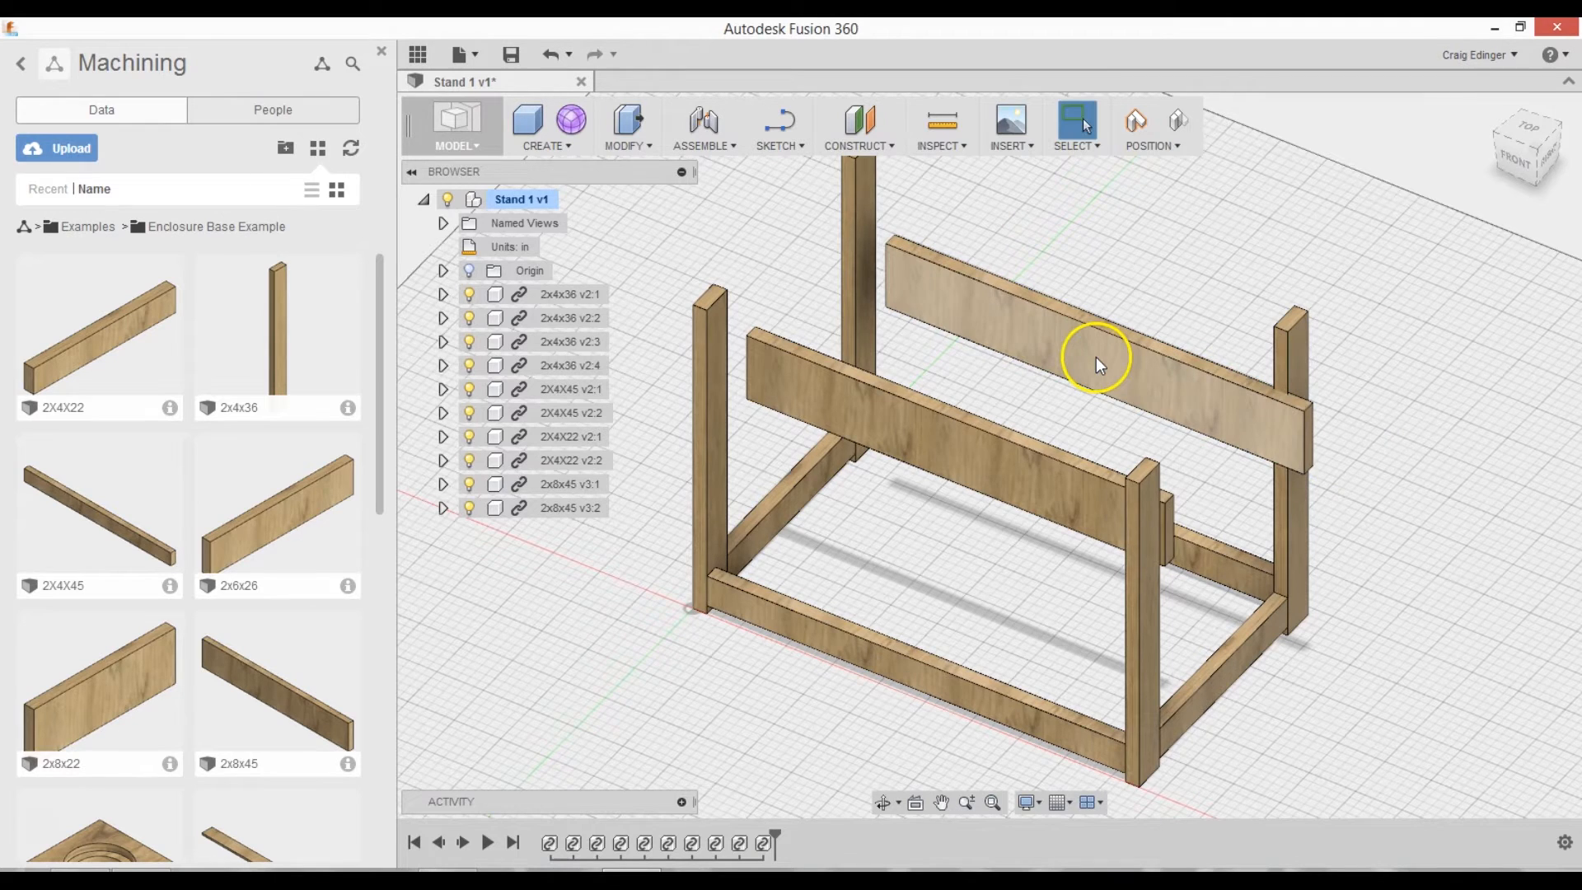
pyautogui.moveTo(157, 318)
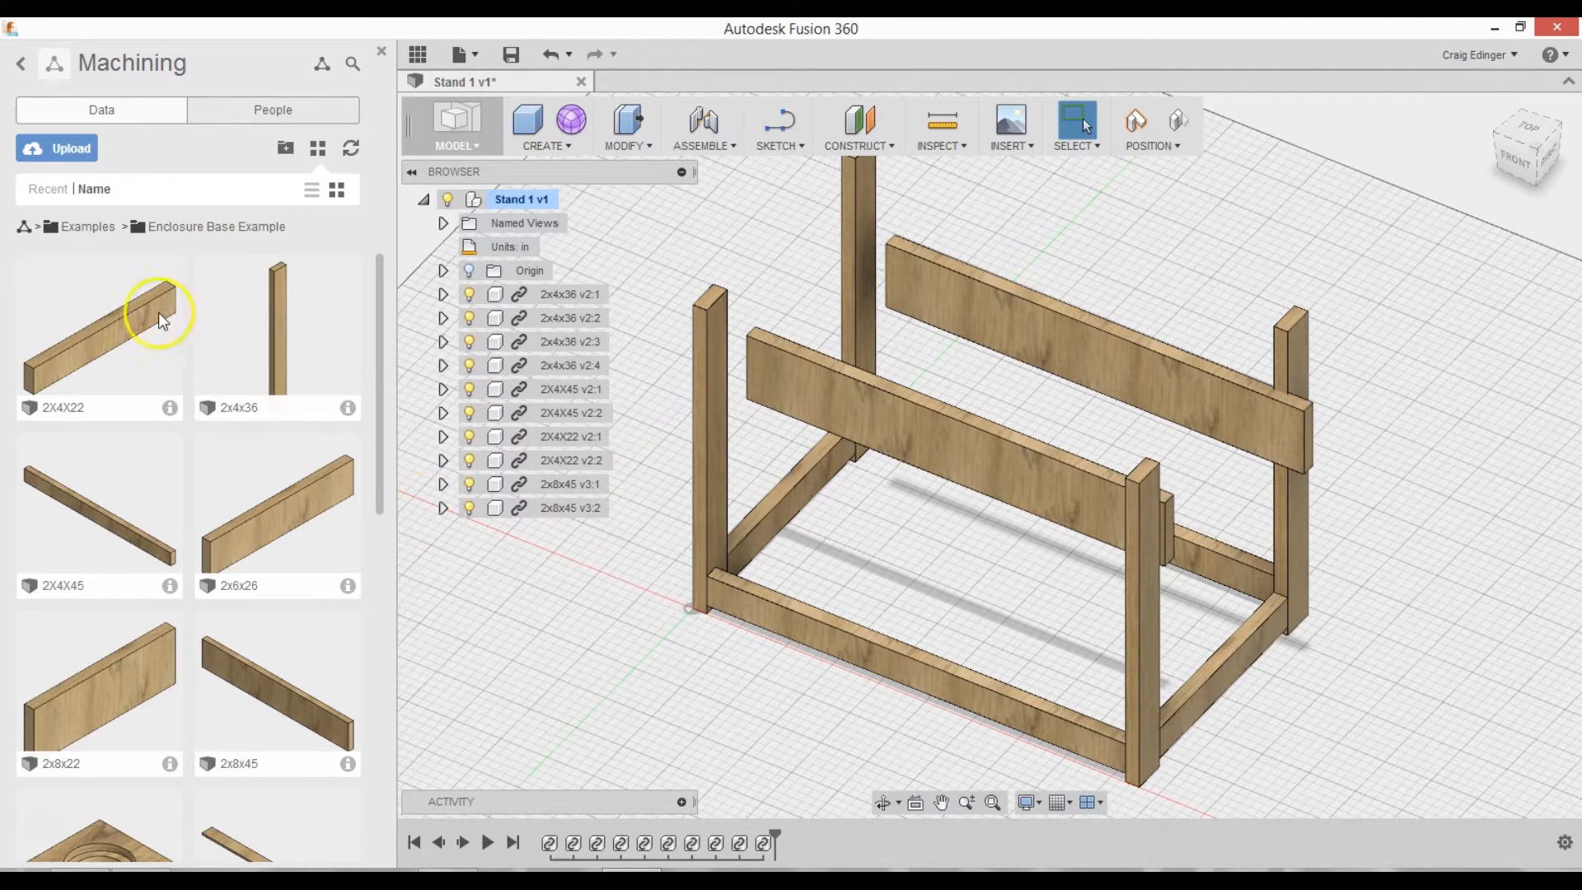
pyautogui.moveTo(214, 704)
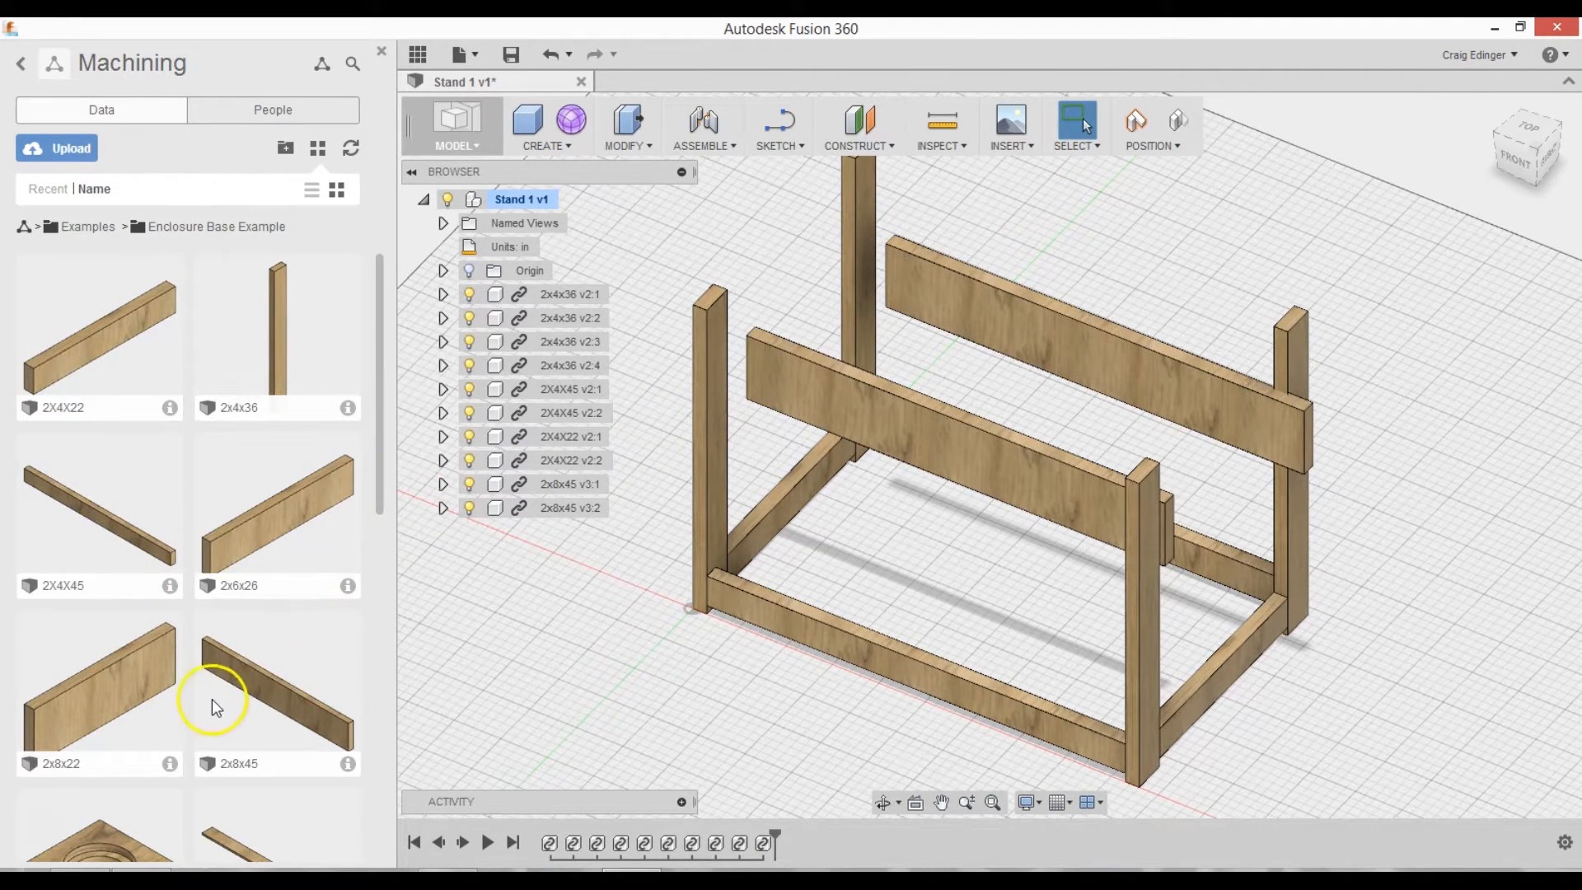
pyautogui.moveTo(192, 696)
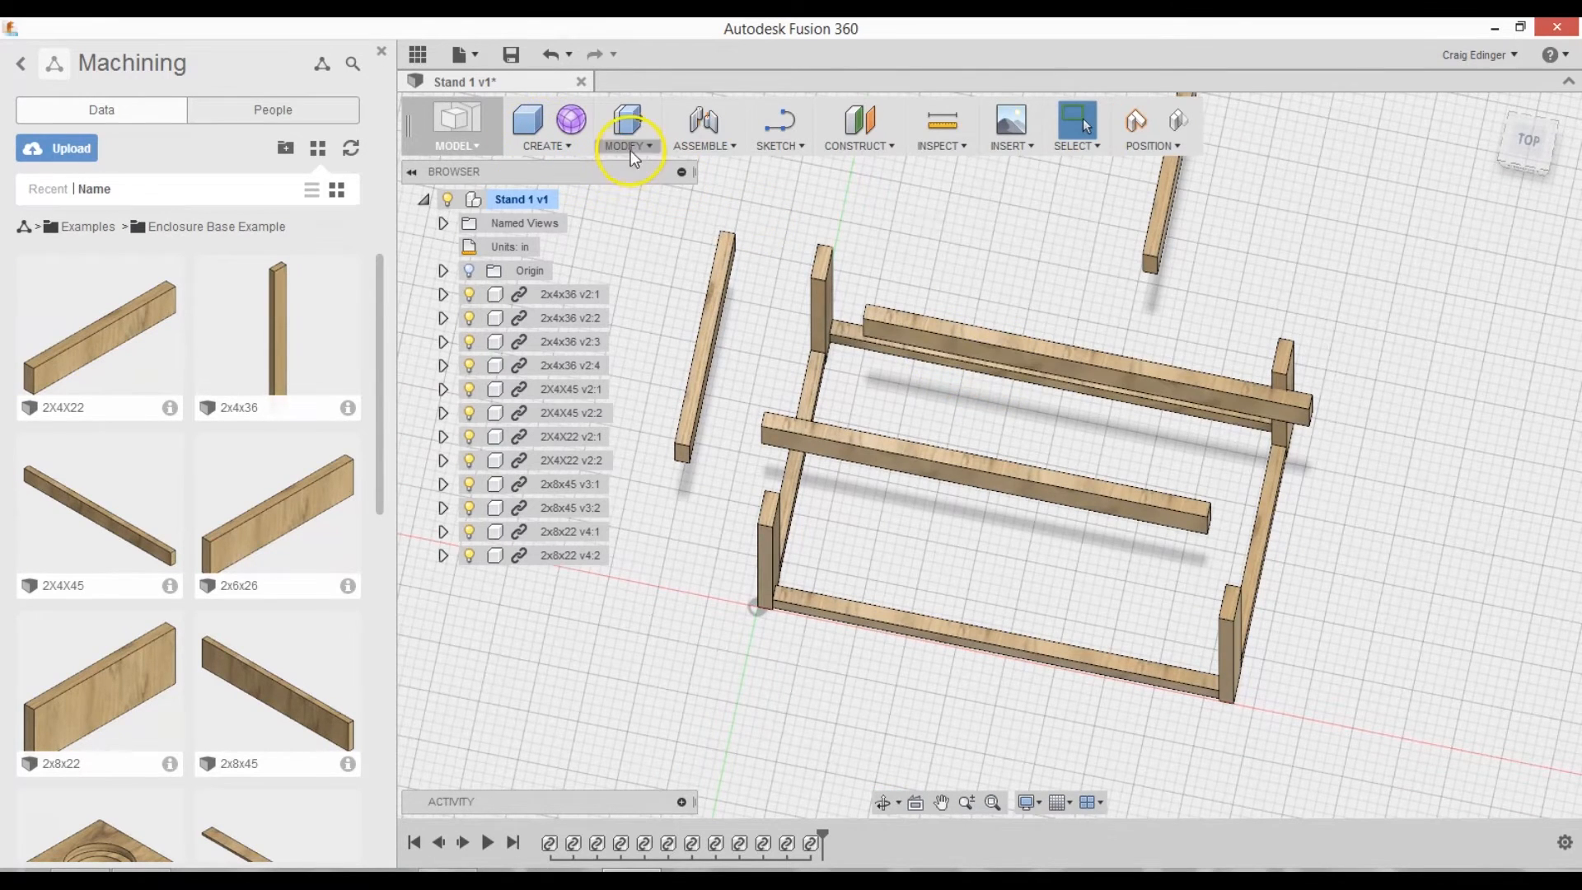
# - Align the loose brace and remaining floating pieces to their target points on the frame
pyautogui.click(626, 128)
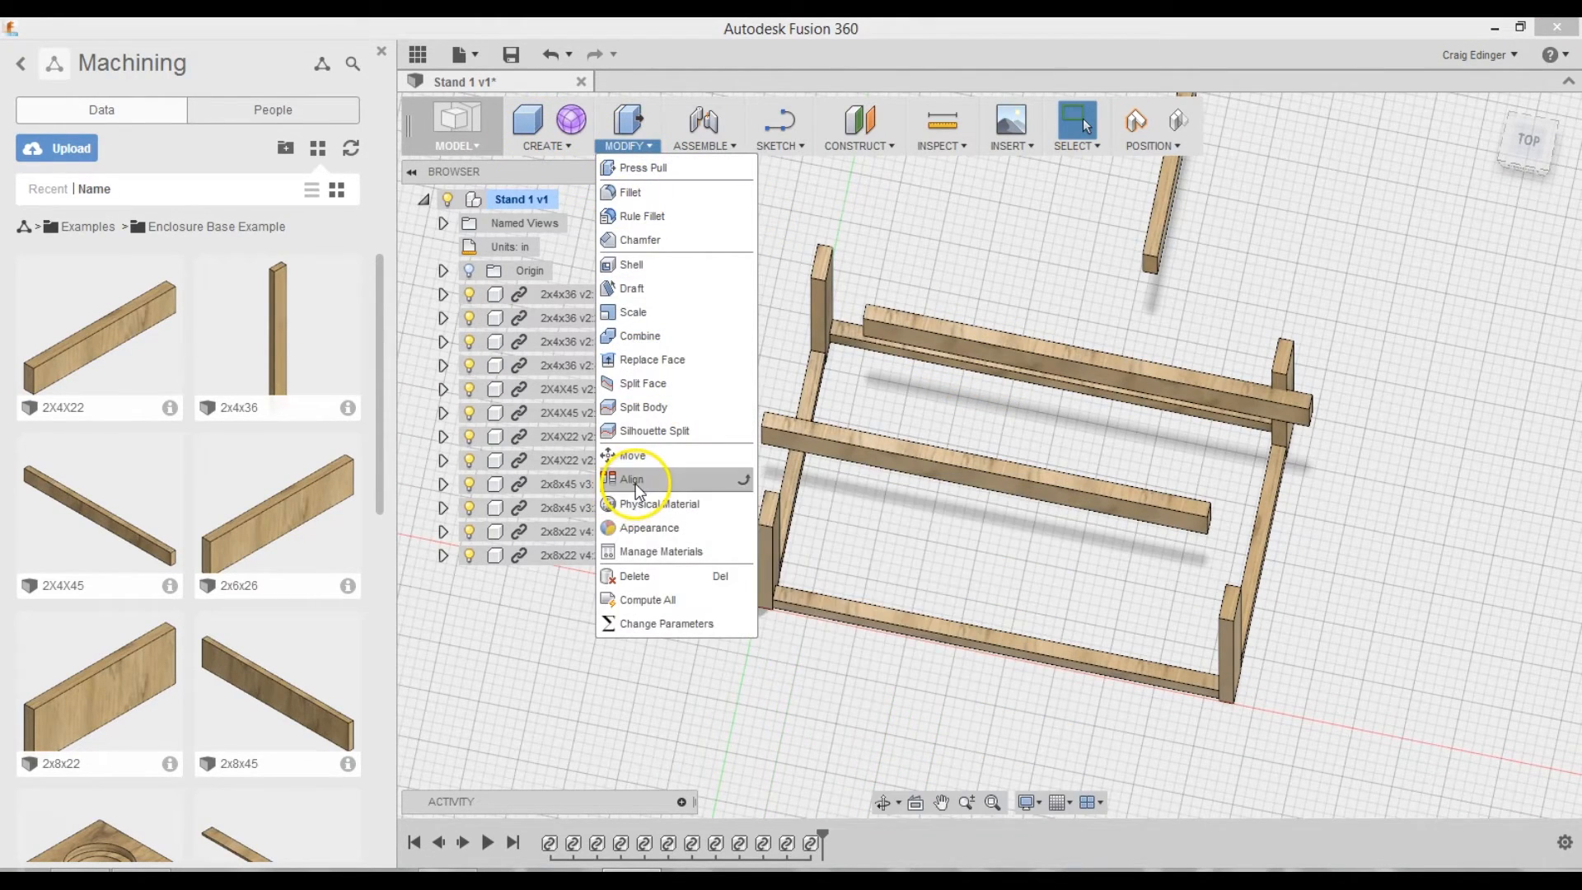
pyautogui.click(633, 478)
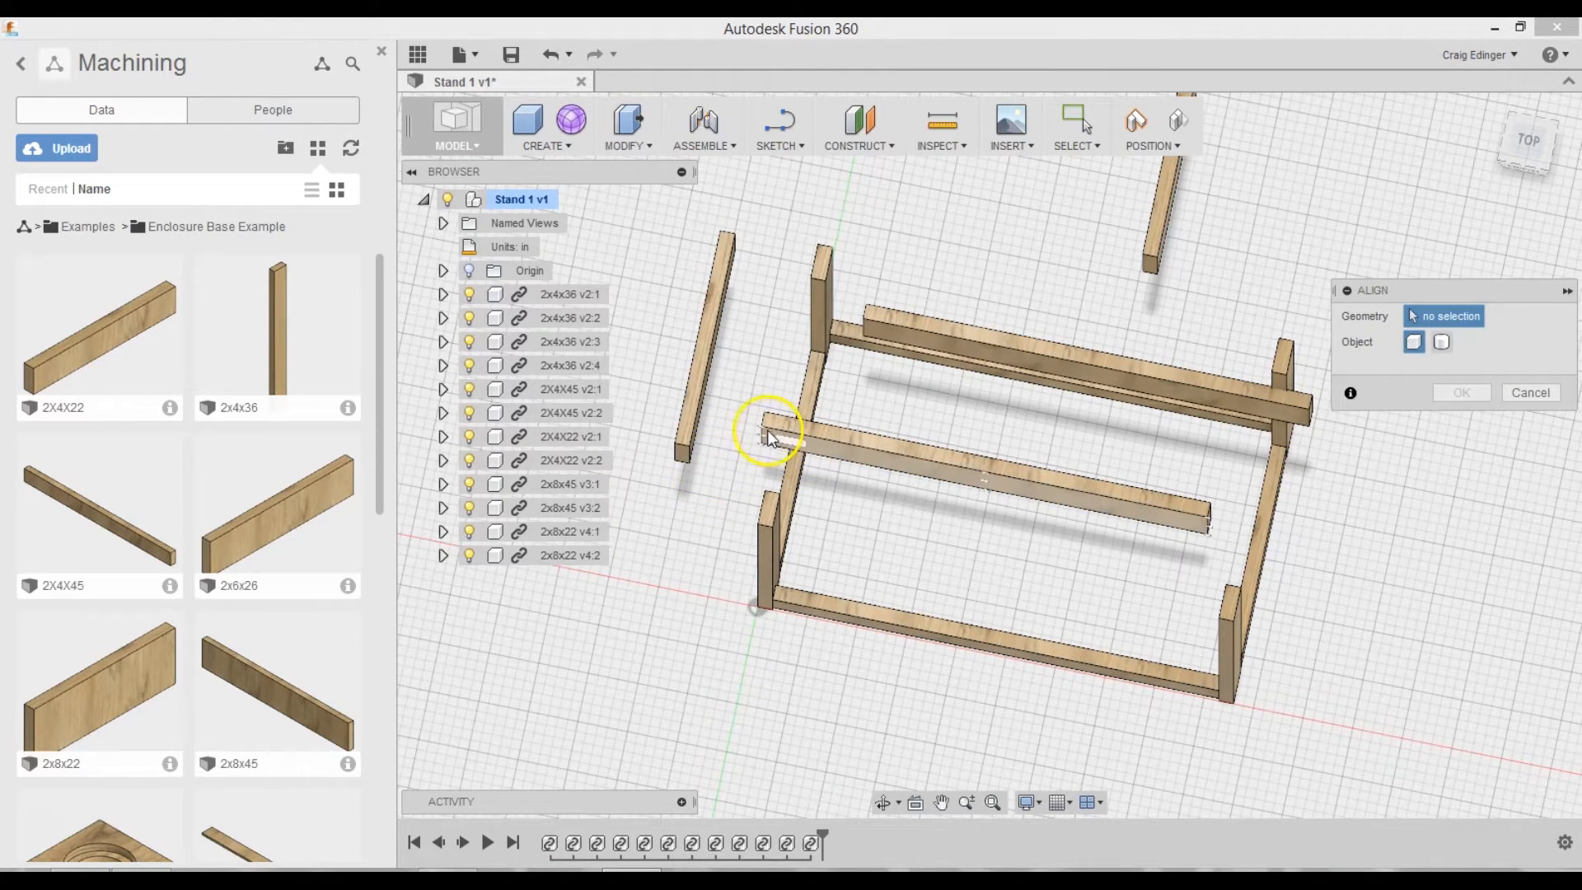
pyautogui.click(767, 429)
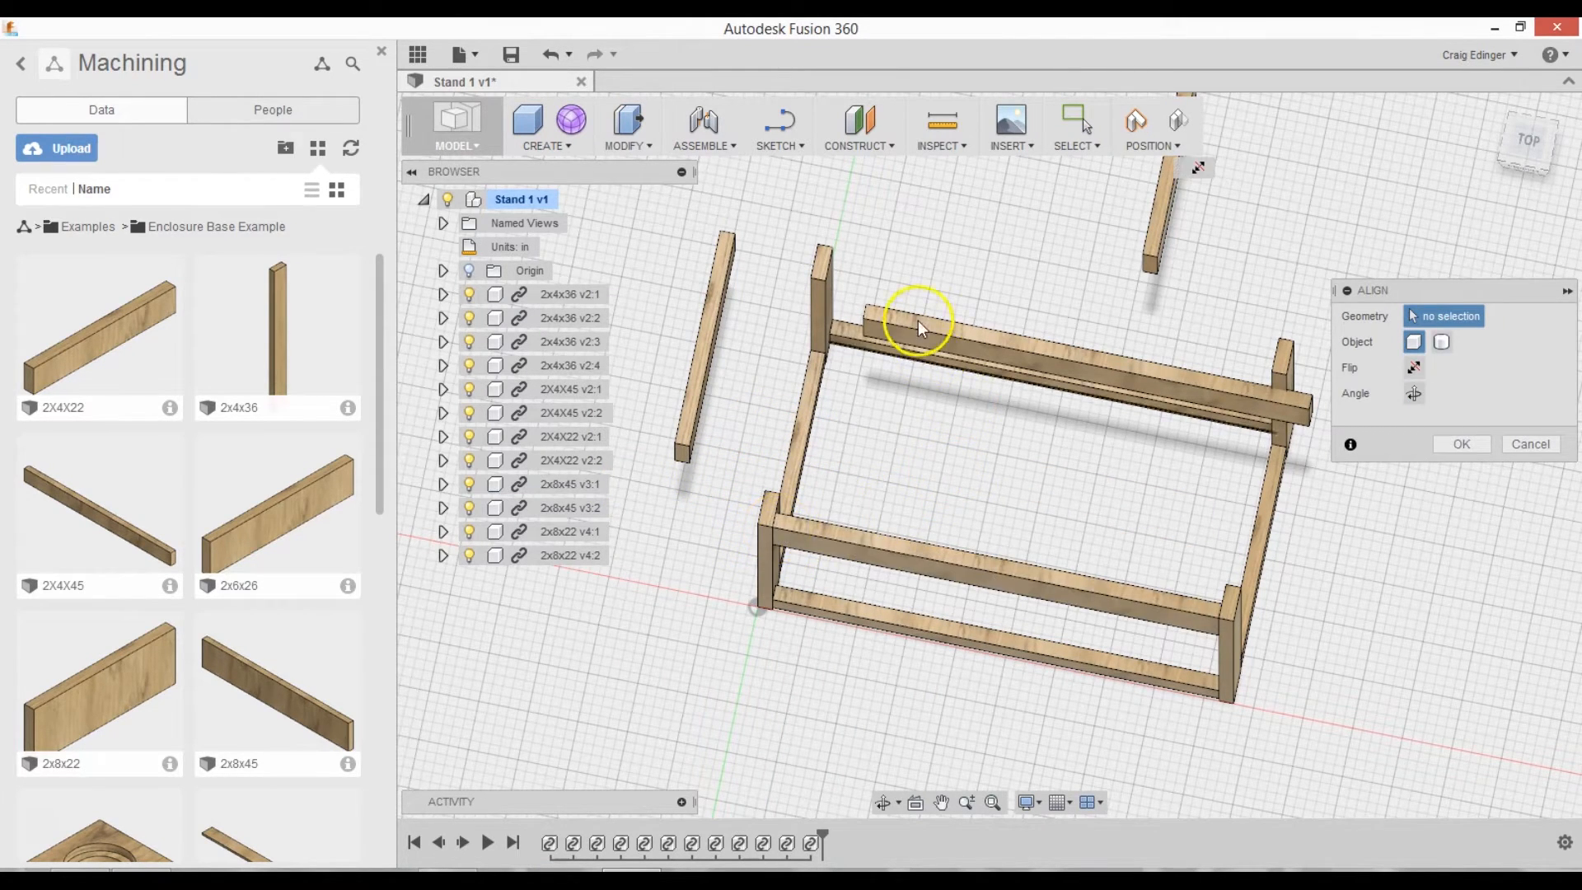
pyautogui.click(862, 294)
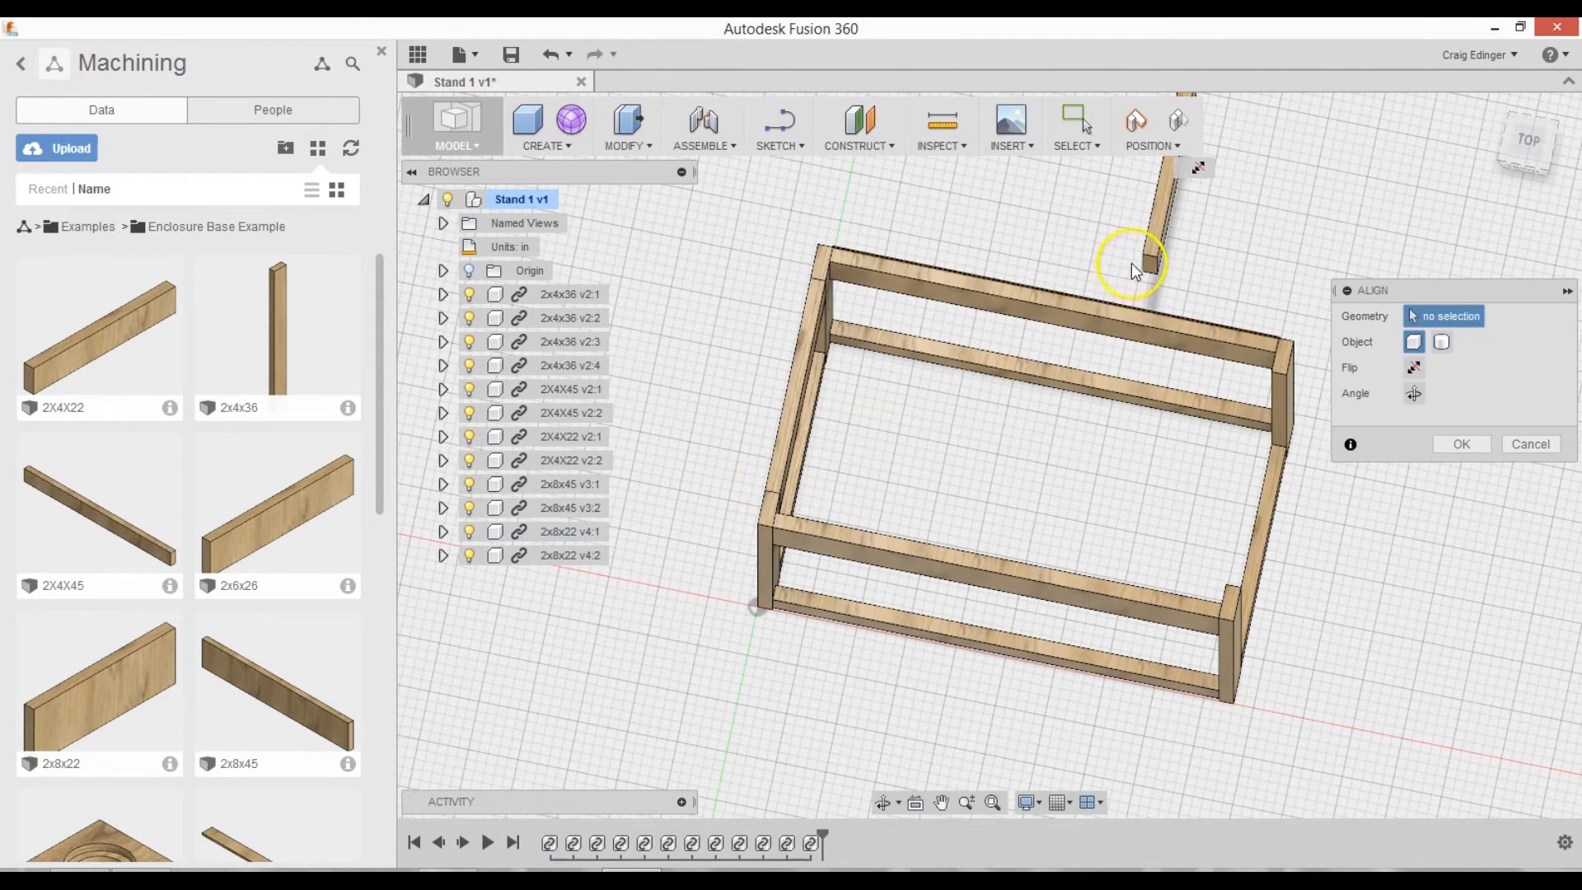
pyautogui.click(1136, 257)
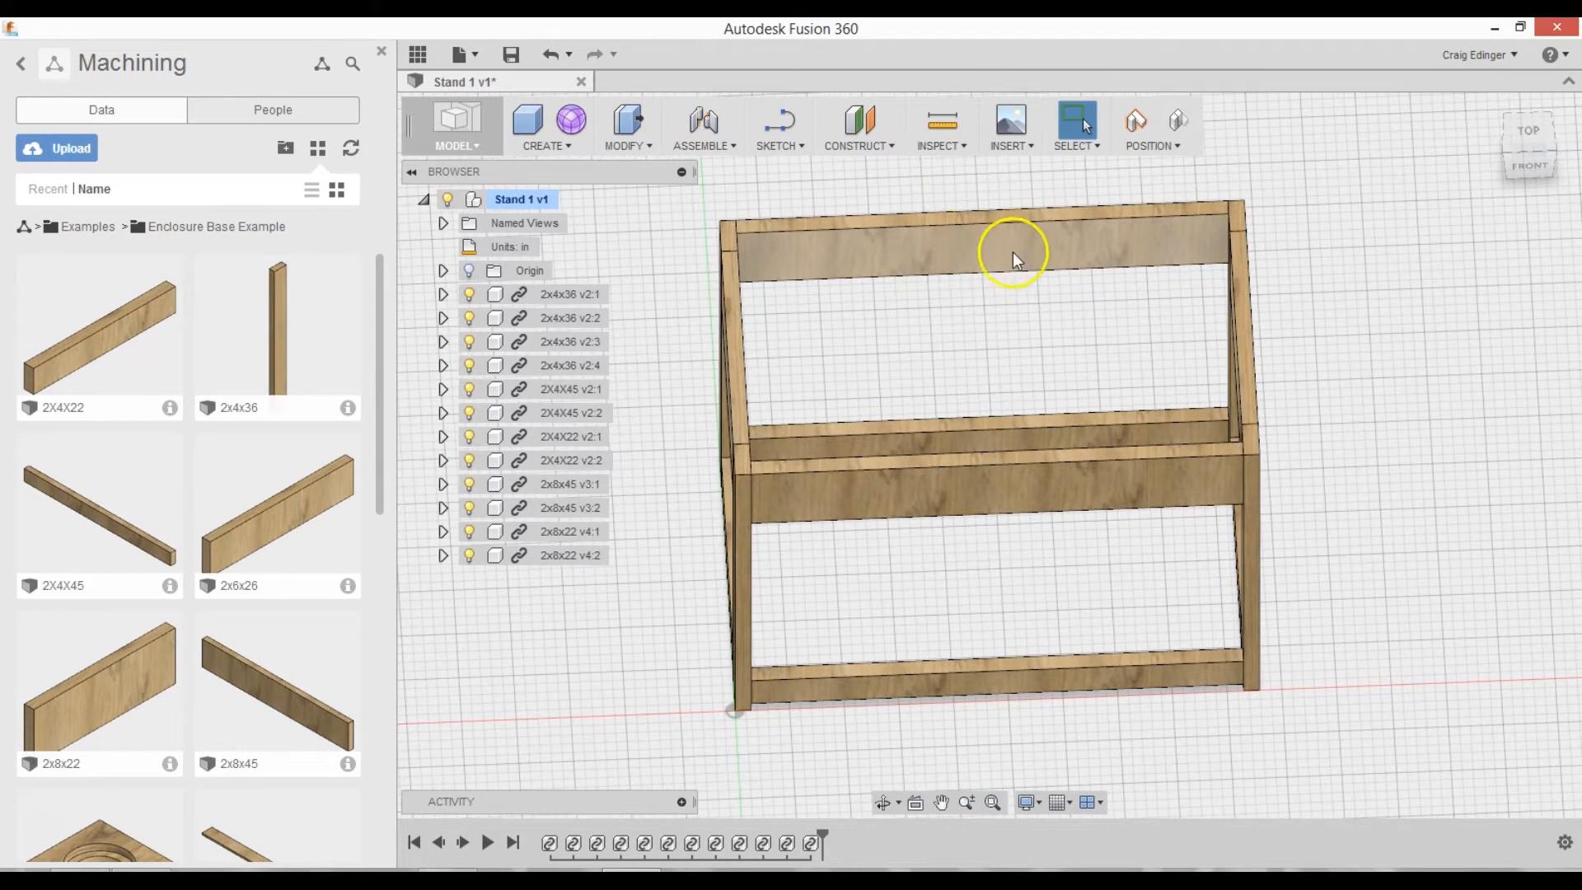
pyautogui.moveTo(997, 272)
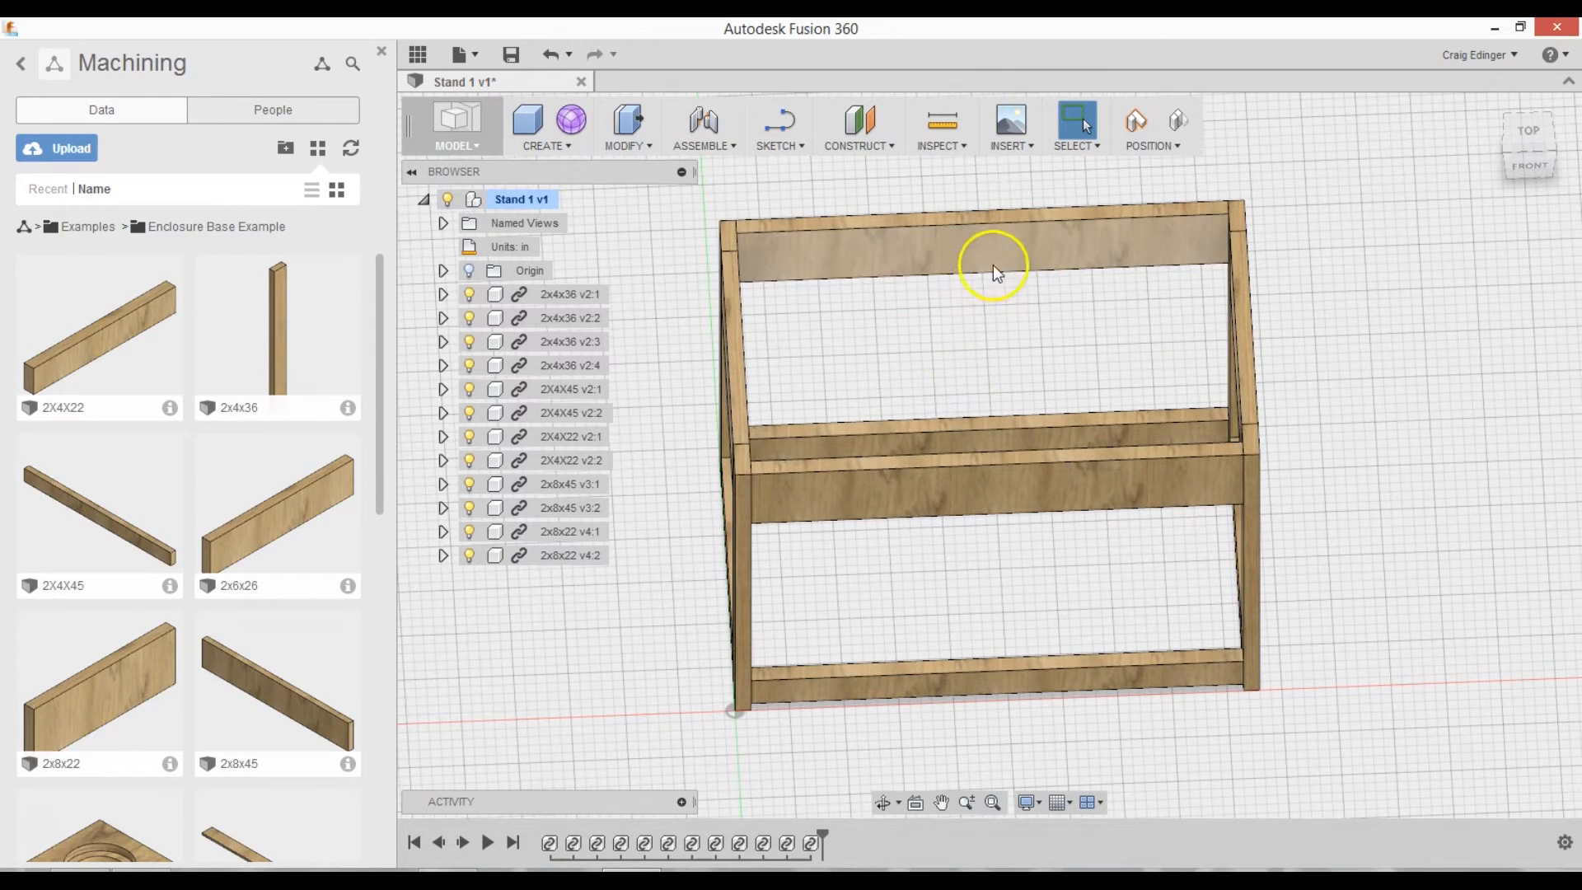
pyautogui.moveTo(987, 529)
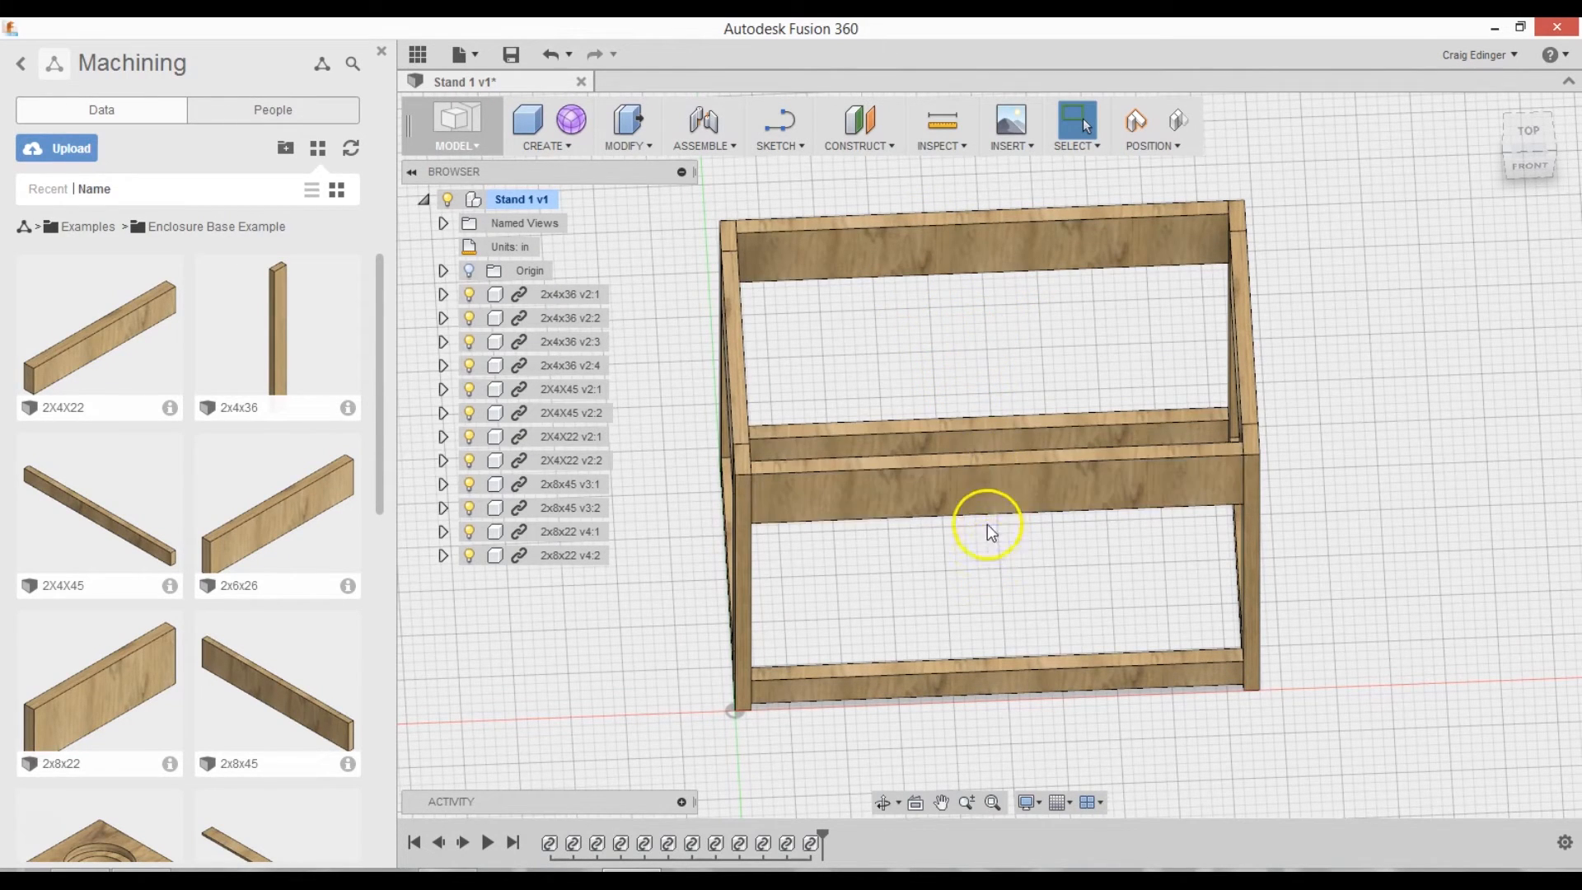
pyautogui.moveTo(964, 380)
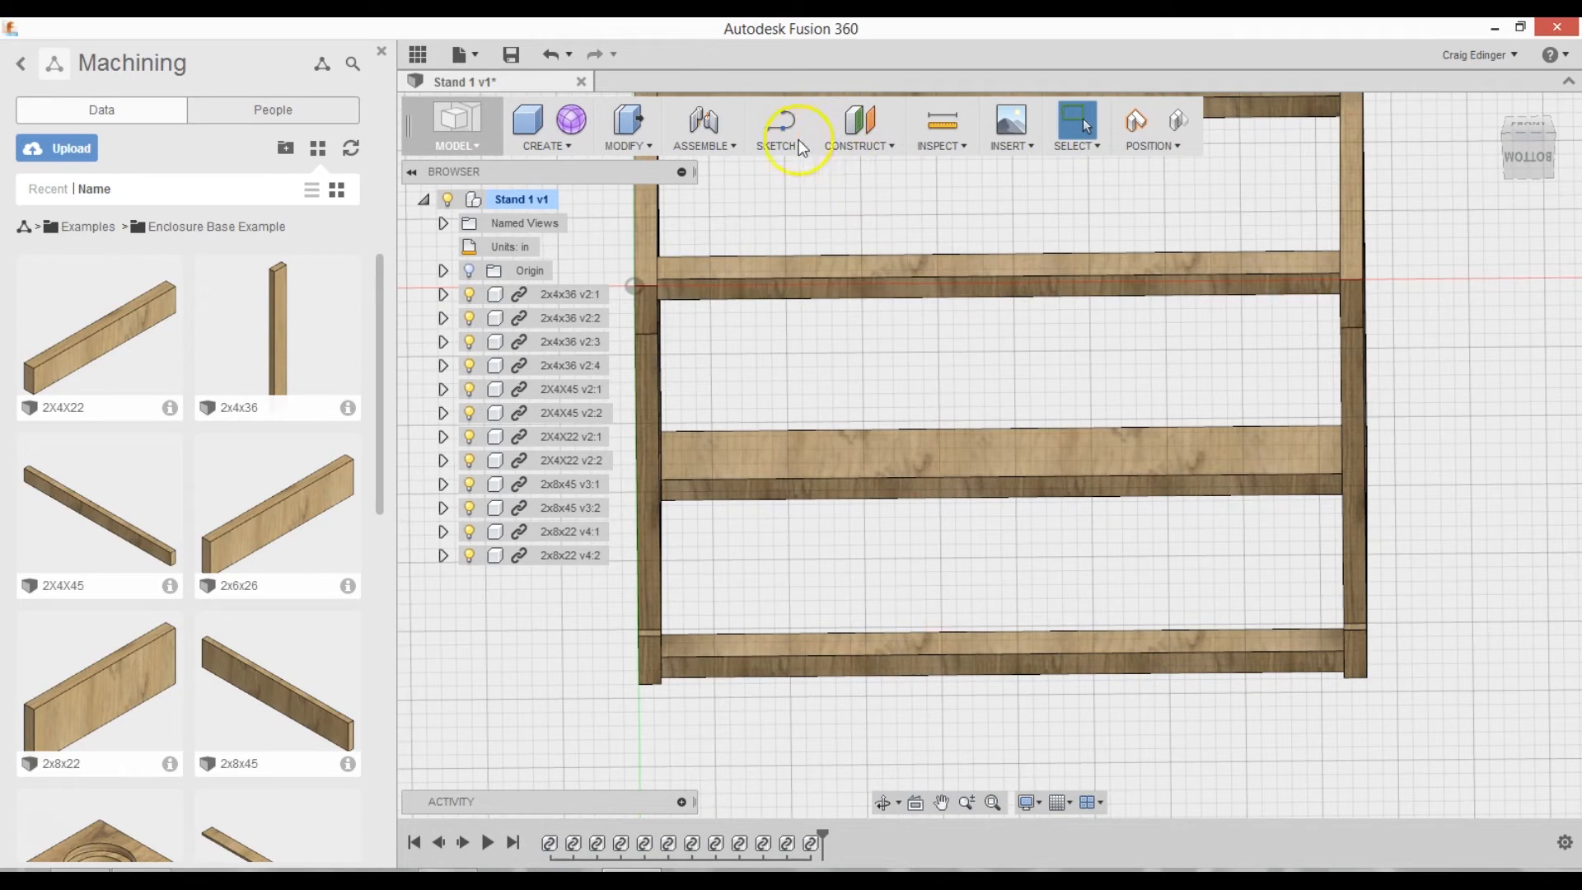
# - Start a sketch on the stand's bottom face and project the middle rail's edge into it
pyautogui.click(776, 127)
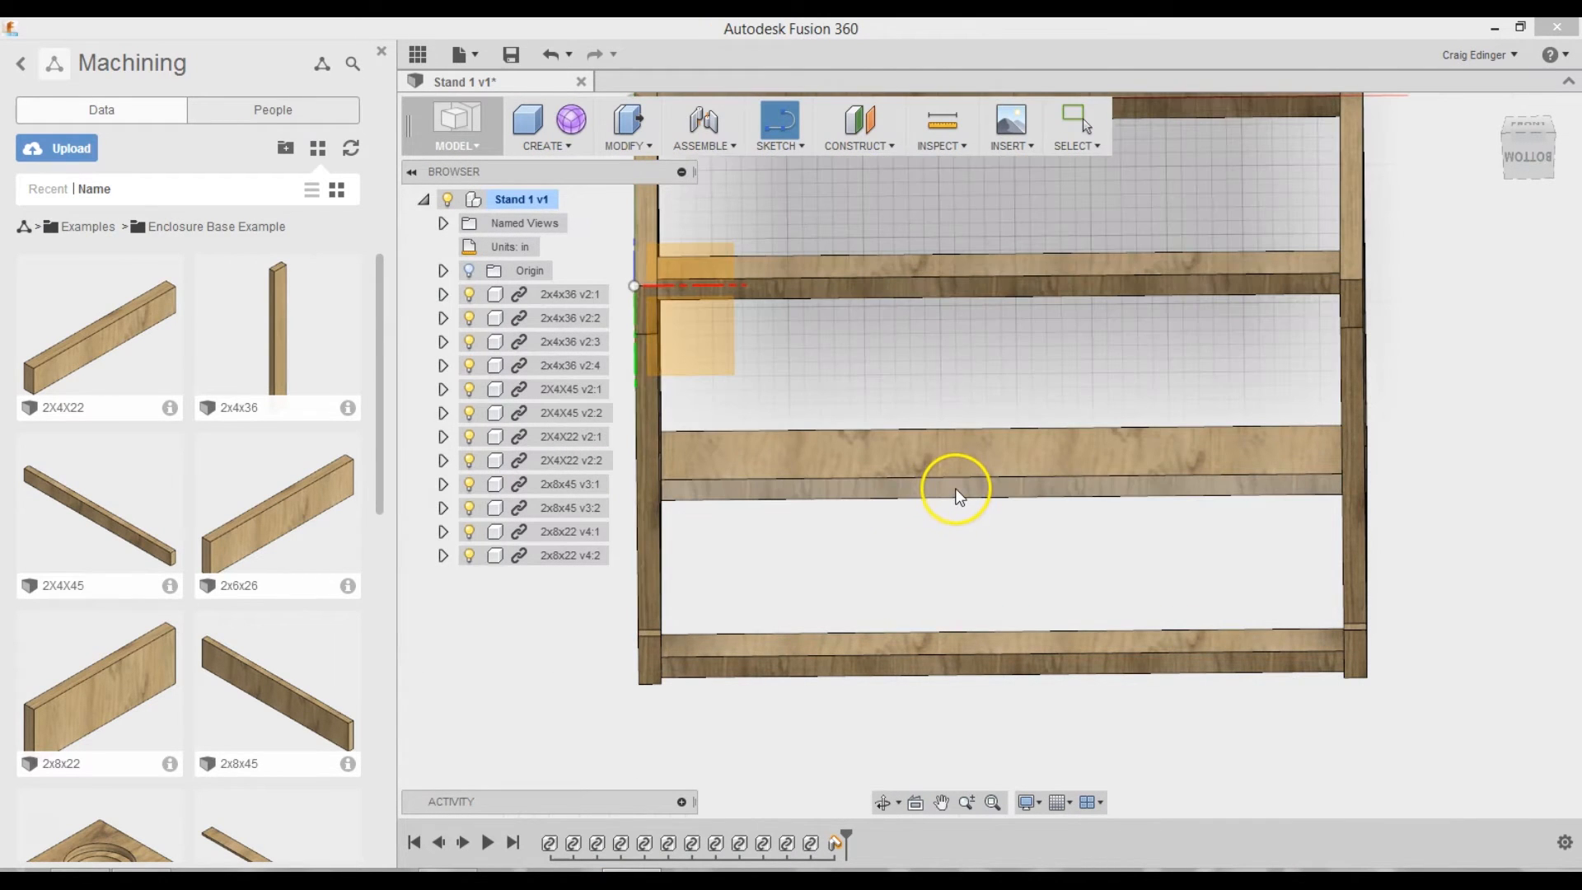
pyautogui.click(949, 490)
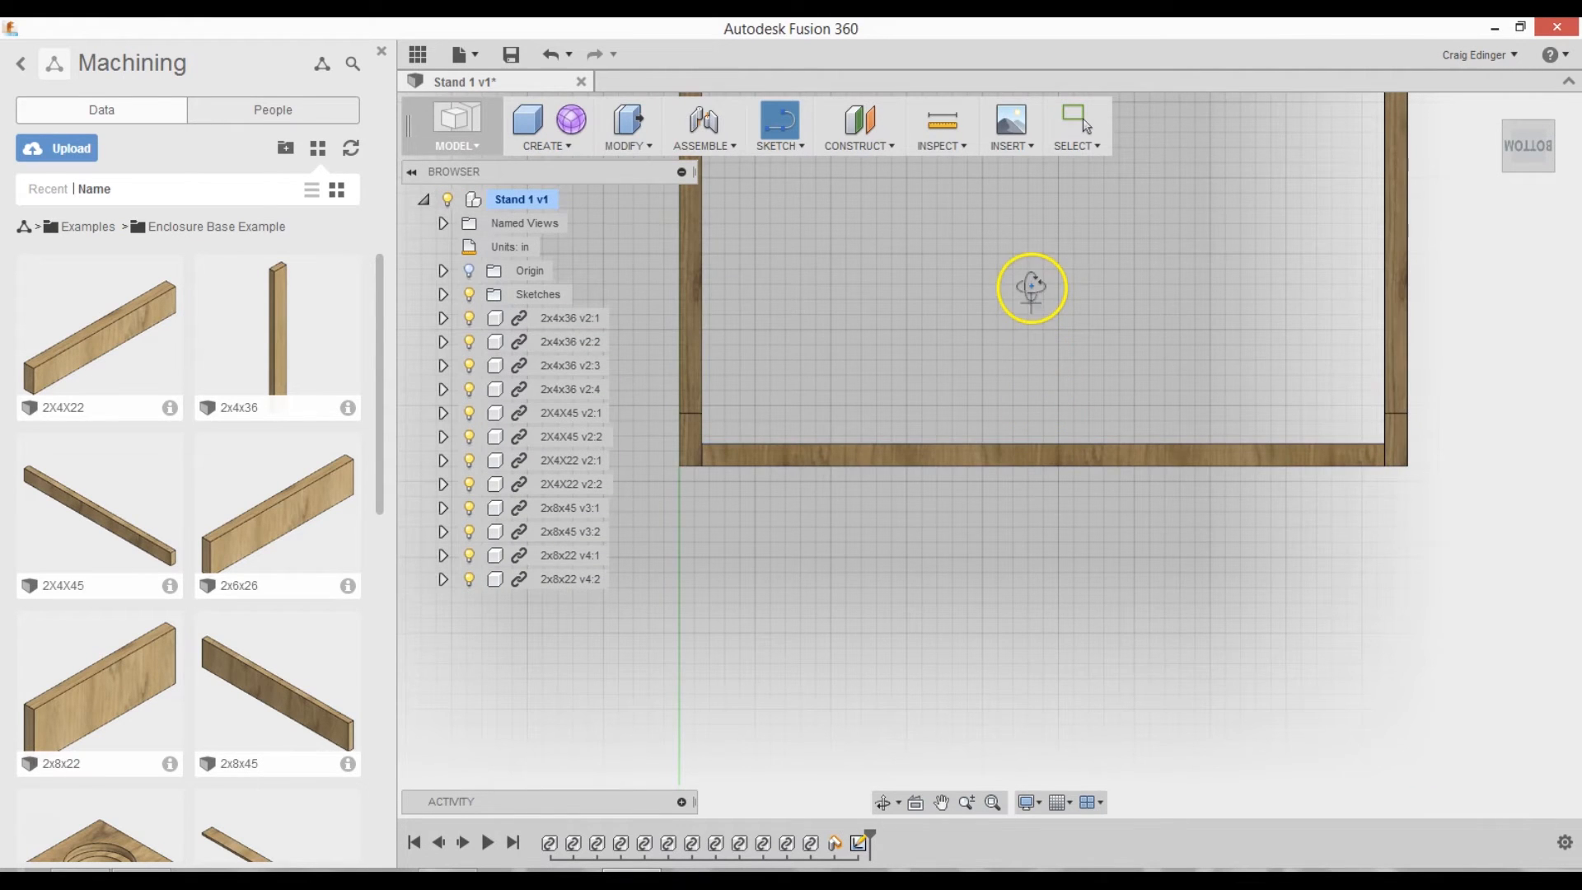
pyautogui.click(776, 121)
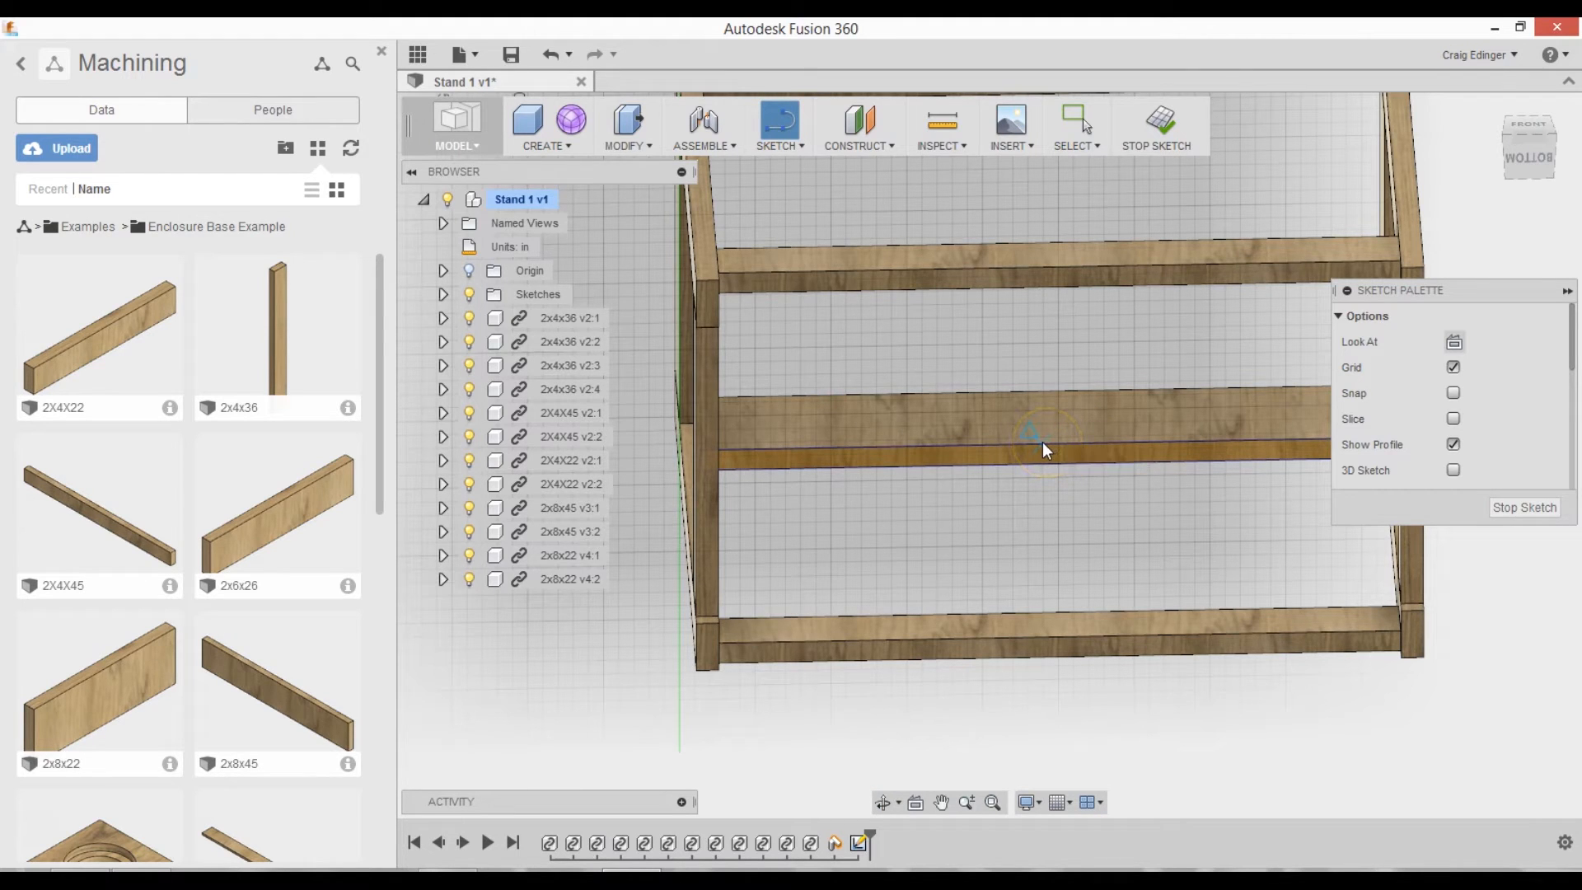
pyautogui.click(1045, 448)
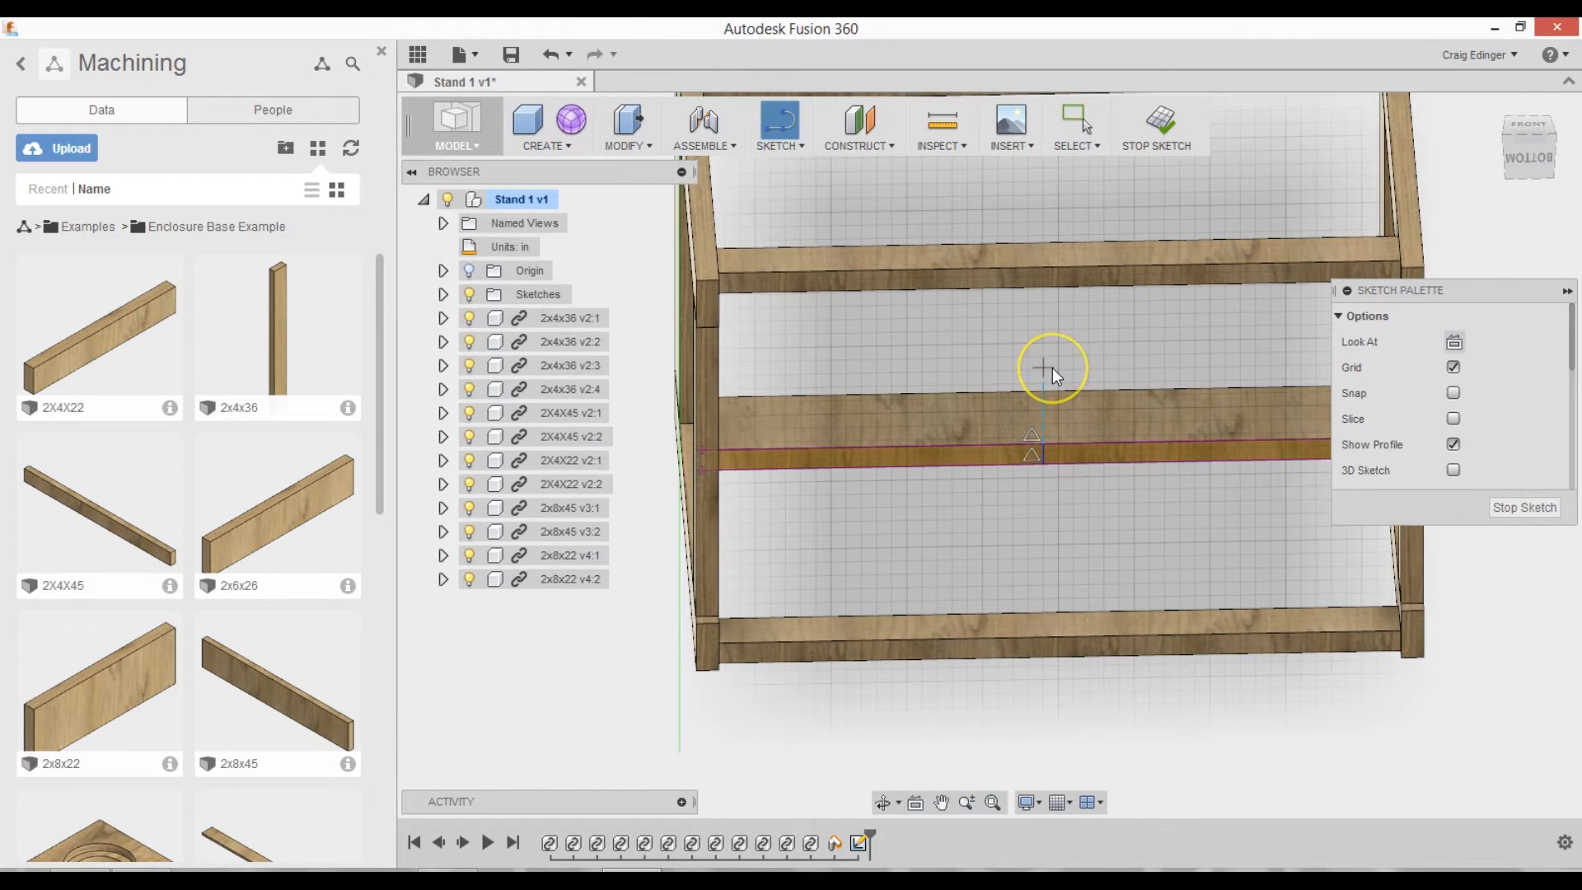
# - Offset the rail line twice by 4.25 and finish the sketch
pyautogui.rightClick(1050, 367)
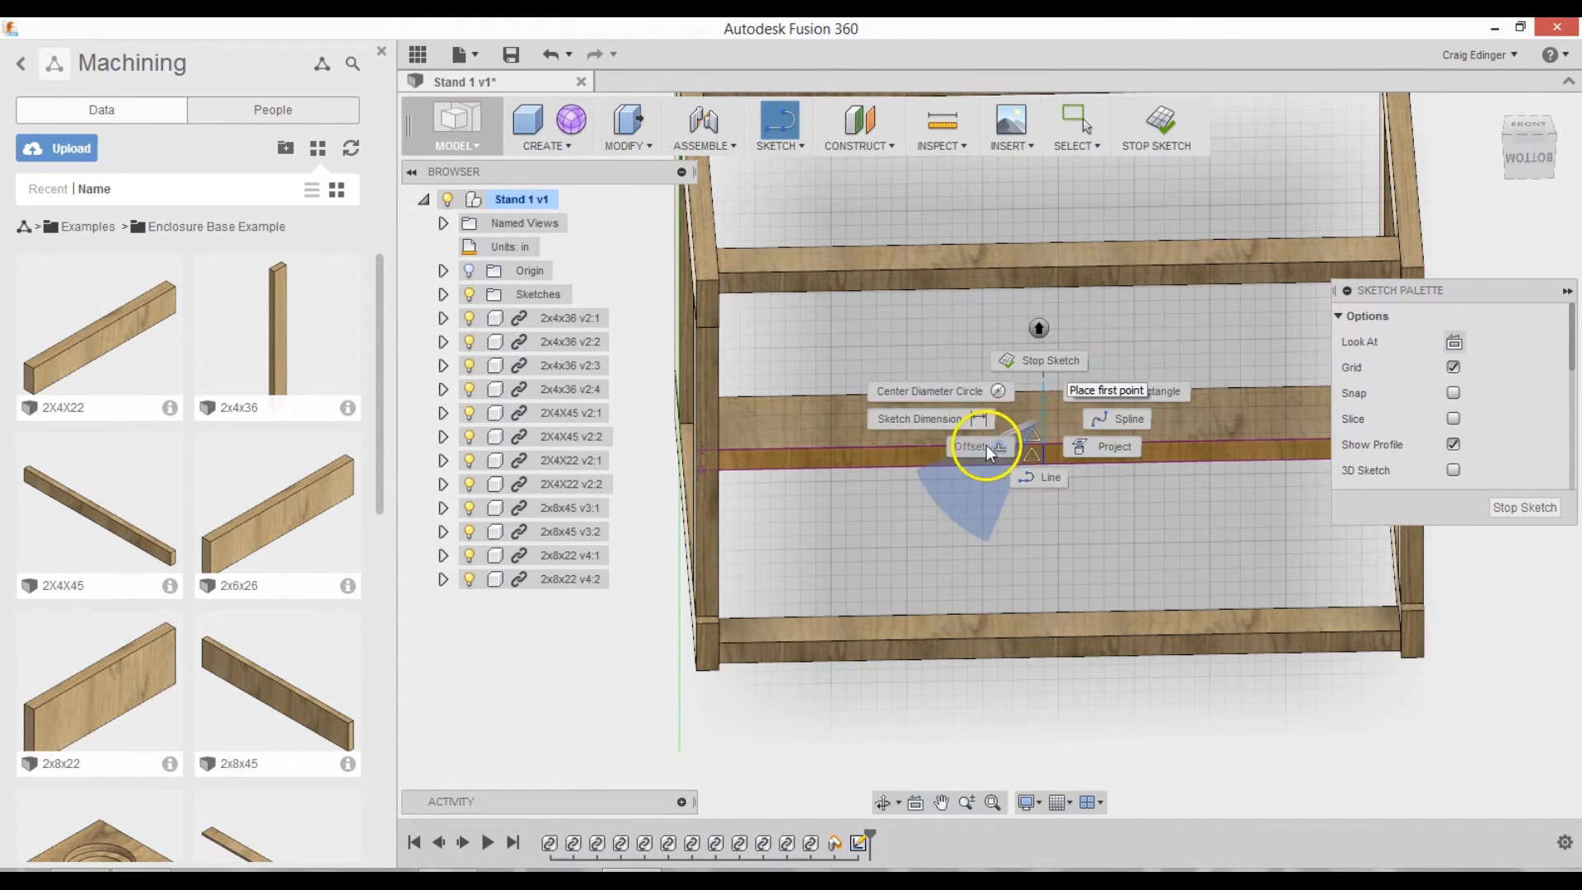
pyautogui.click(971, 447)
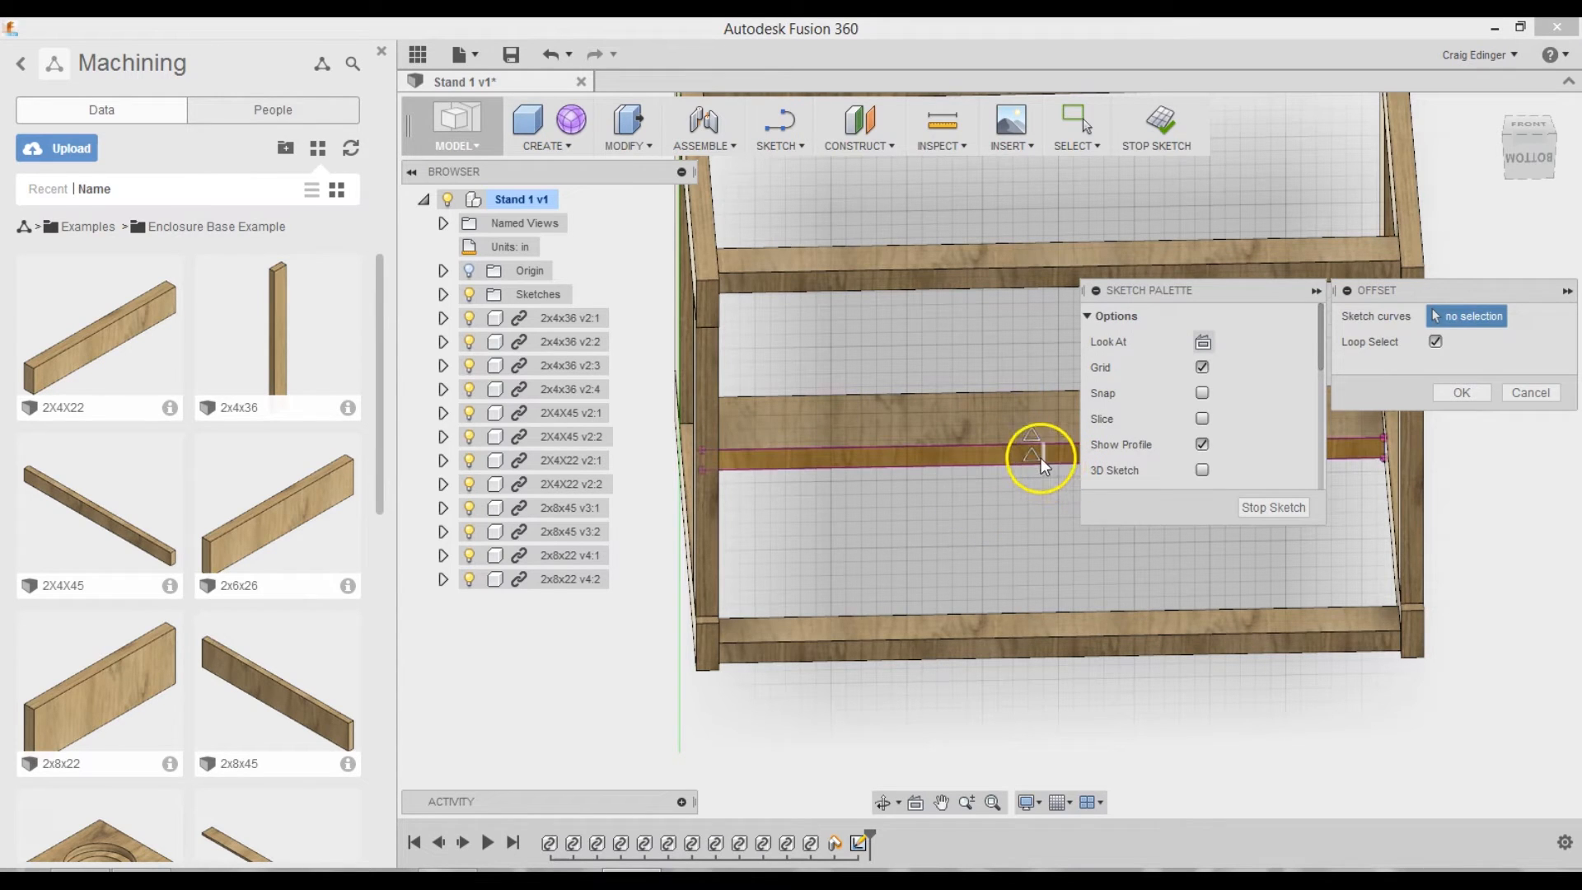
pyautogui.moveTo(1146, 303)
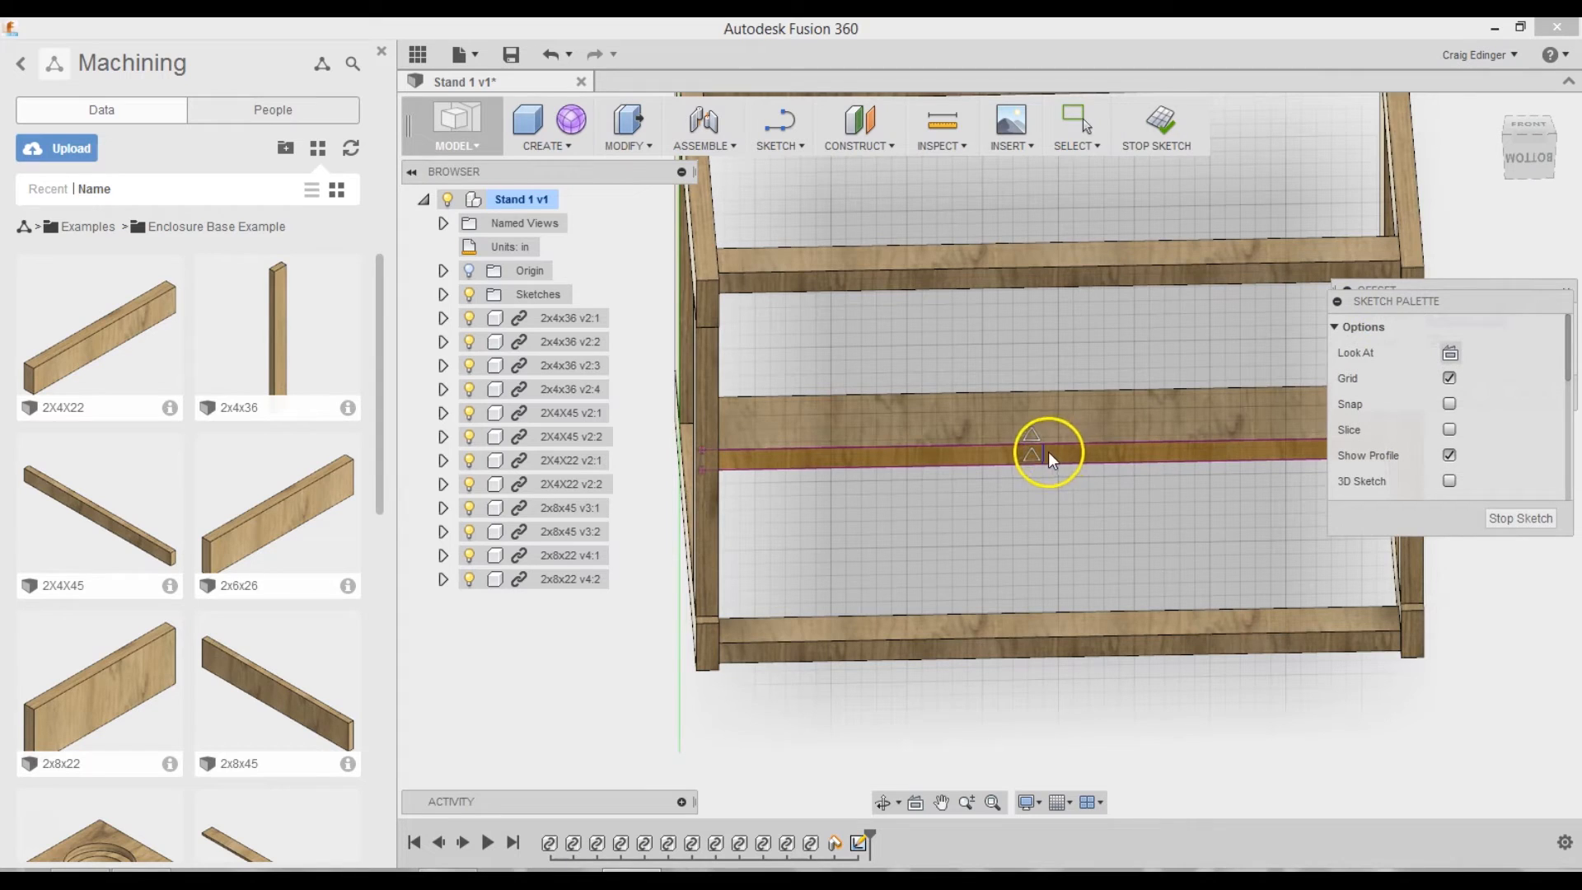
pyautogui.click(1050, 455)
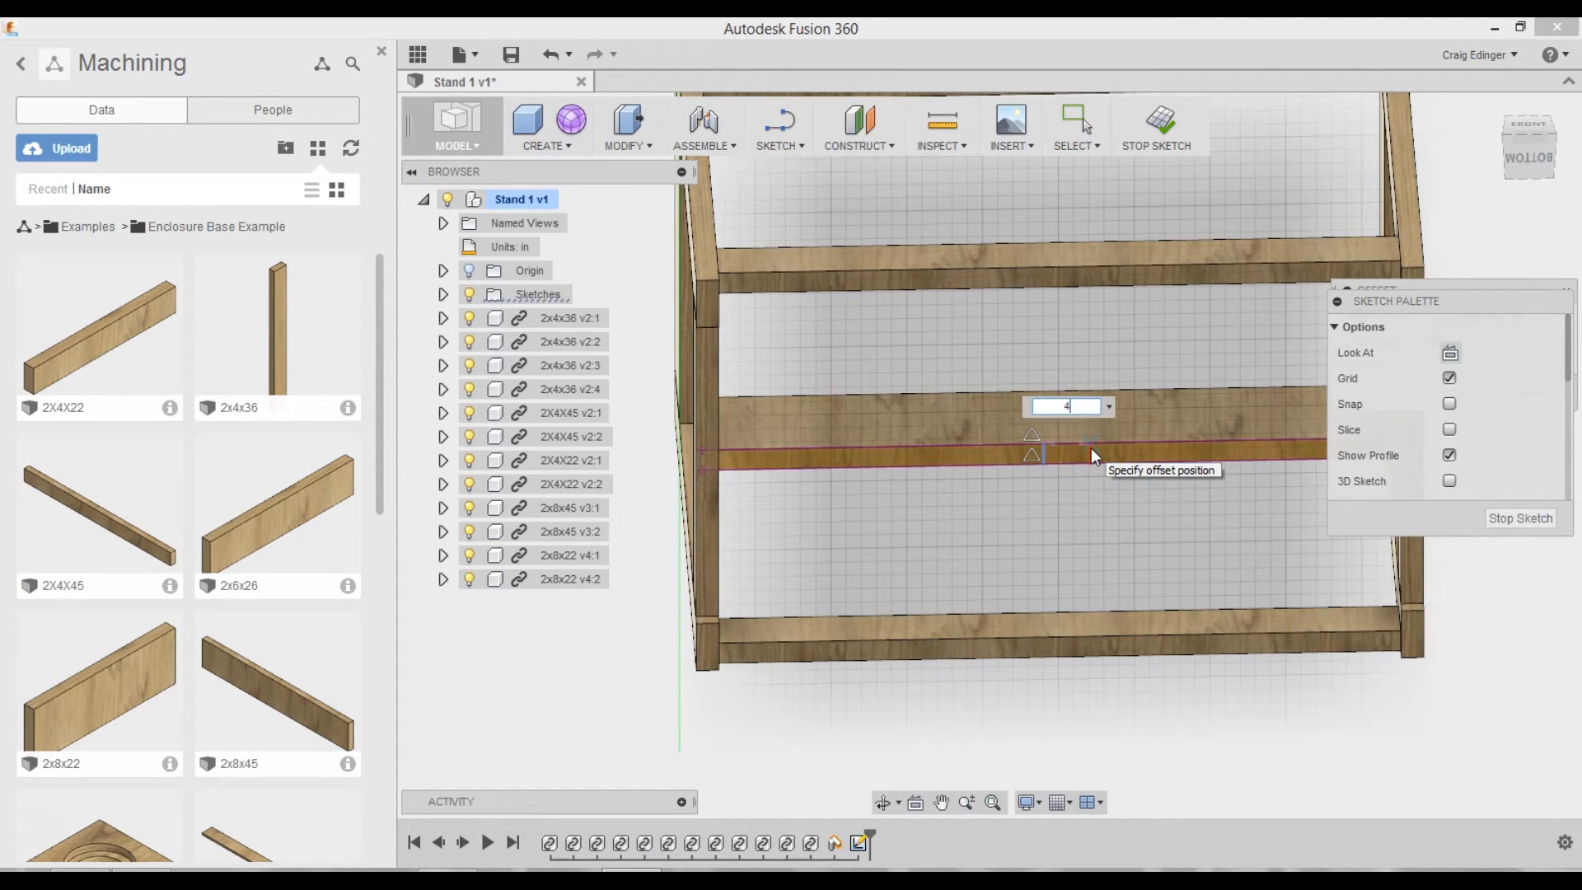
pyautogui.write('4.25')
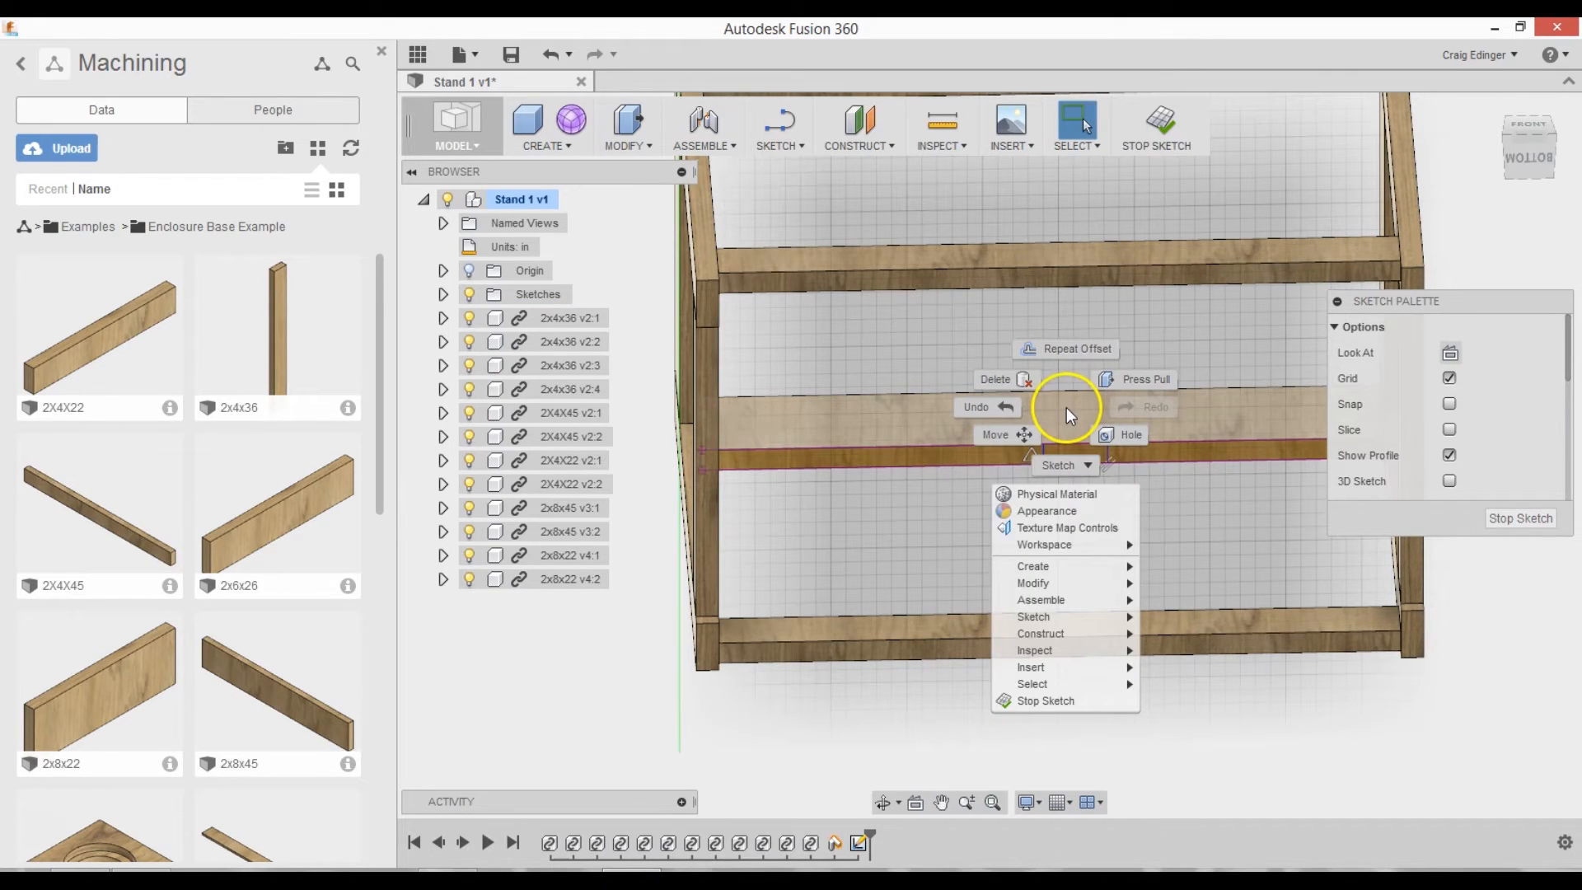
pyautogui.click(1065, 348)
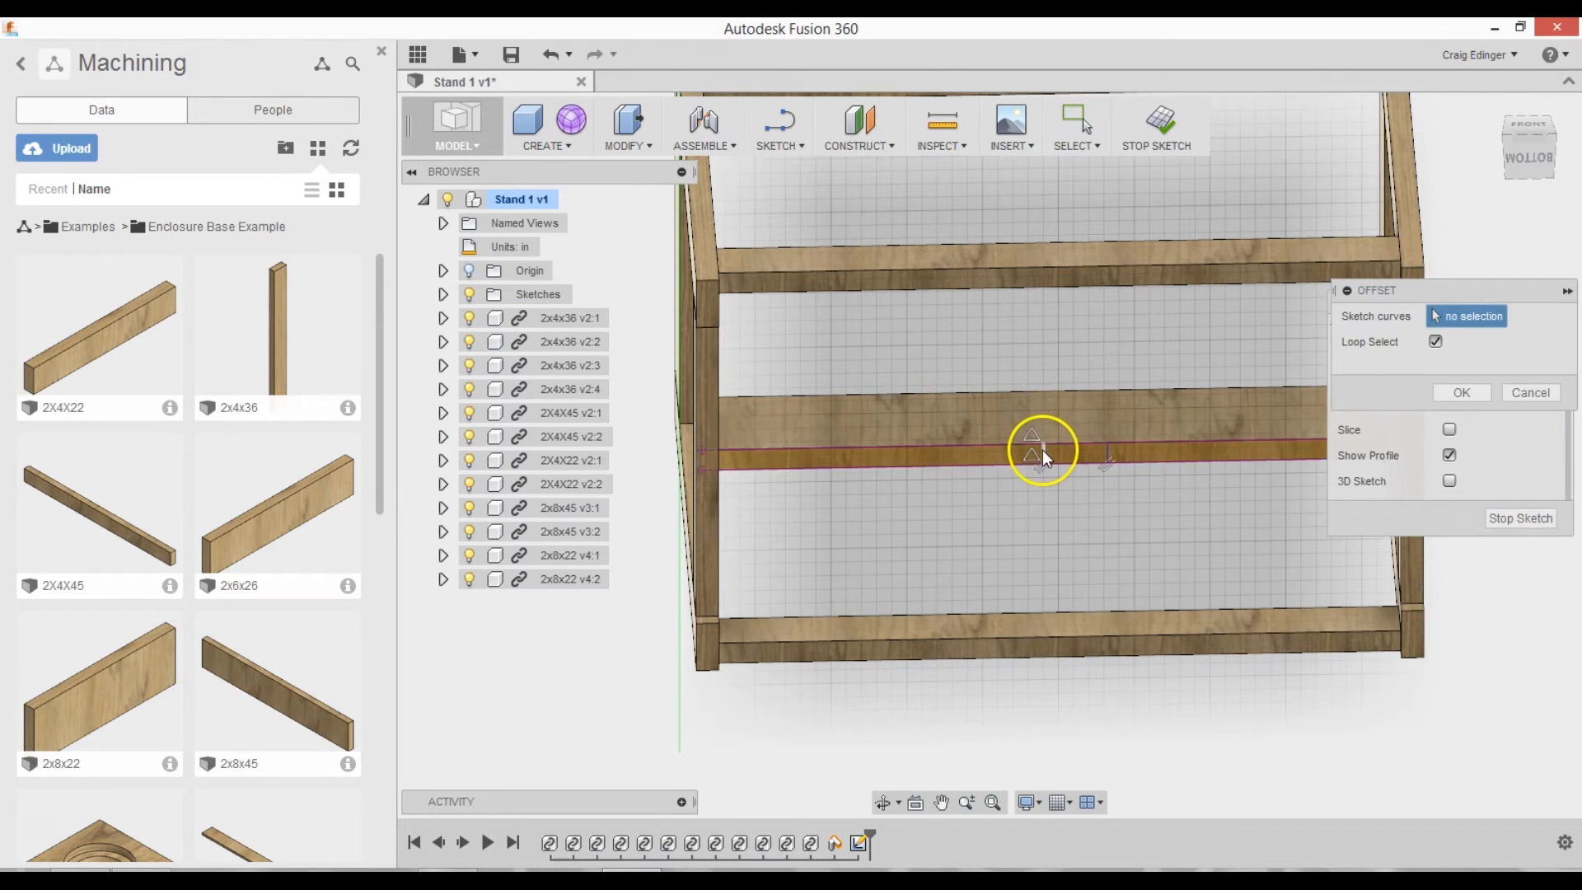
pyautogui.click(1028, 455)
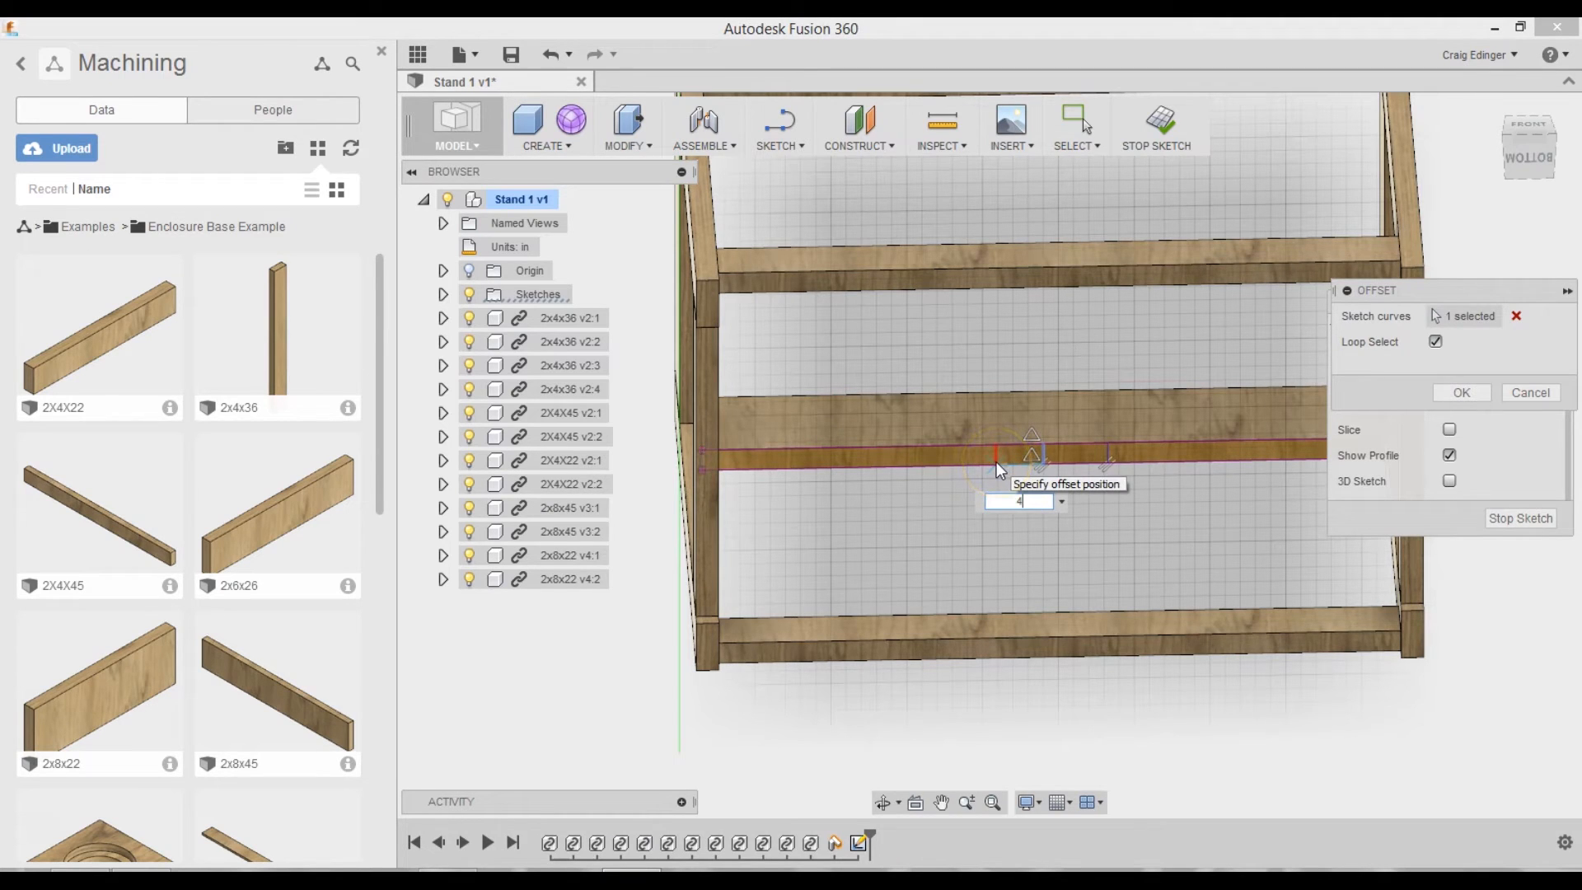
pyautogui.write('4.25')
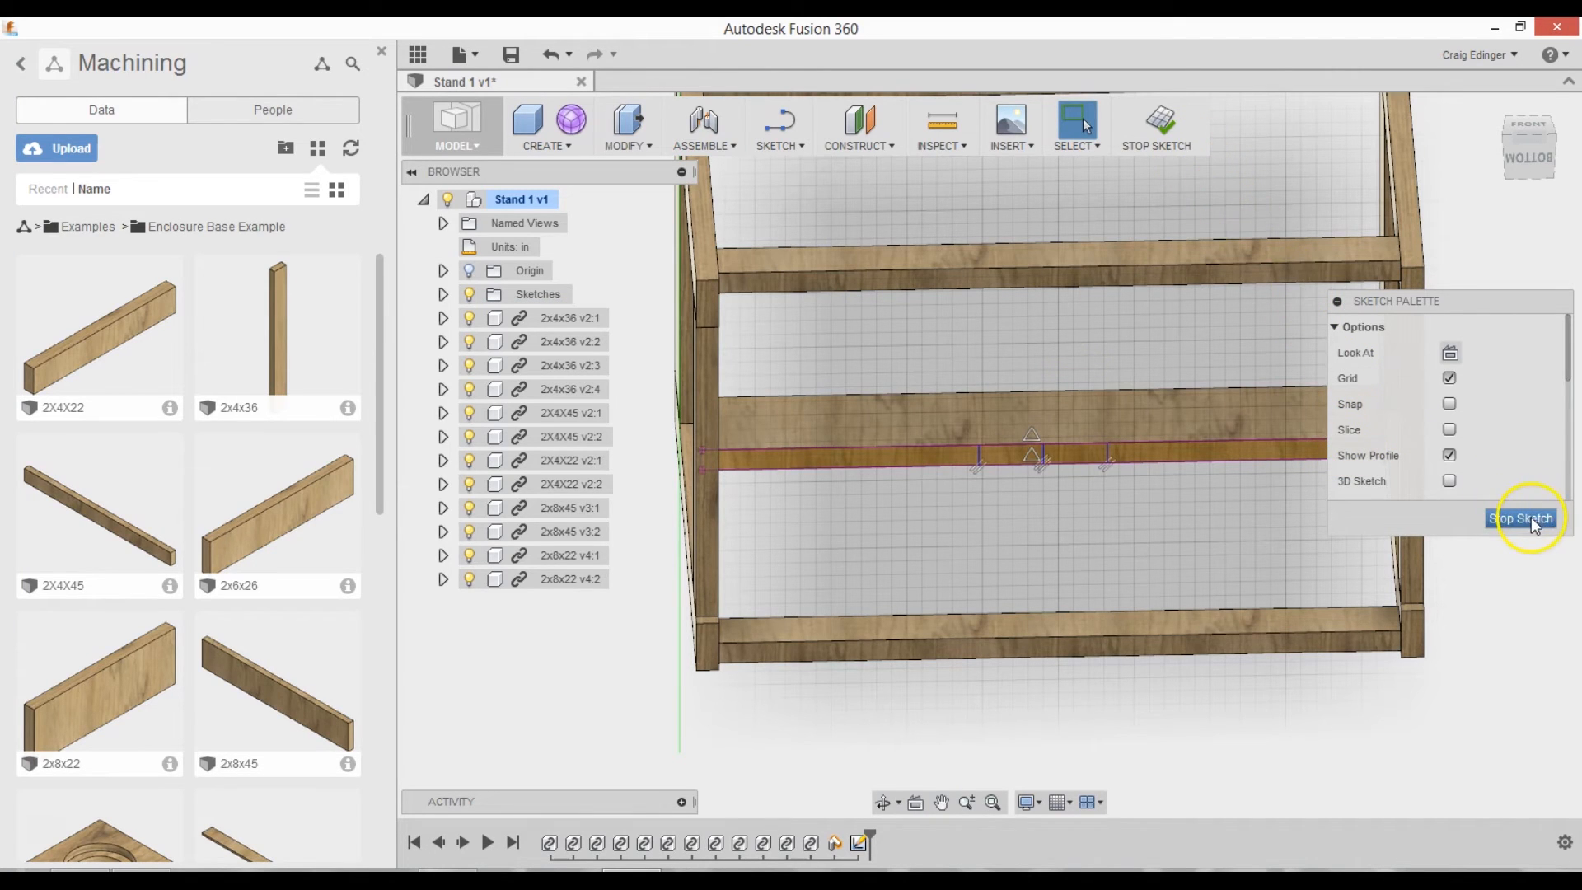
pyautogui.click(1521, 517)
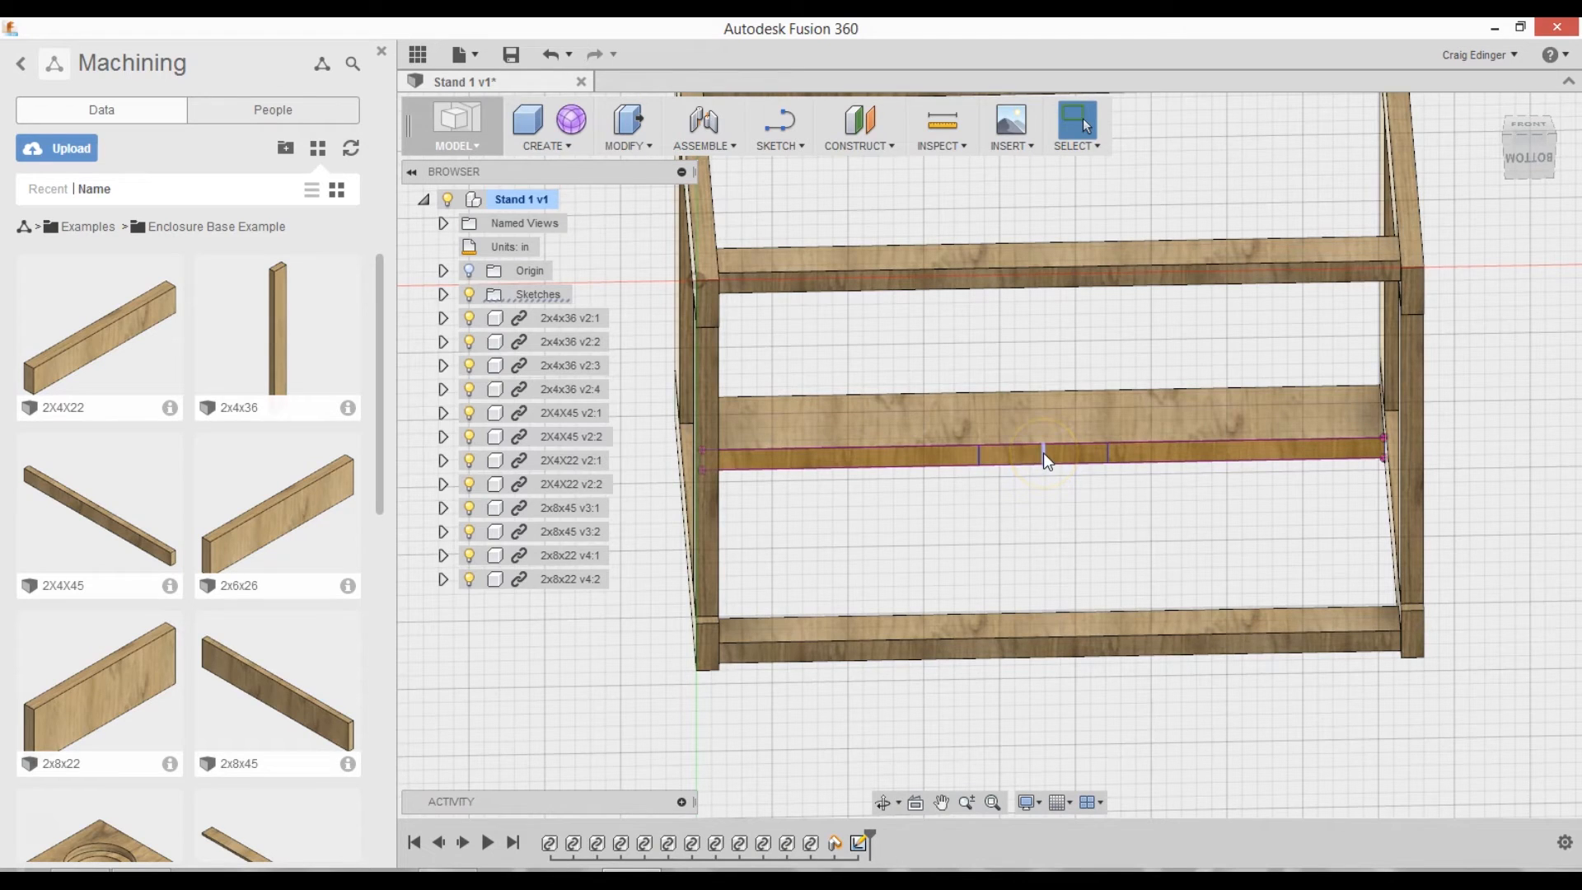
pyautogui.moveTo(1055, 334)
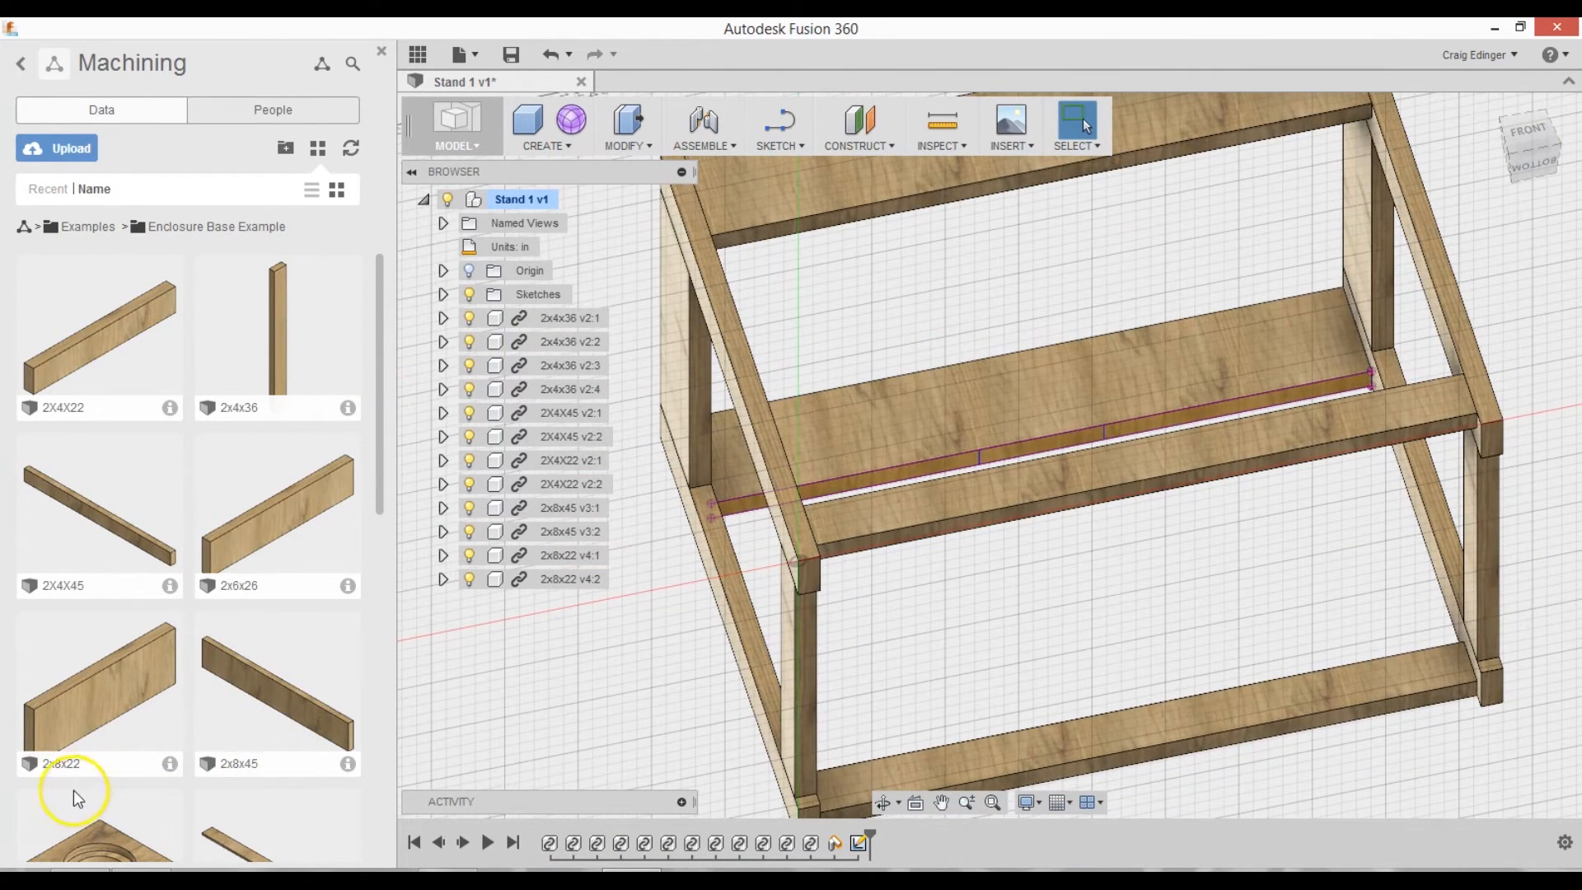
pyautogui.moveTo(183, 353)
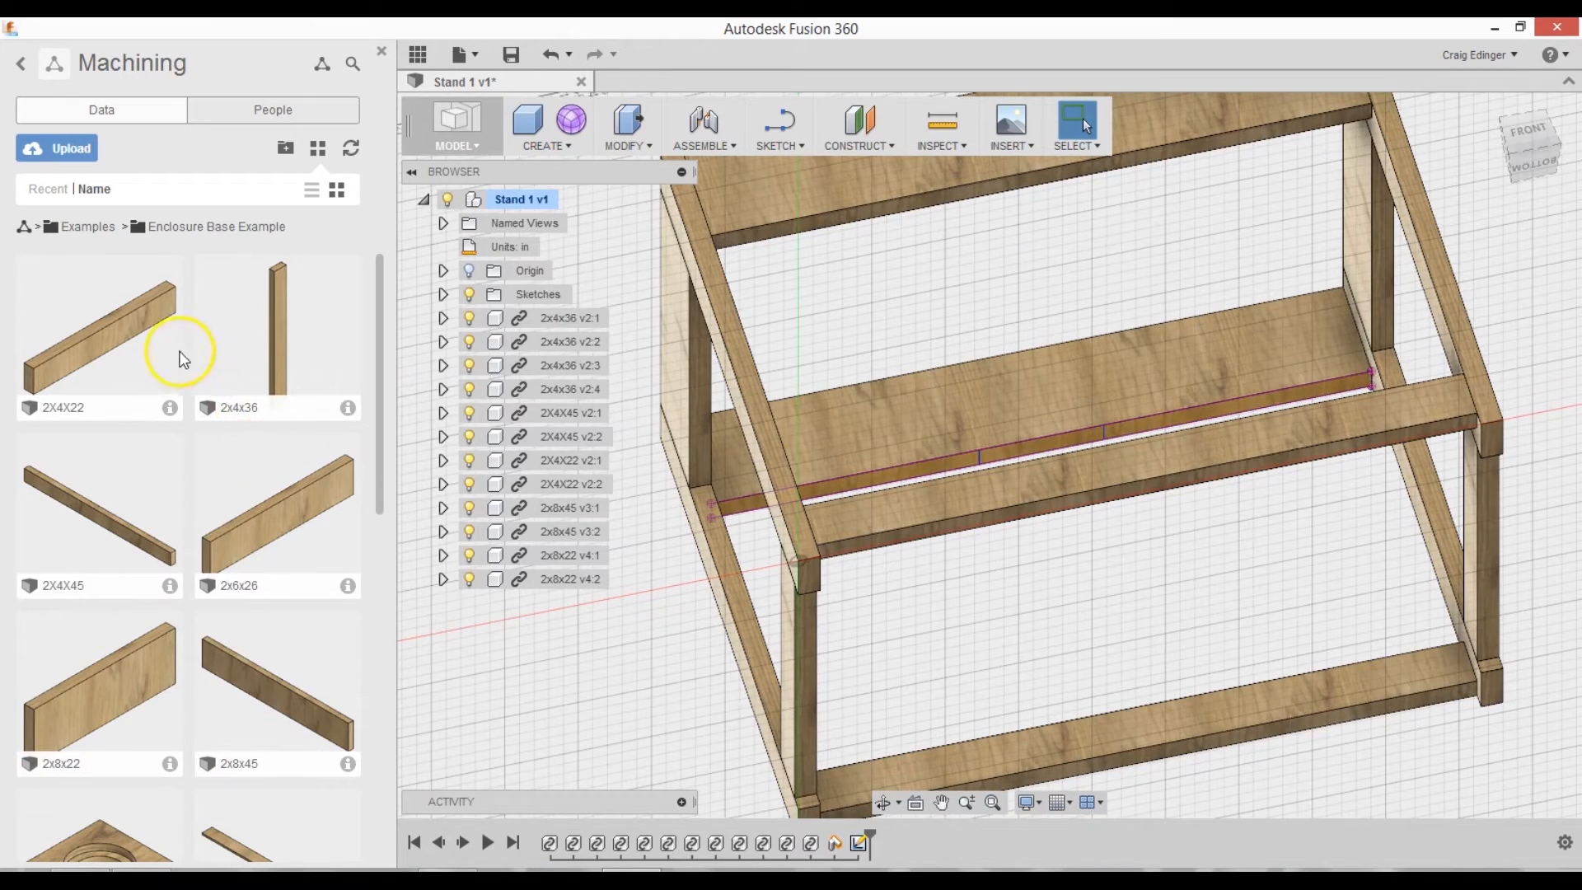
pyautogui.moveTo(231, 595)
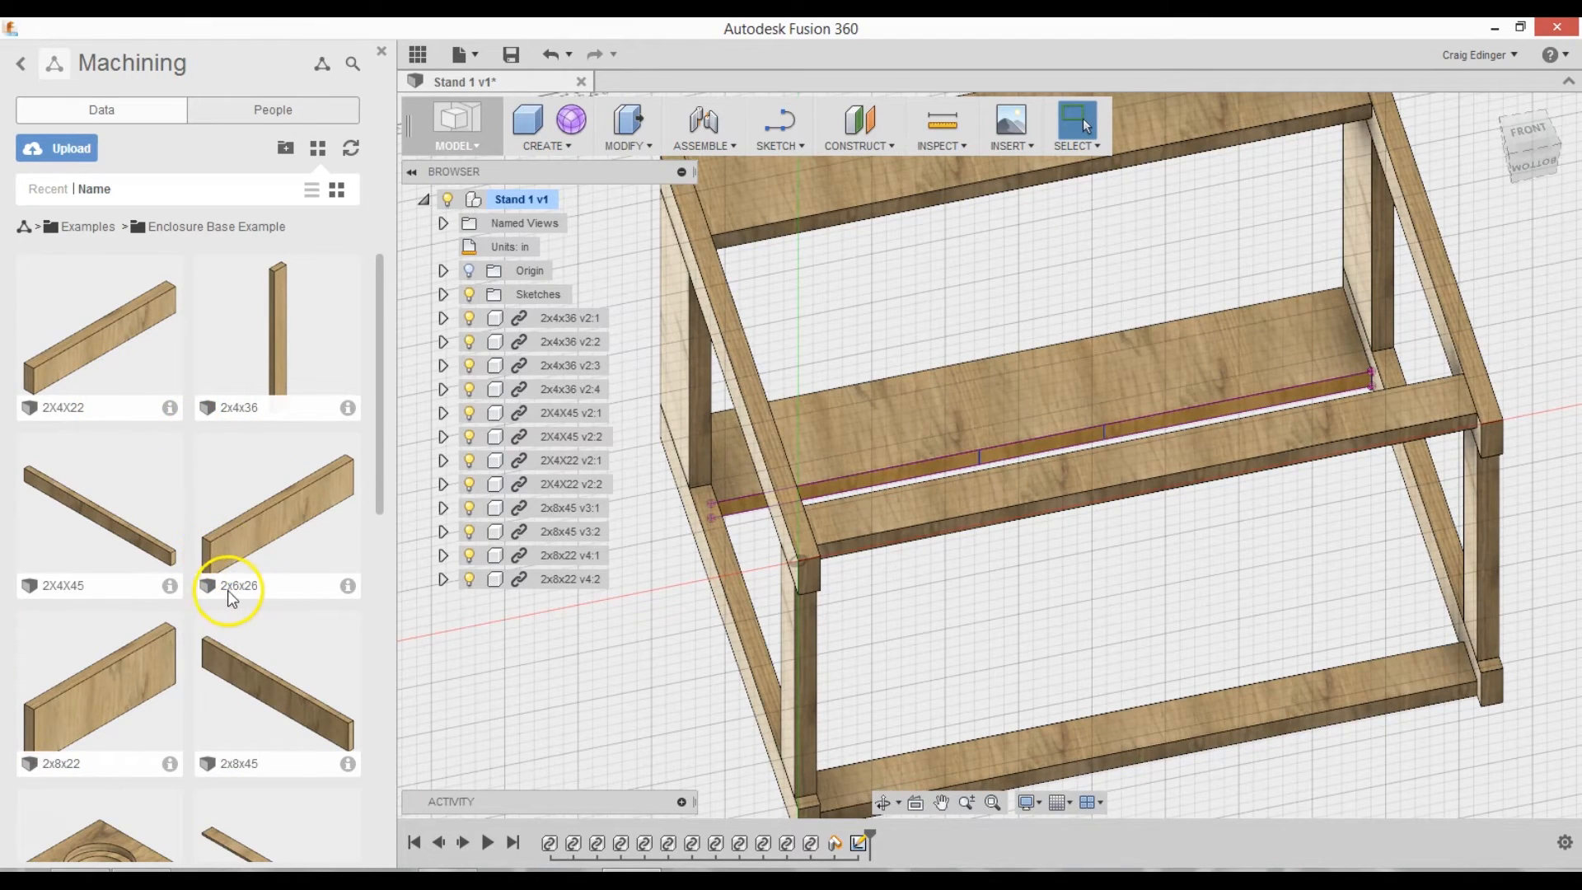
pyautogui.moveTo(231, 564)
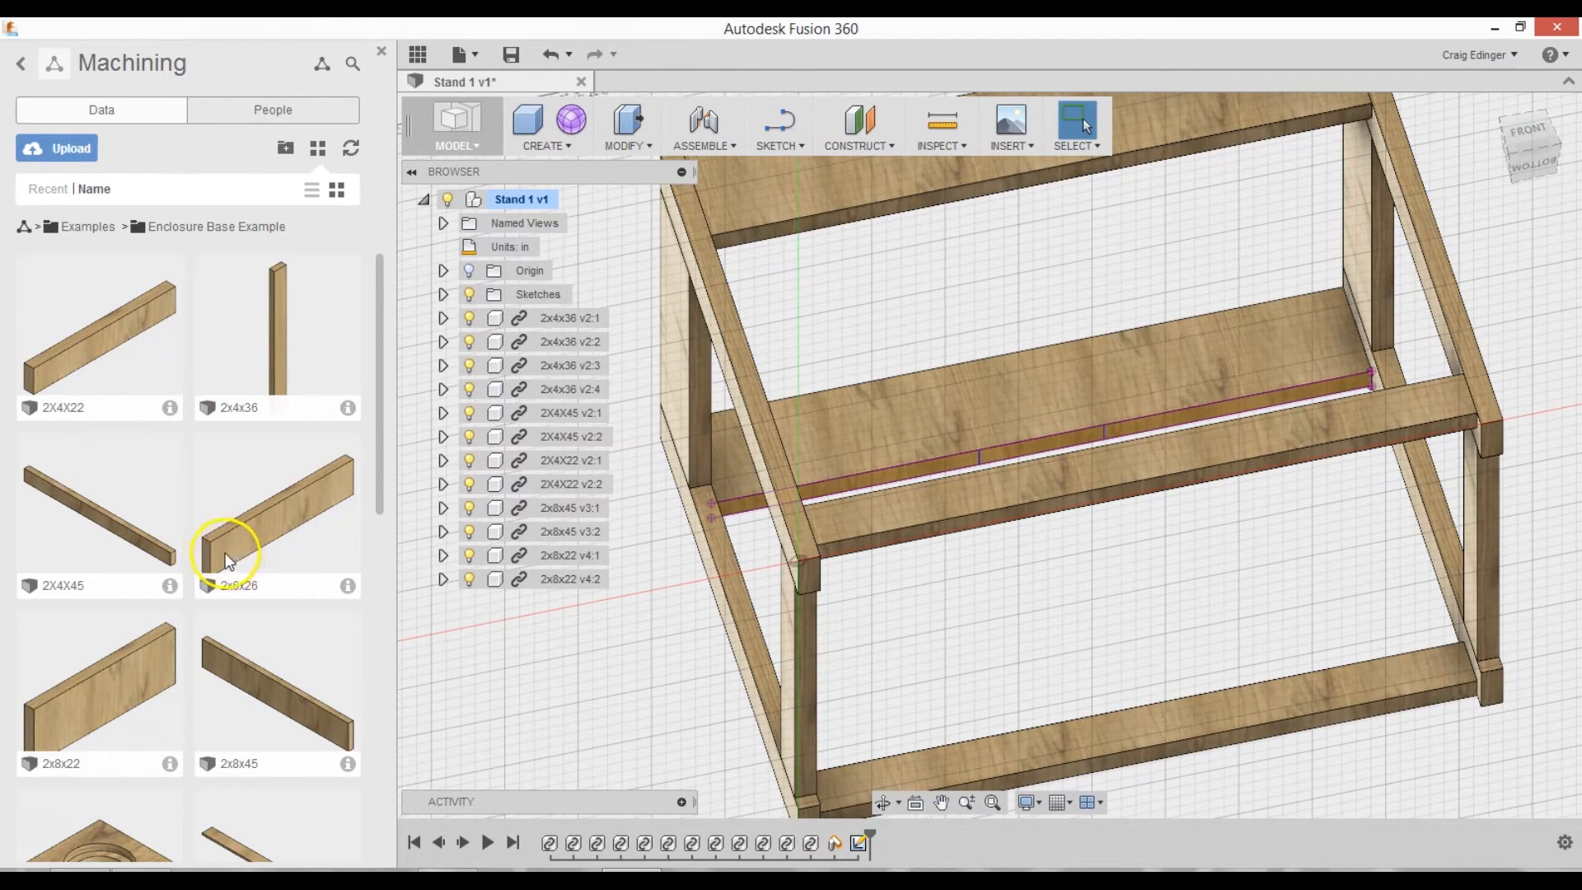
pyautogui.moveTo(802, 467)
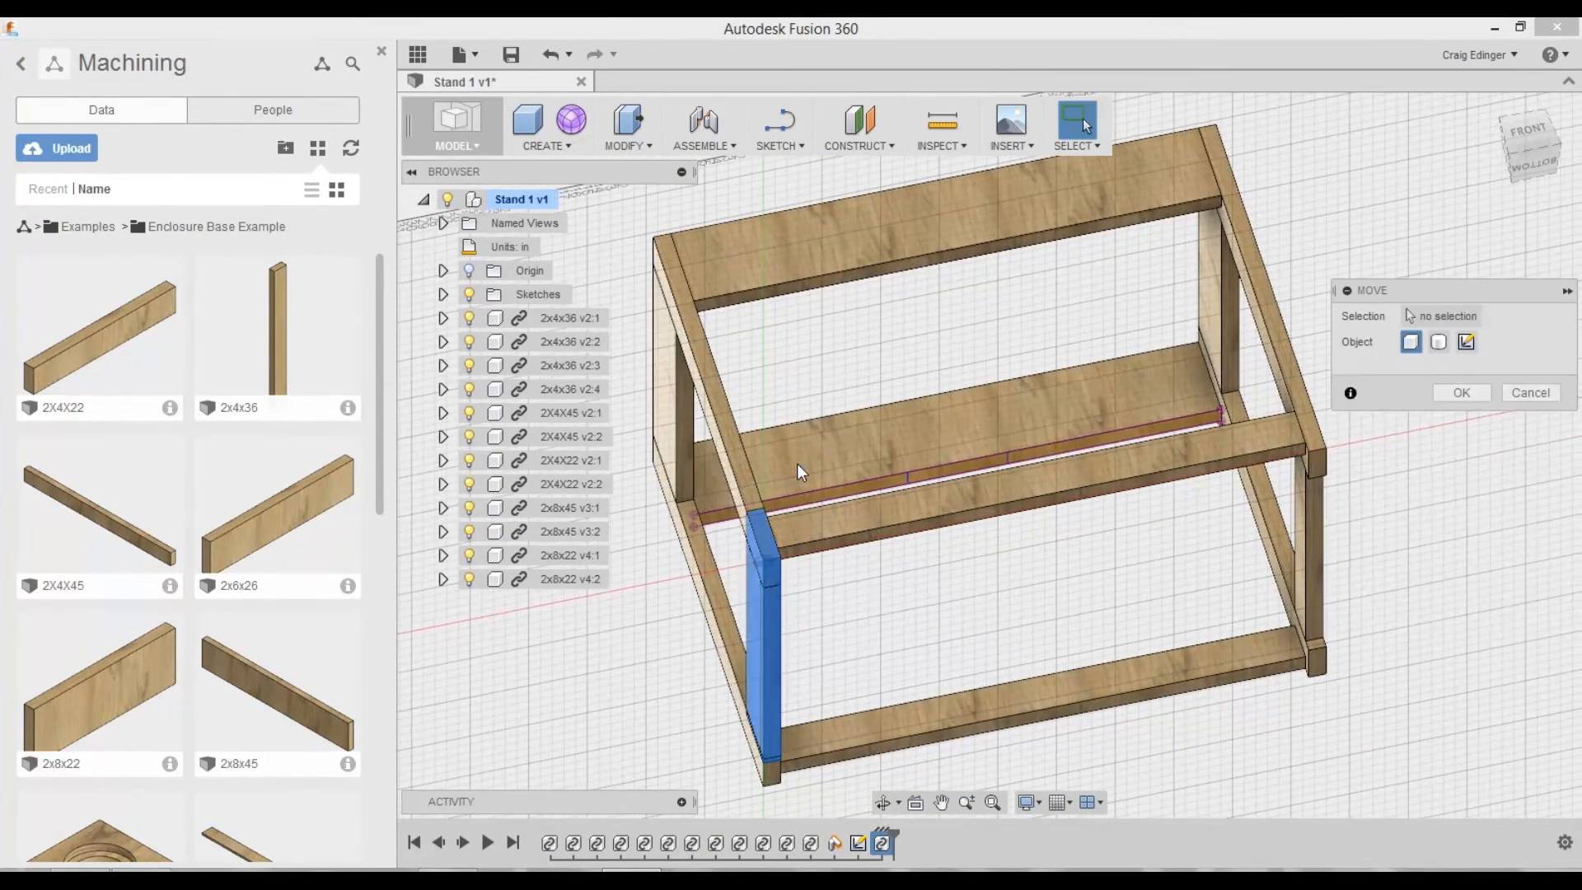
# - Move the newly inserted 2x6x26 board to stand upright inside the frame
pyautogui.click(761, 646)
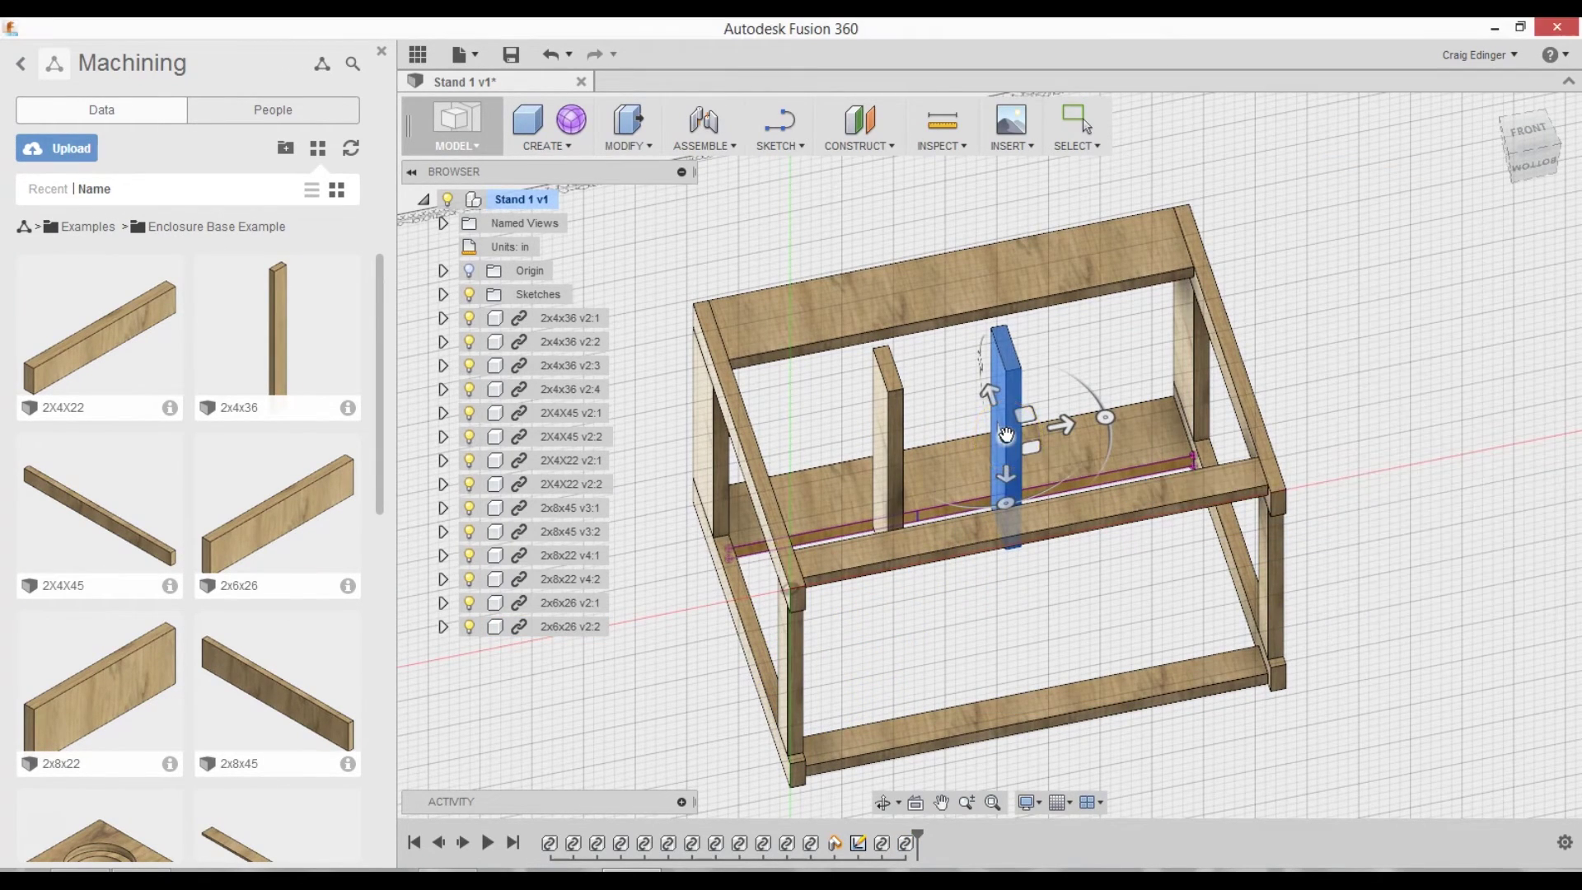
pyautogui.click(959, 614)
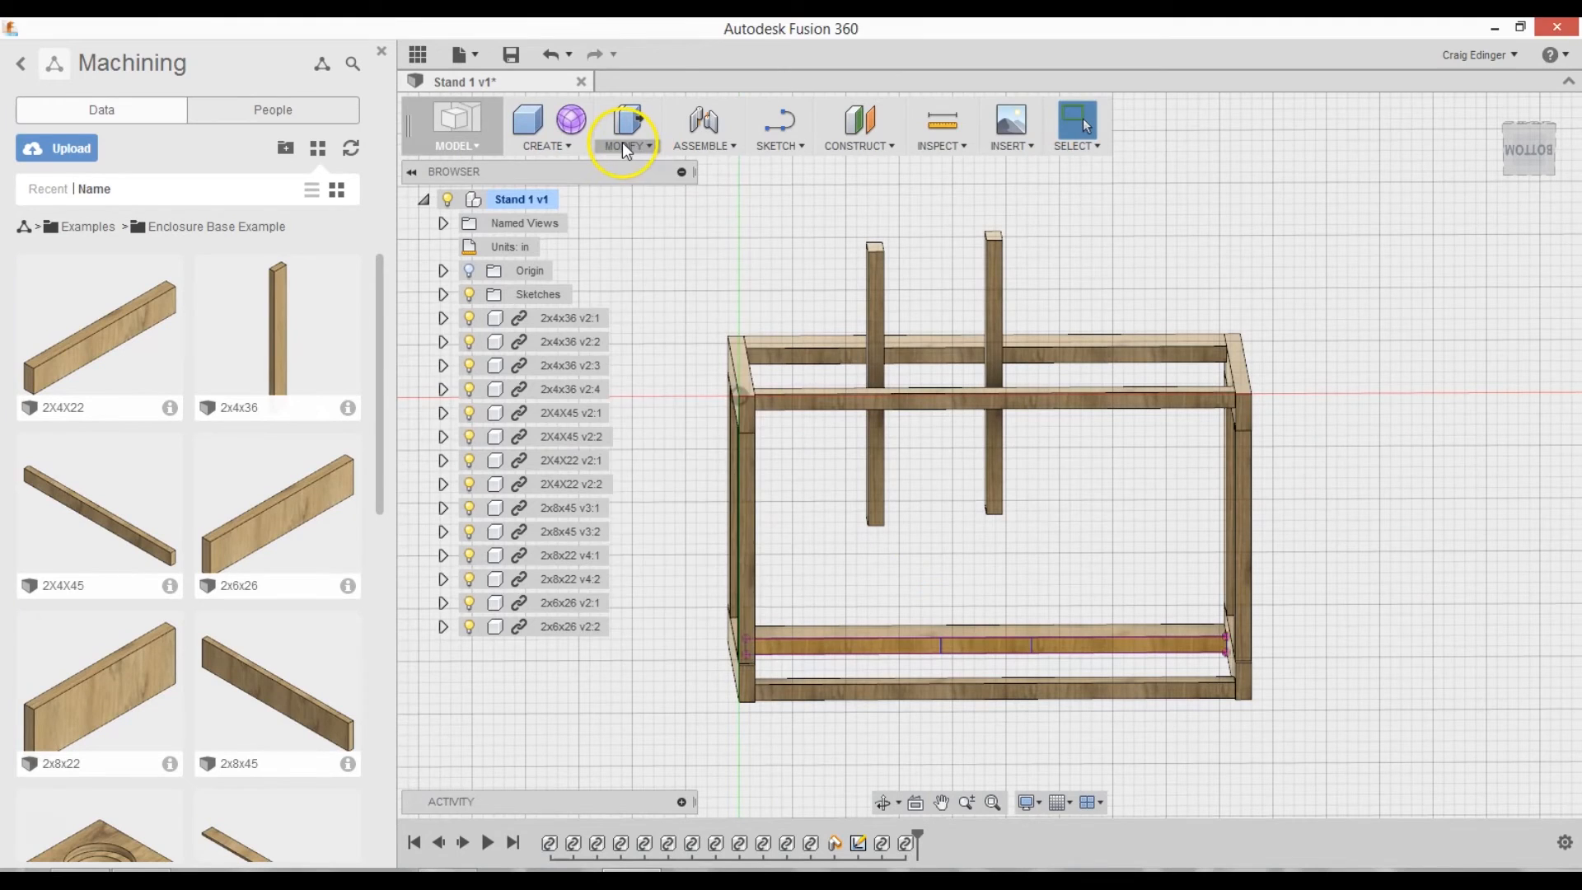
# - Align a 2x6 board to the side boards as a cross brace spanning the top
pyautogui.click(626, 127)
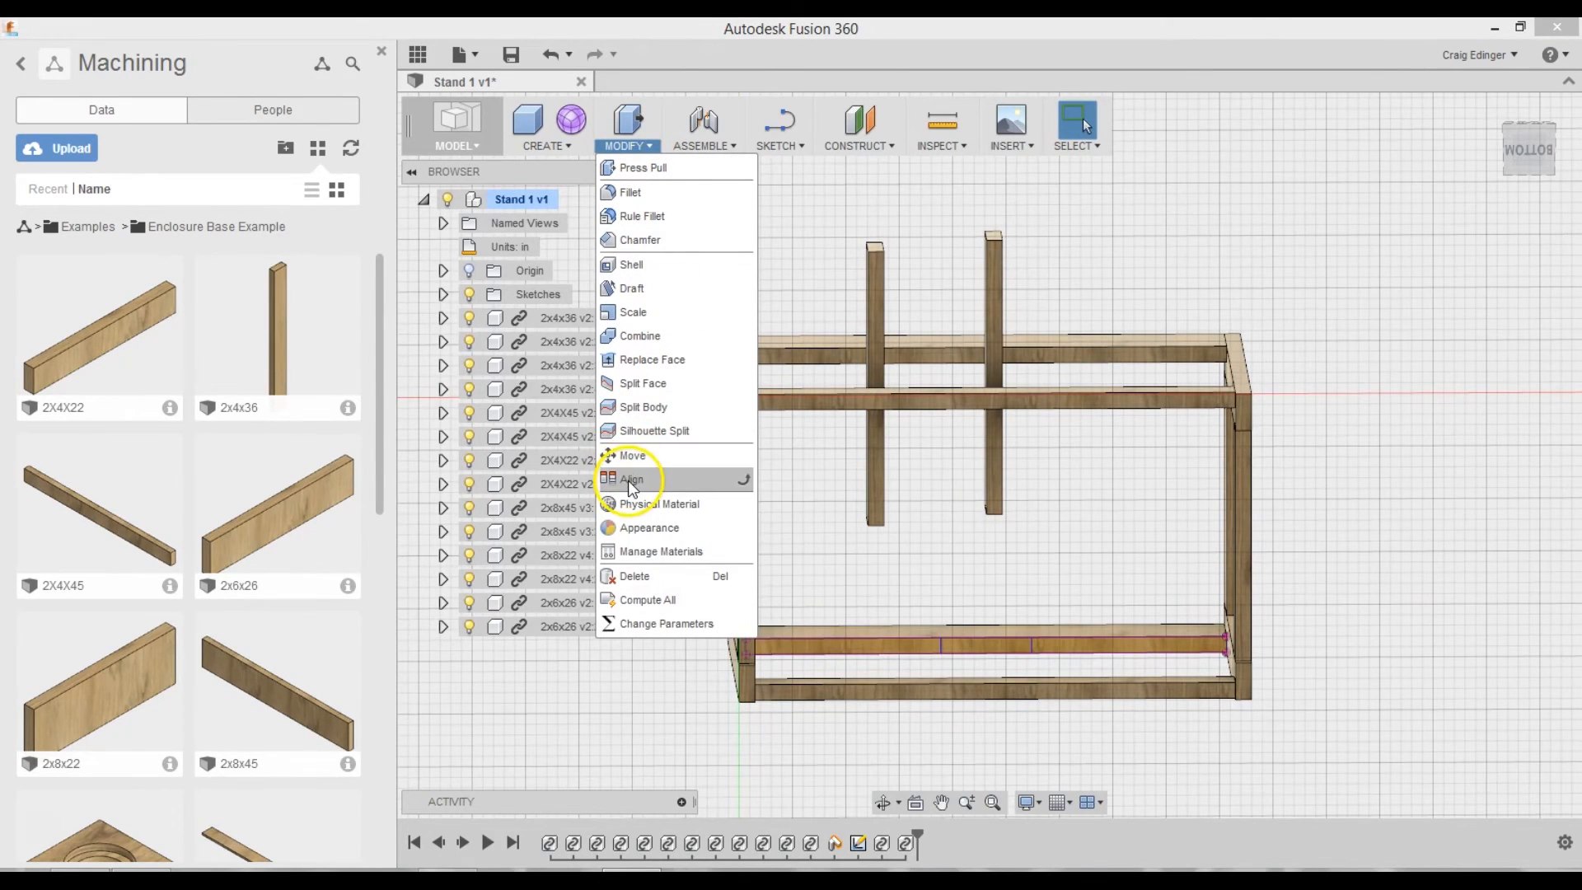
pyautogui.click(631, 479)
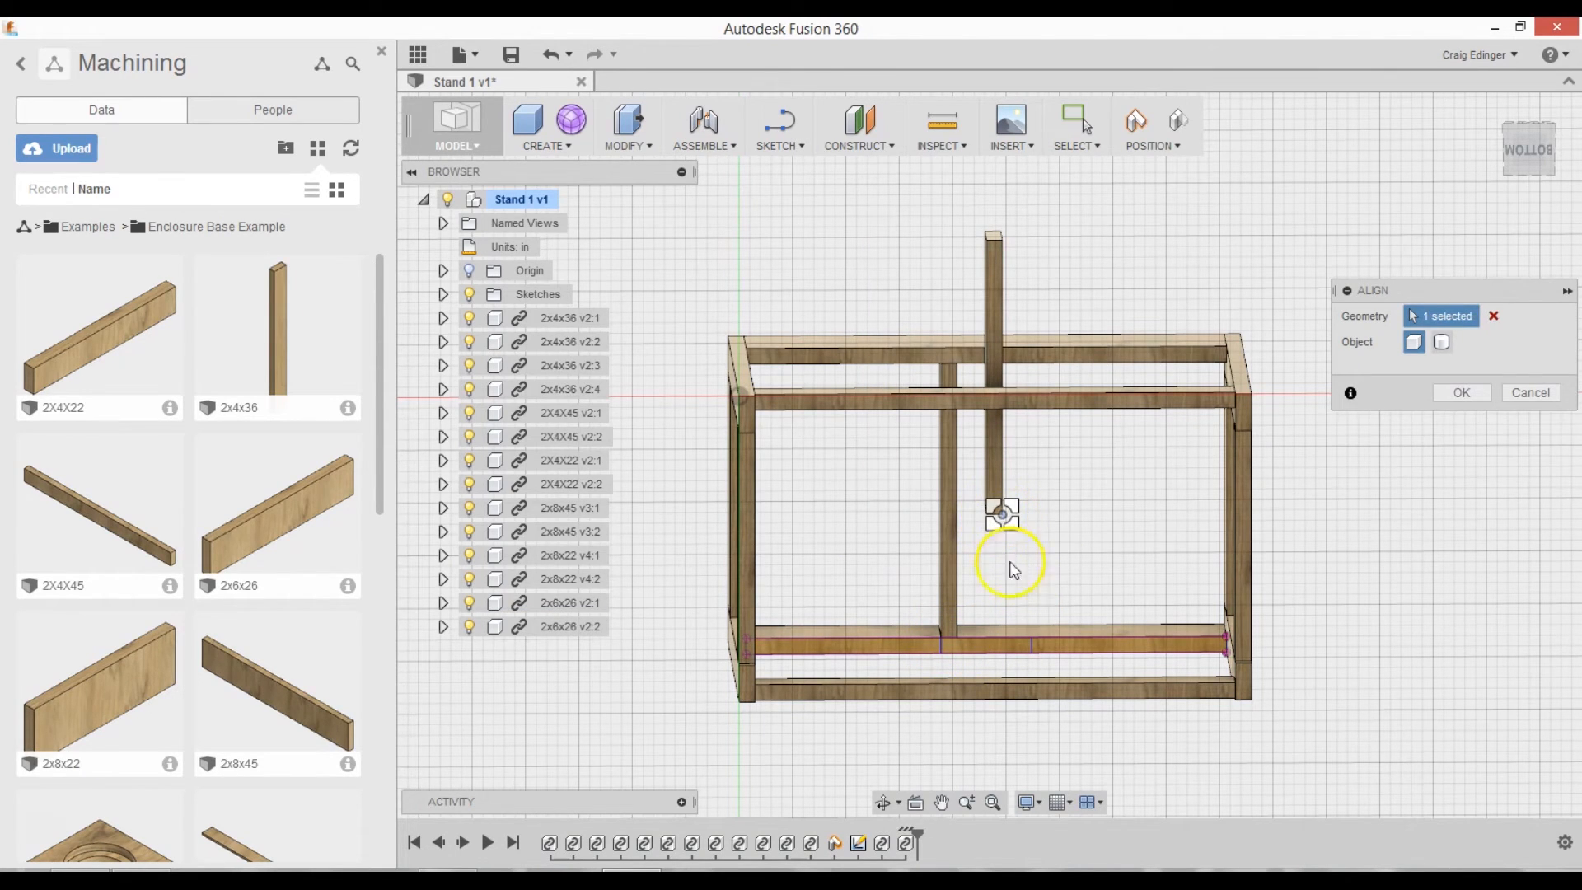
pyautogui.click(1493, 317)
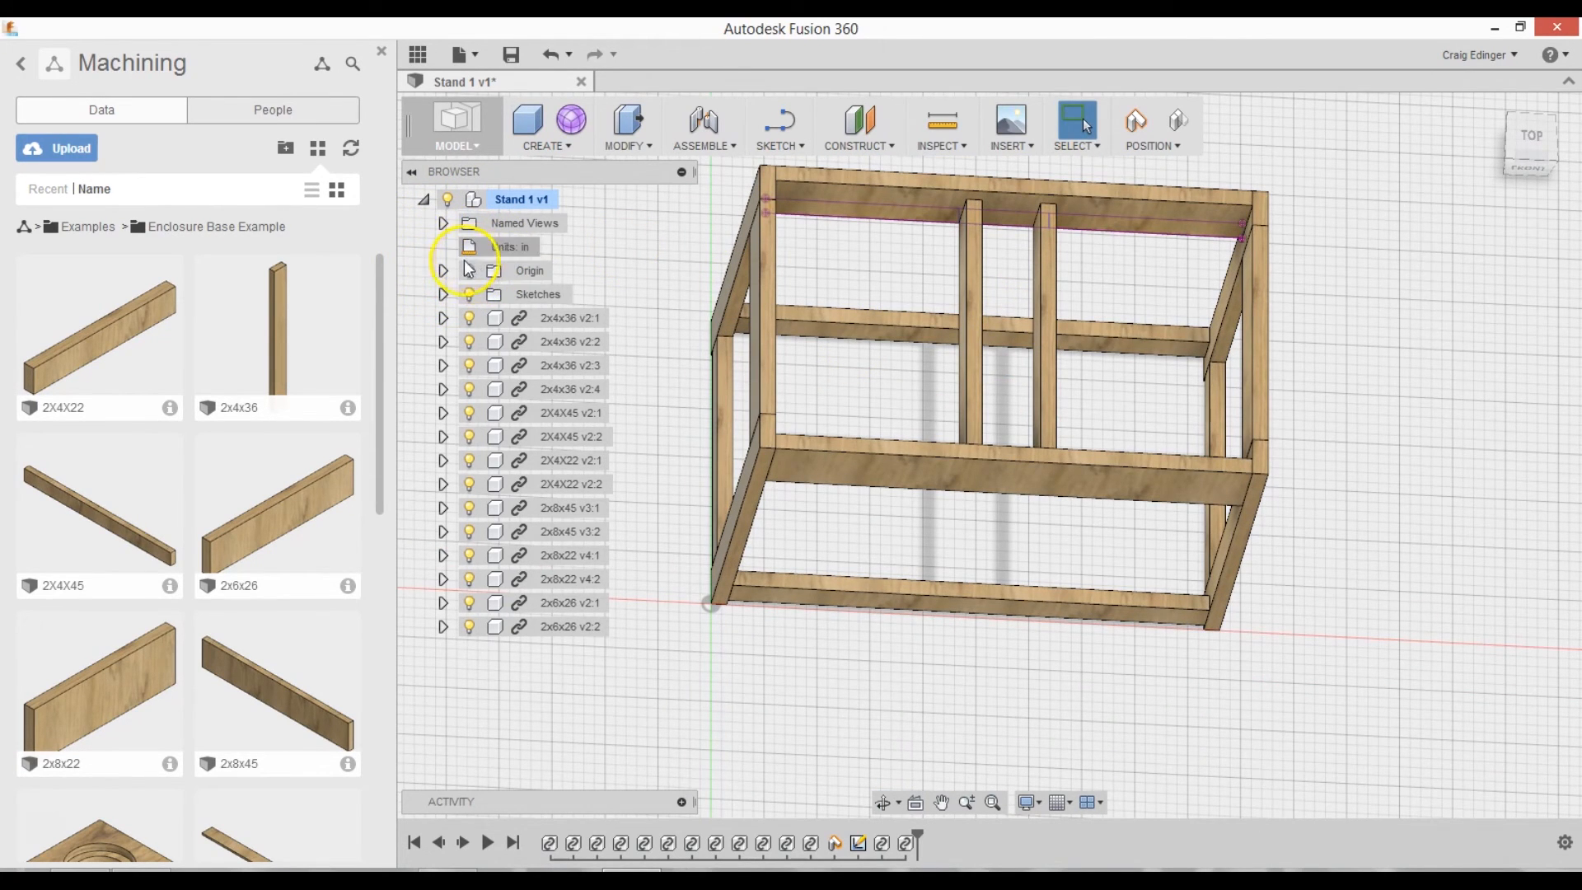
pyautogui.click(509, 246)
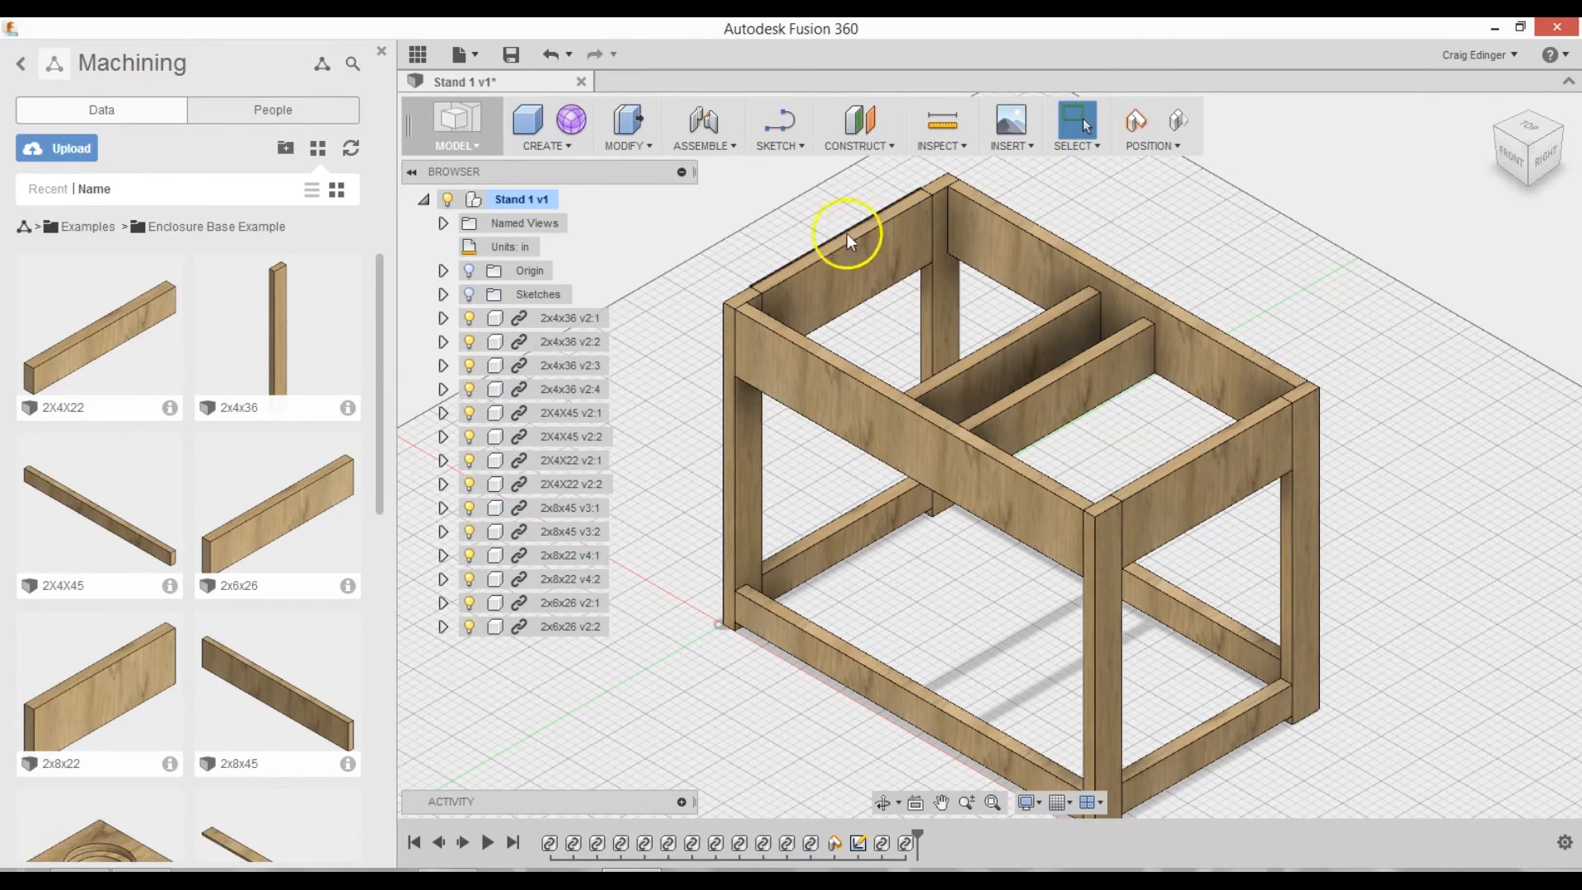
pyautogui.moveTo(1168, 428)
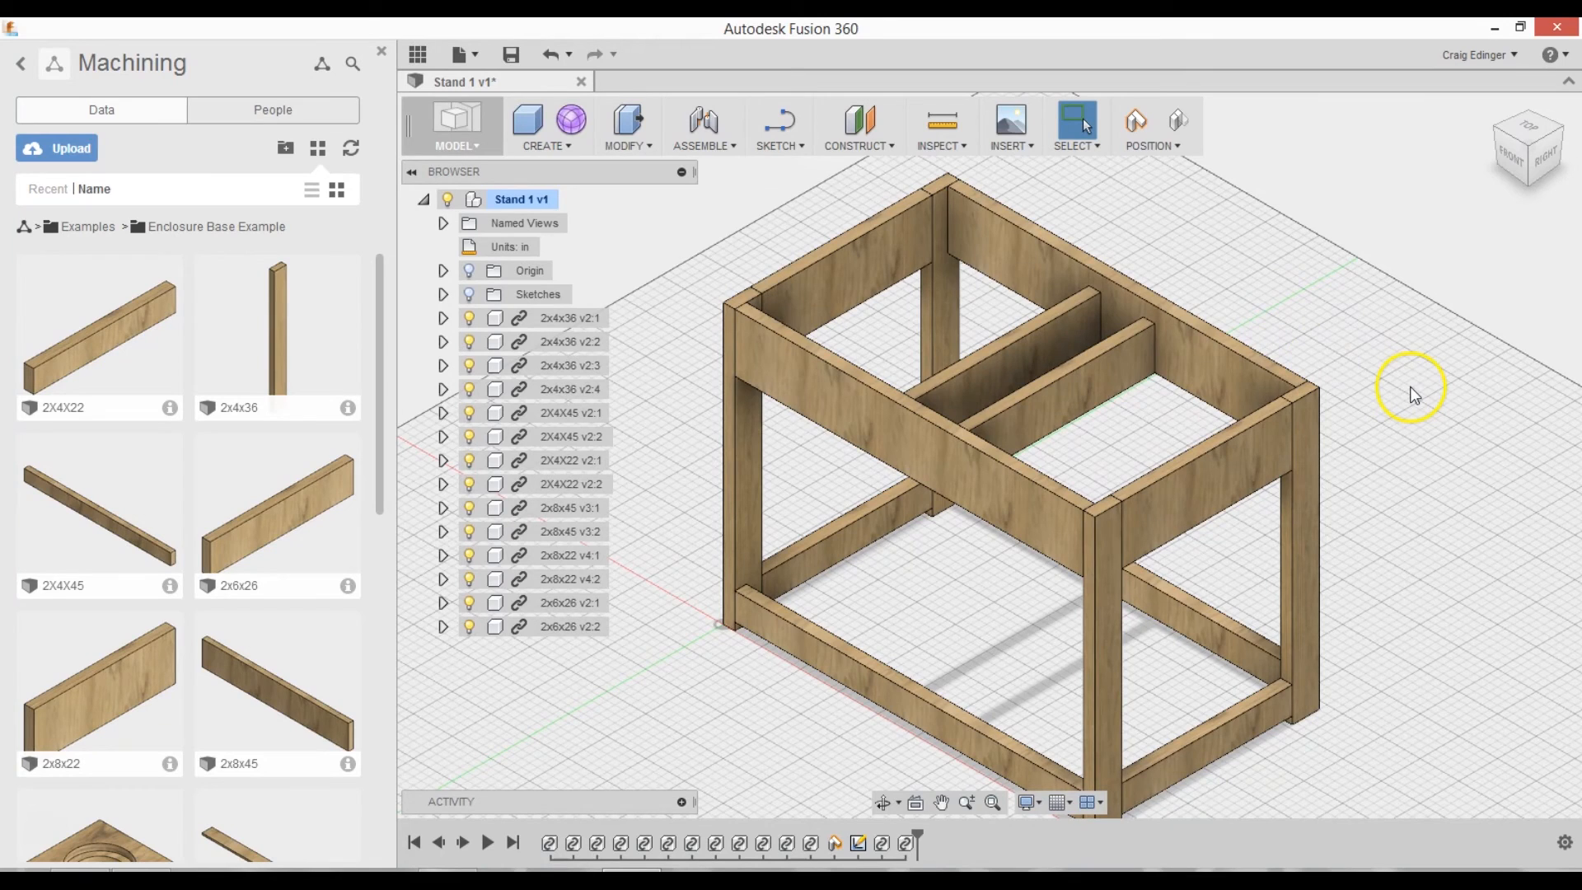
pyautogui.moveTo(106, 755)
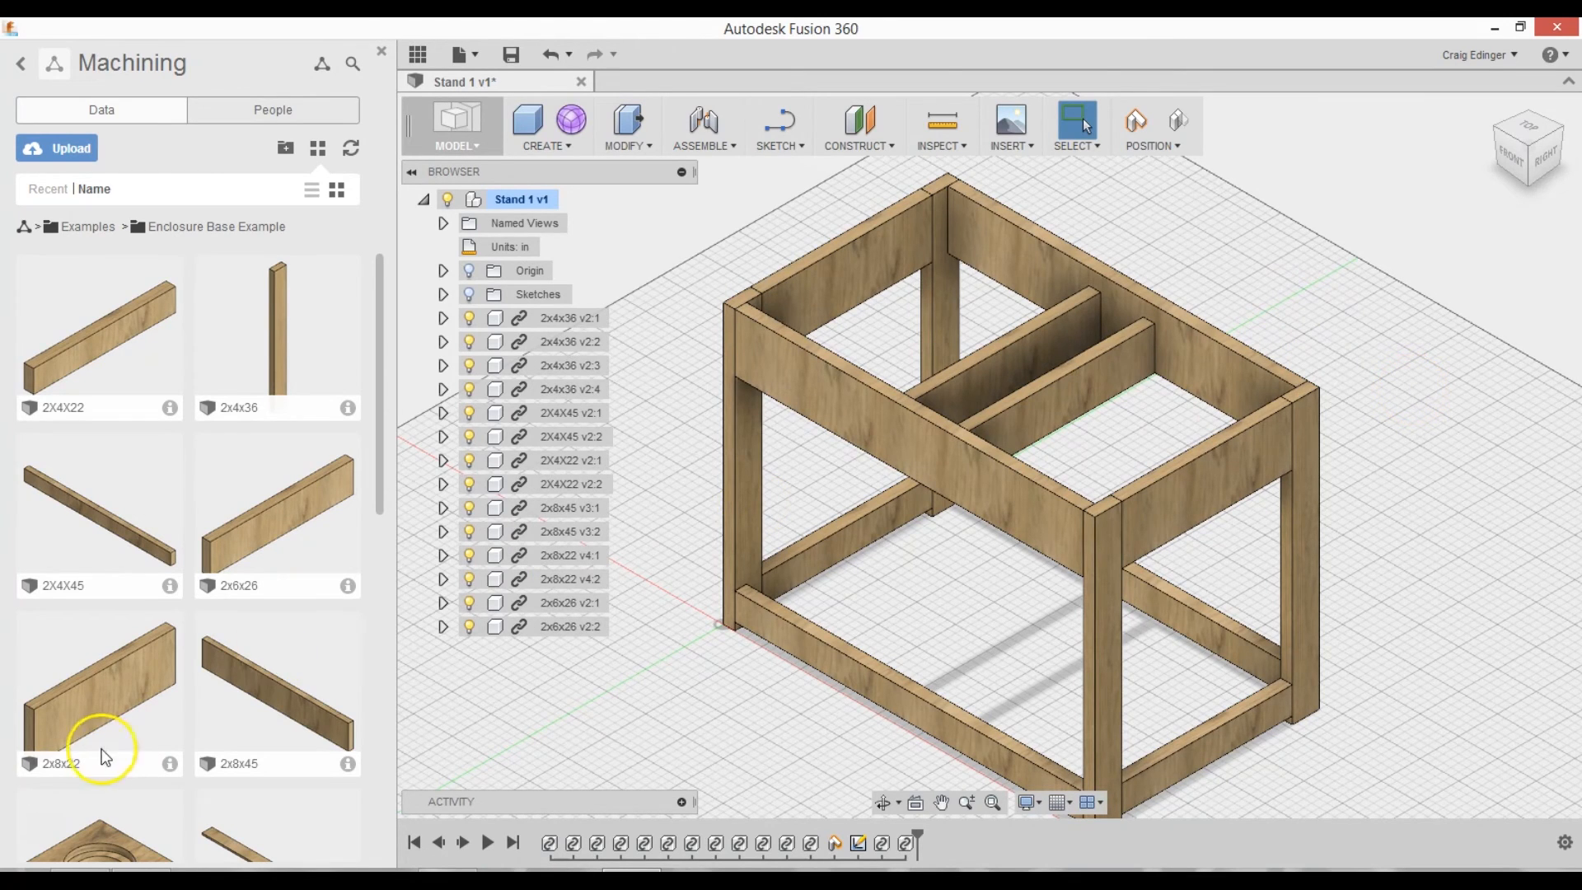
# - Collapse the browser's component tree before bringing in the Bottom Plywood shelf
pyautogui.click(425, 200)
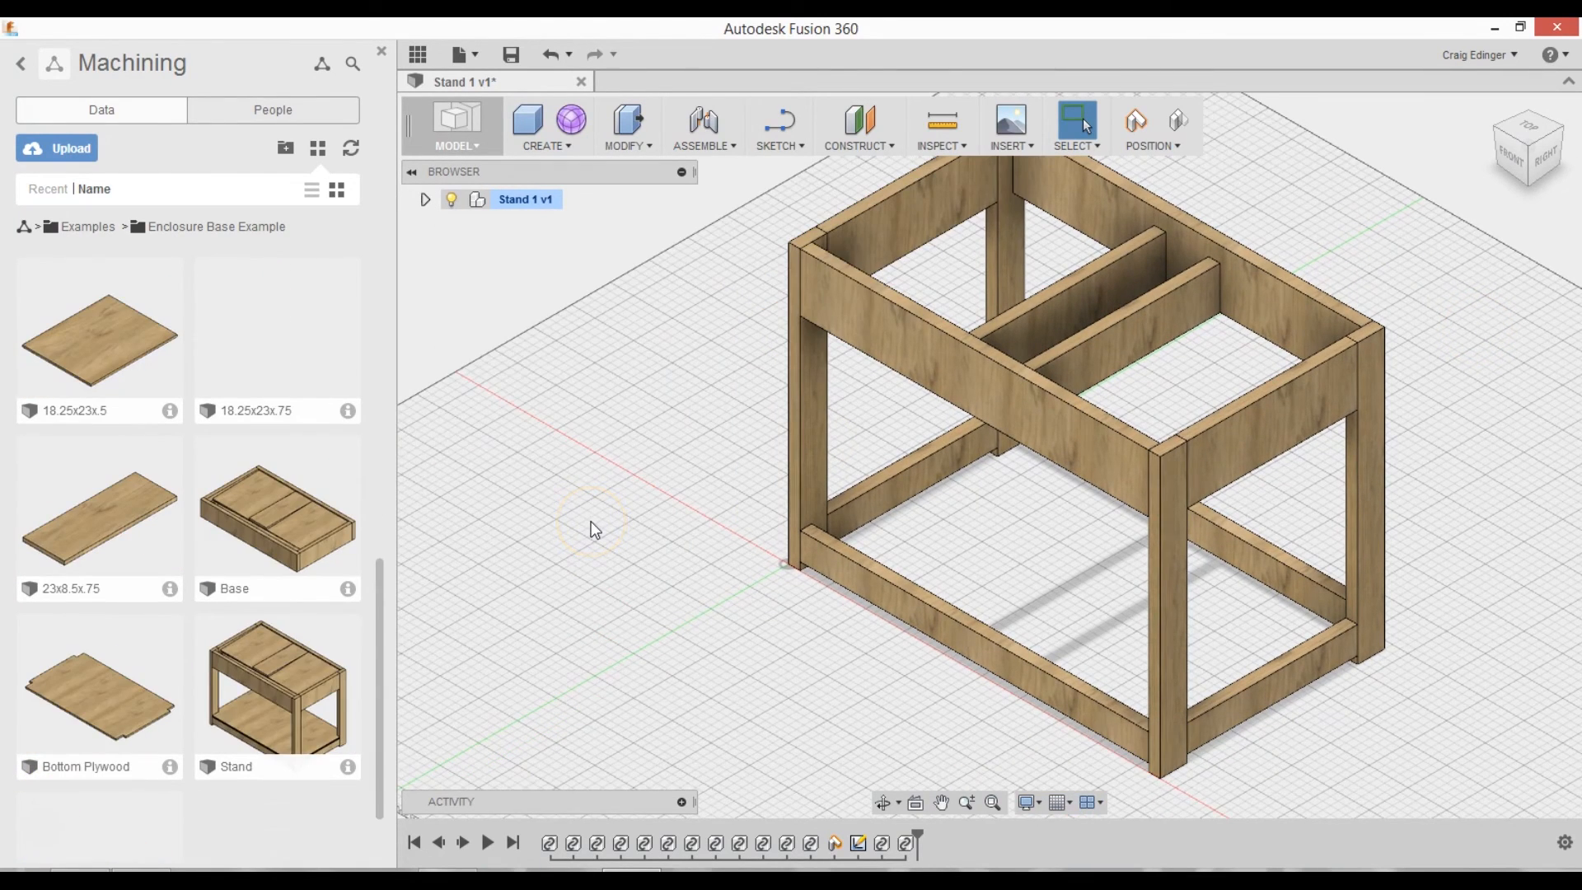
pyautogui.moveTo(213, 695)
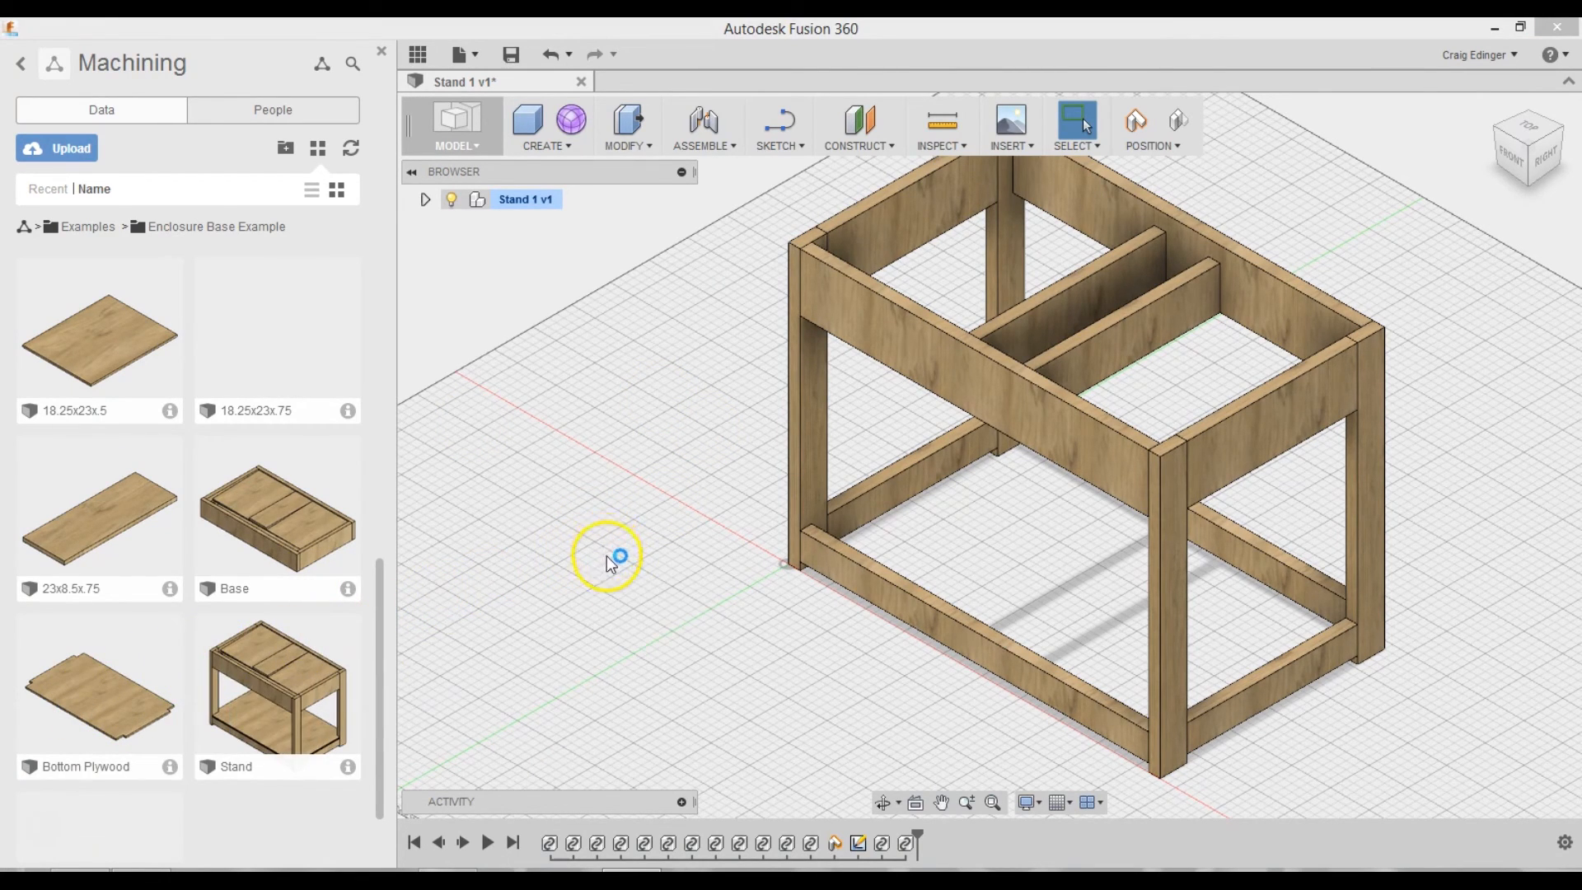
pyautogui.moveTo(605, 561)
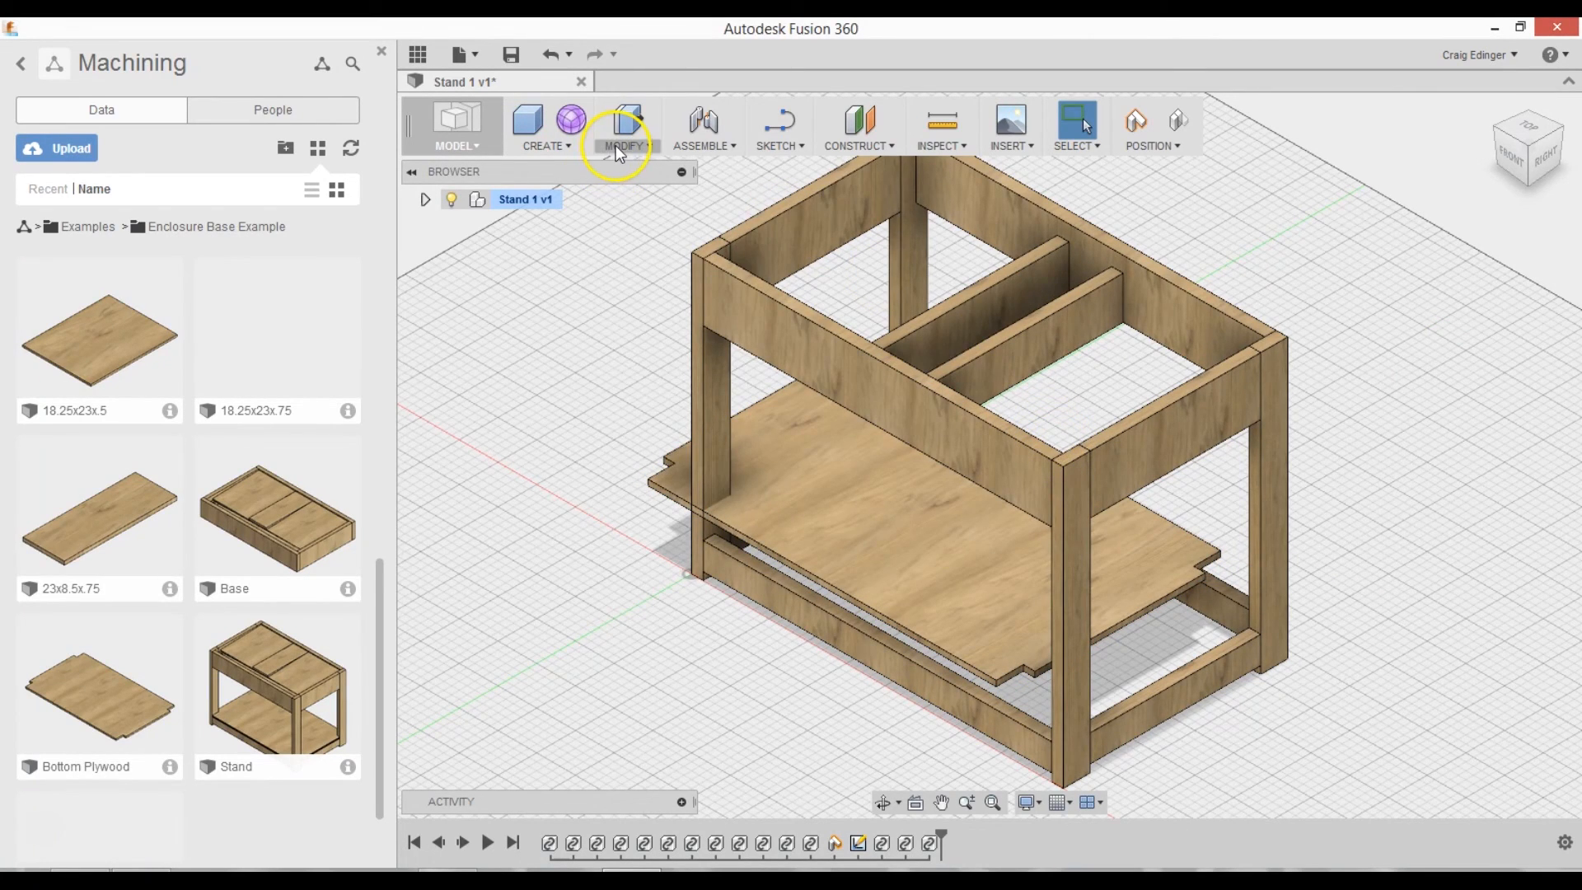
# - Align the Bottom Plywood shelf by its corner point into Stand 1's lower frame on the bottom braces
pyautogui.click(626, 127)
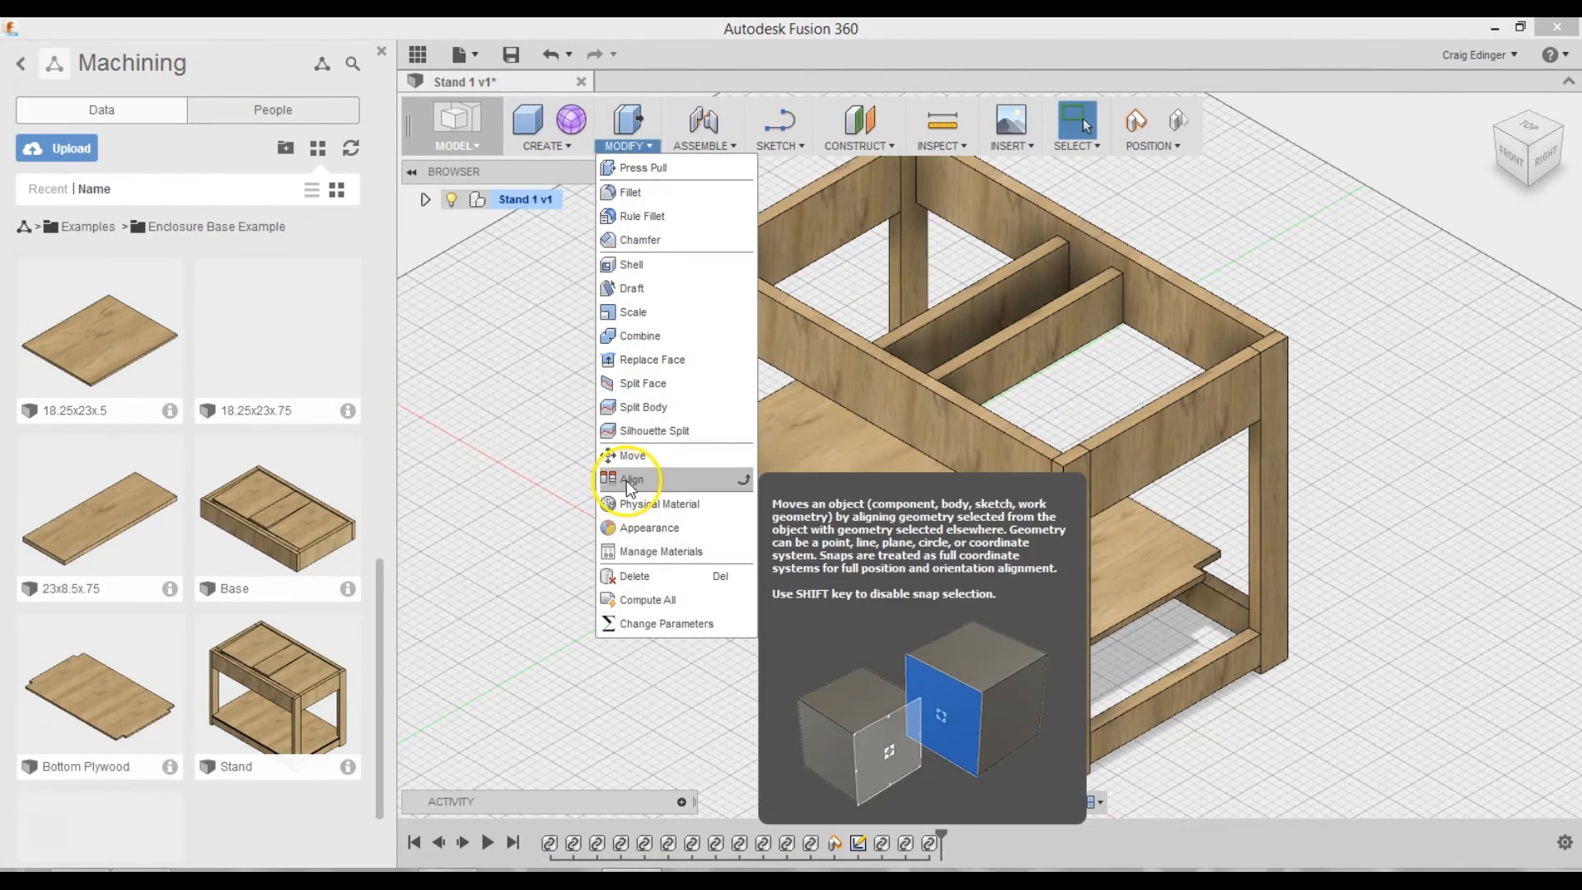
pyautogui.click(631, 478)
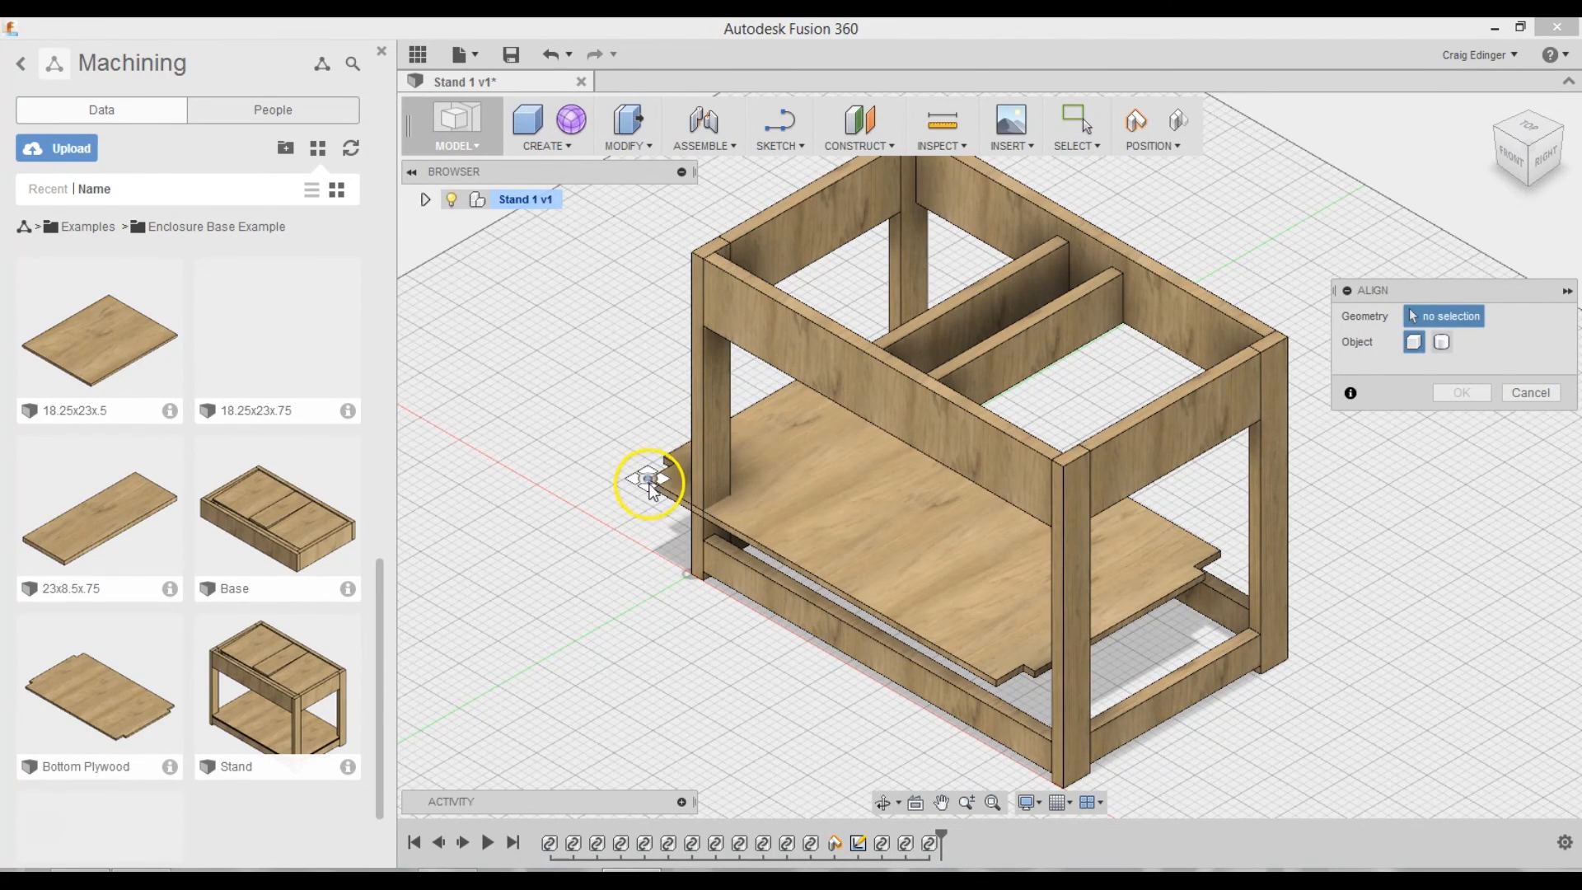
pyautogui.moveTo(652, 491)
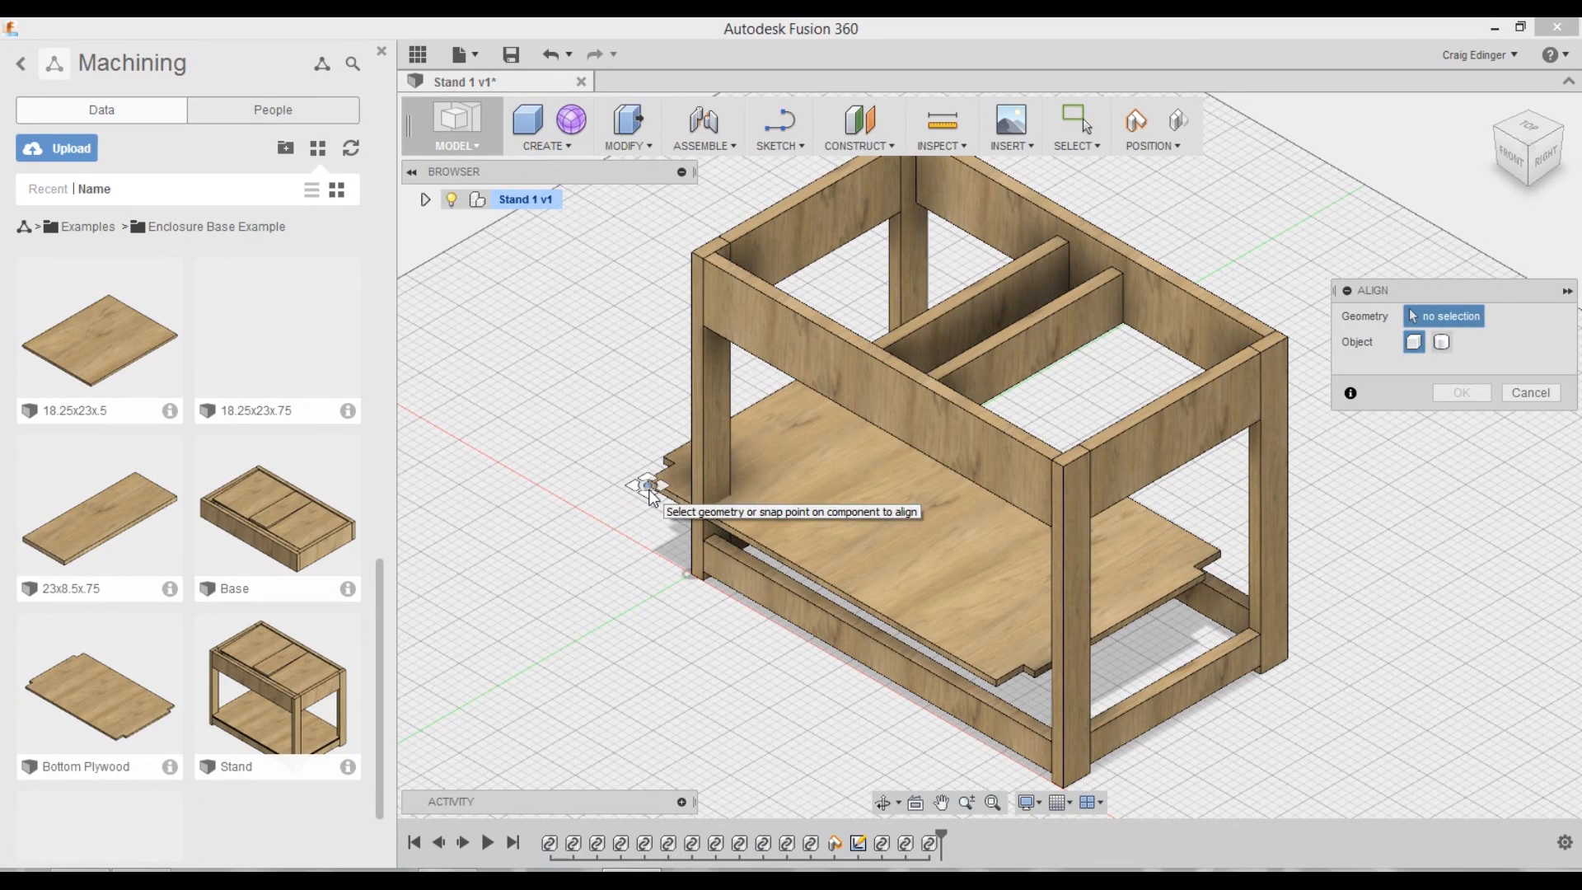
pyautogui.click(651, 489)
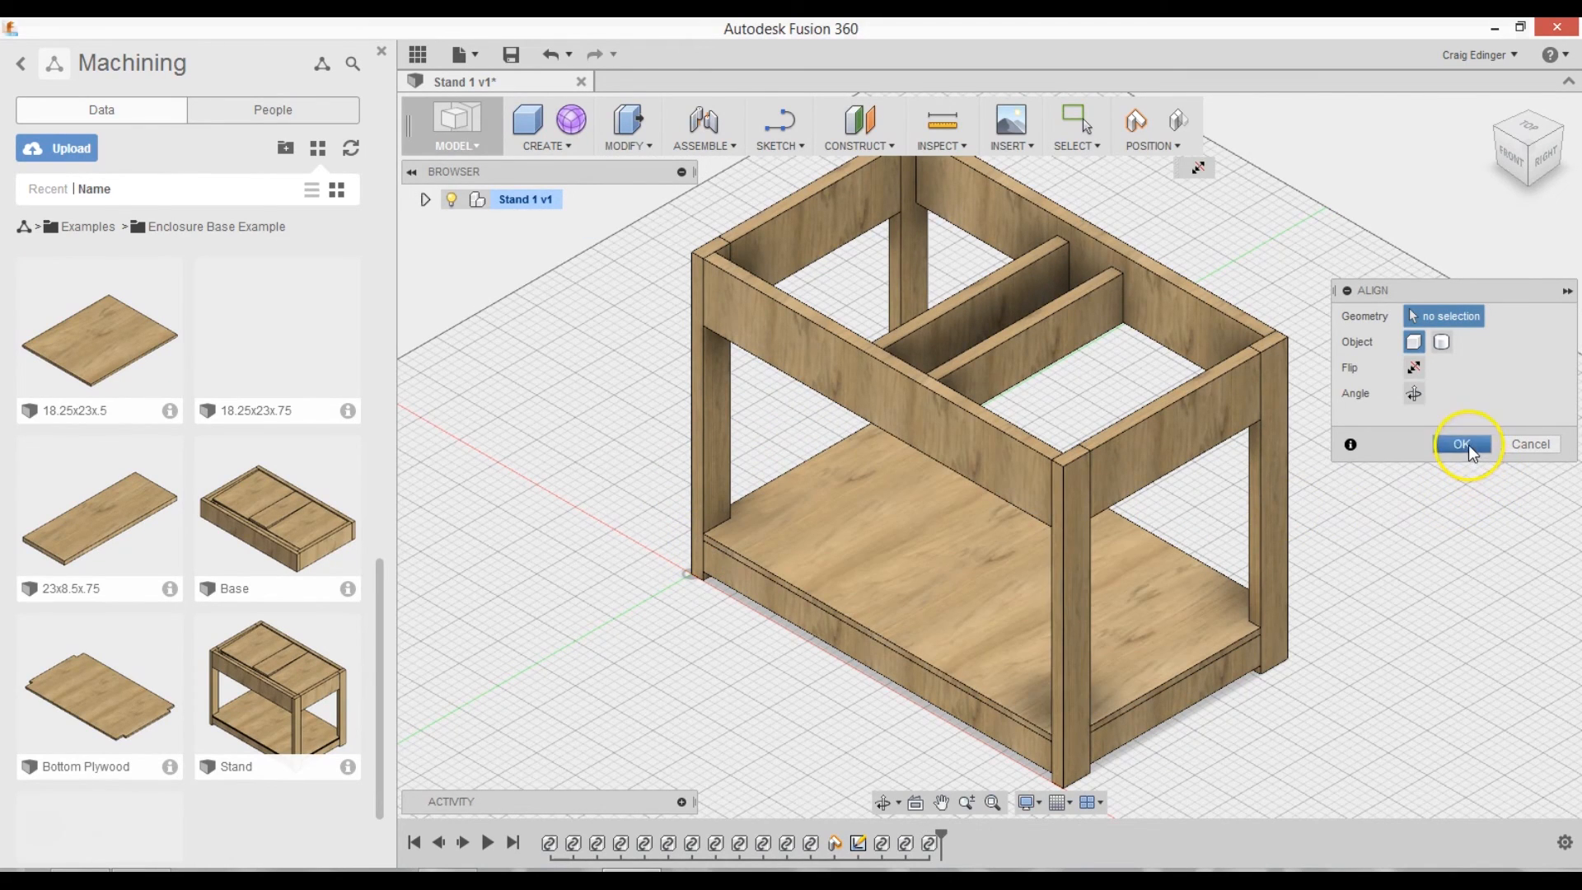
pyautogui.click(1460, 444)
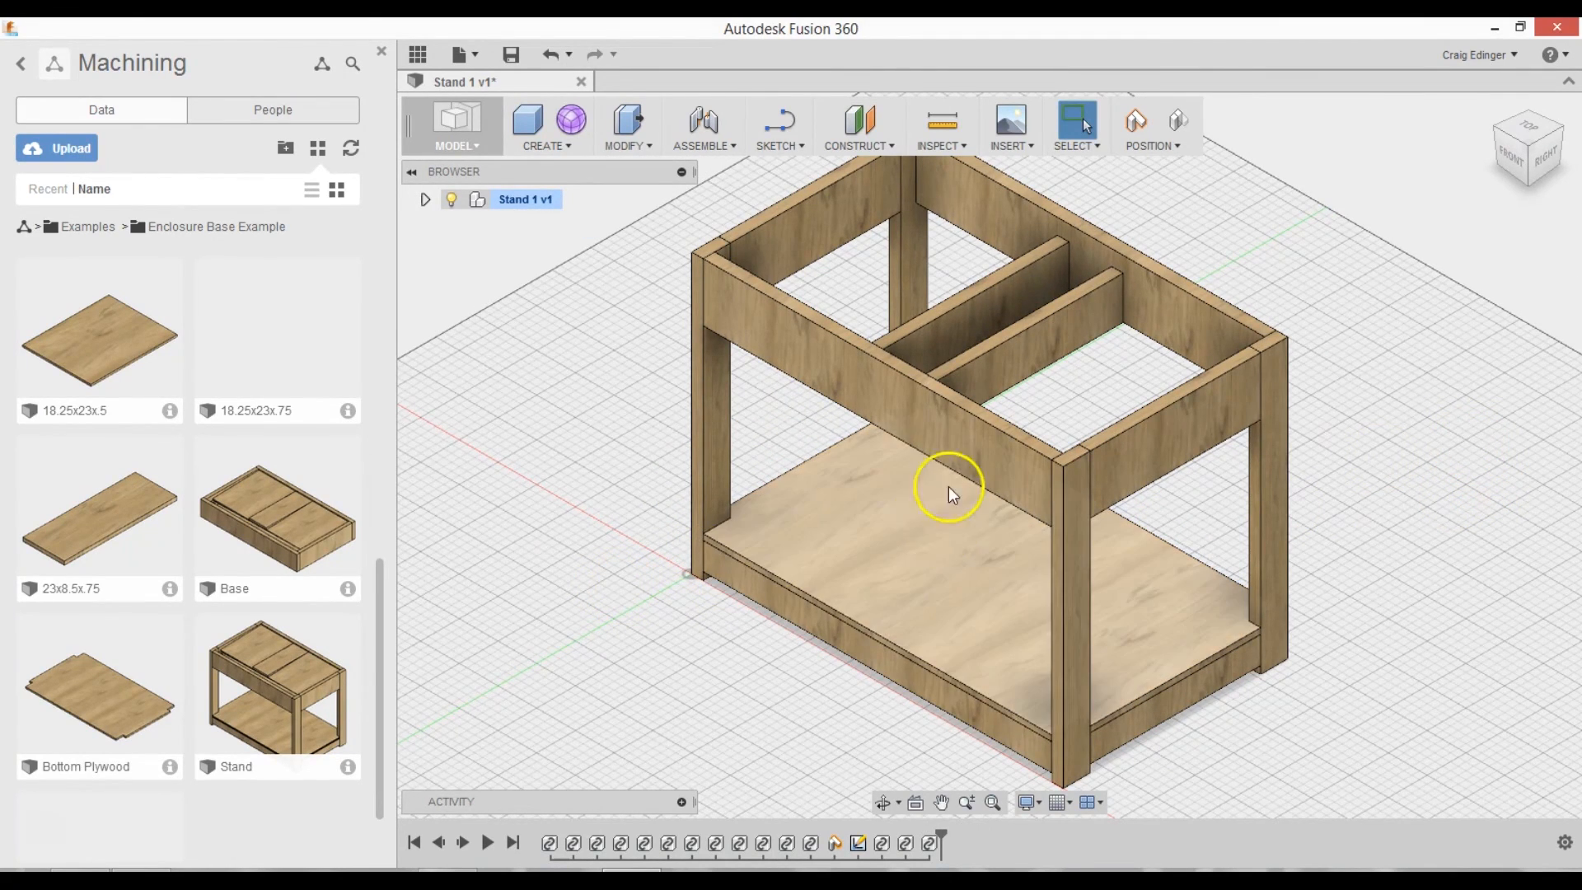
pyautogui.moveTo(793, 532)
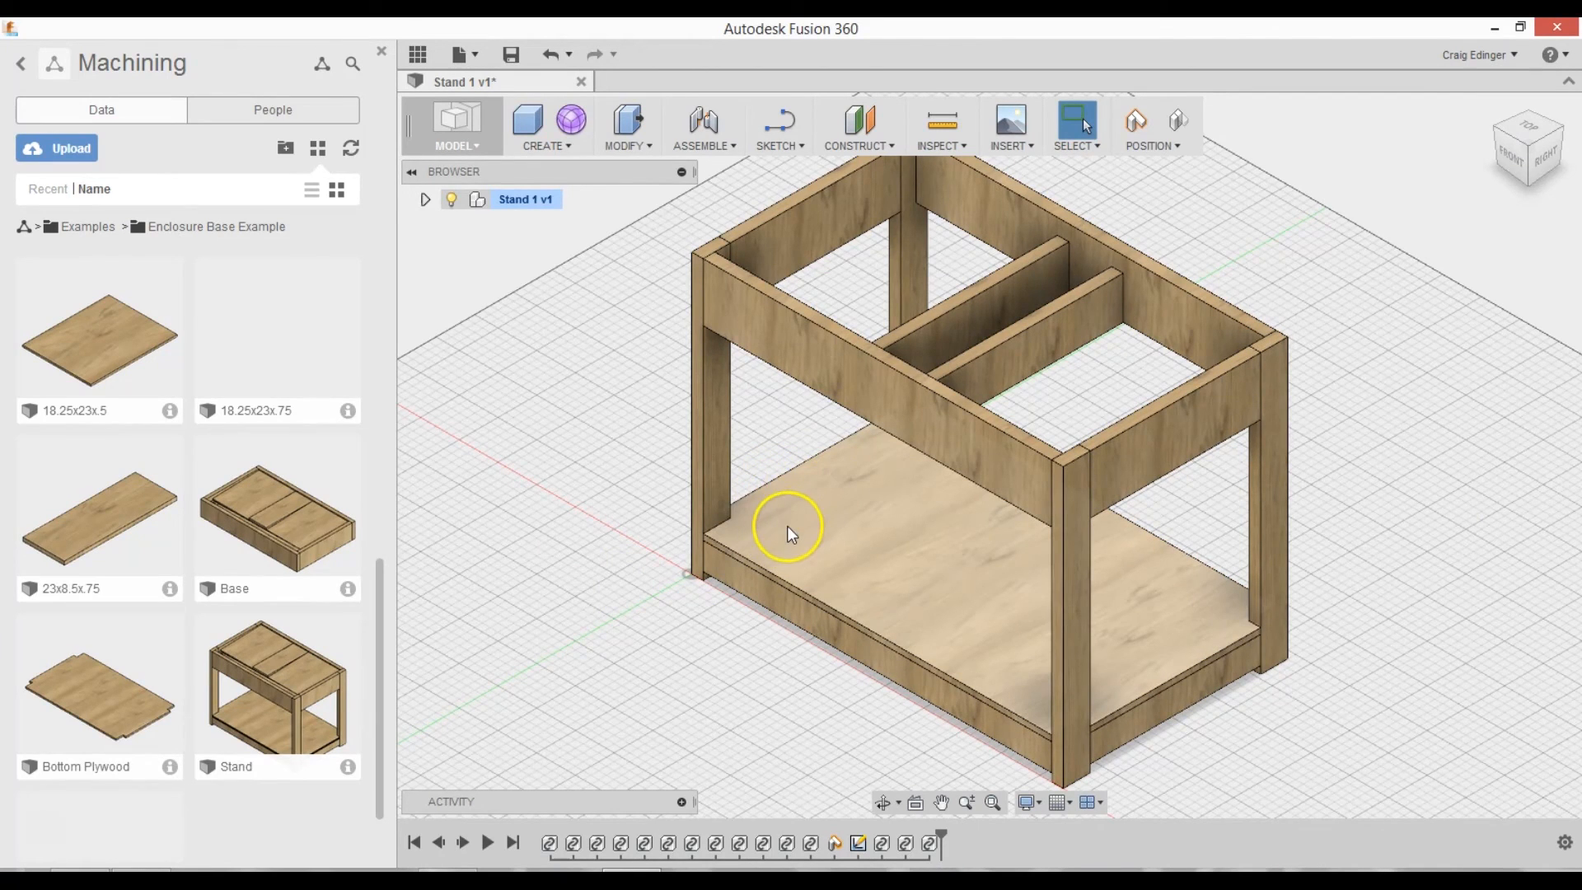
pyautogui.moveTo(749, 547)
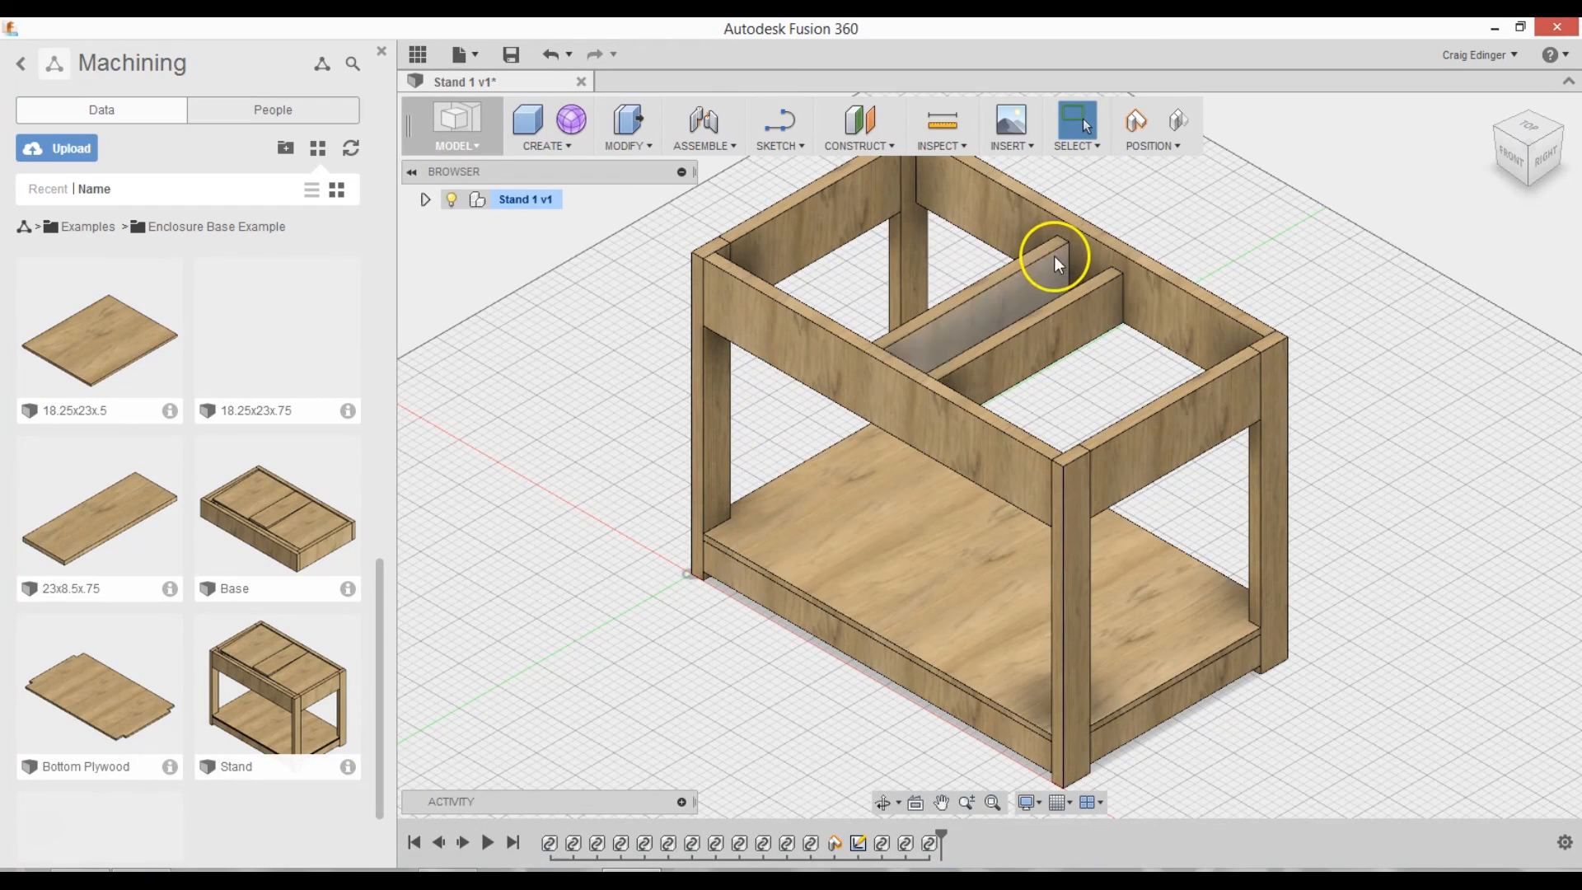
pyautogui.moveTo(986, 353)
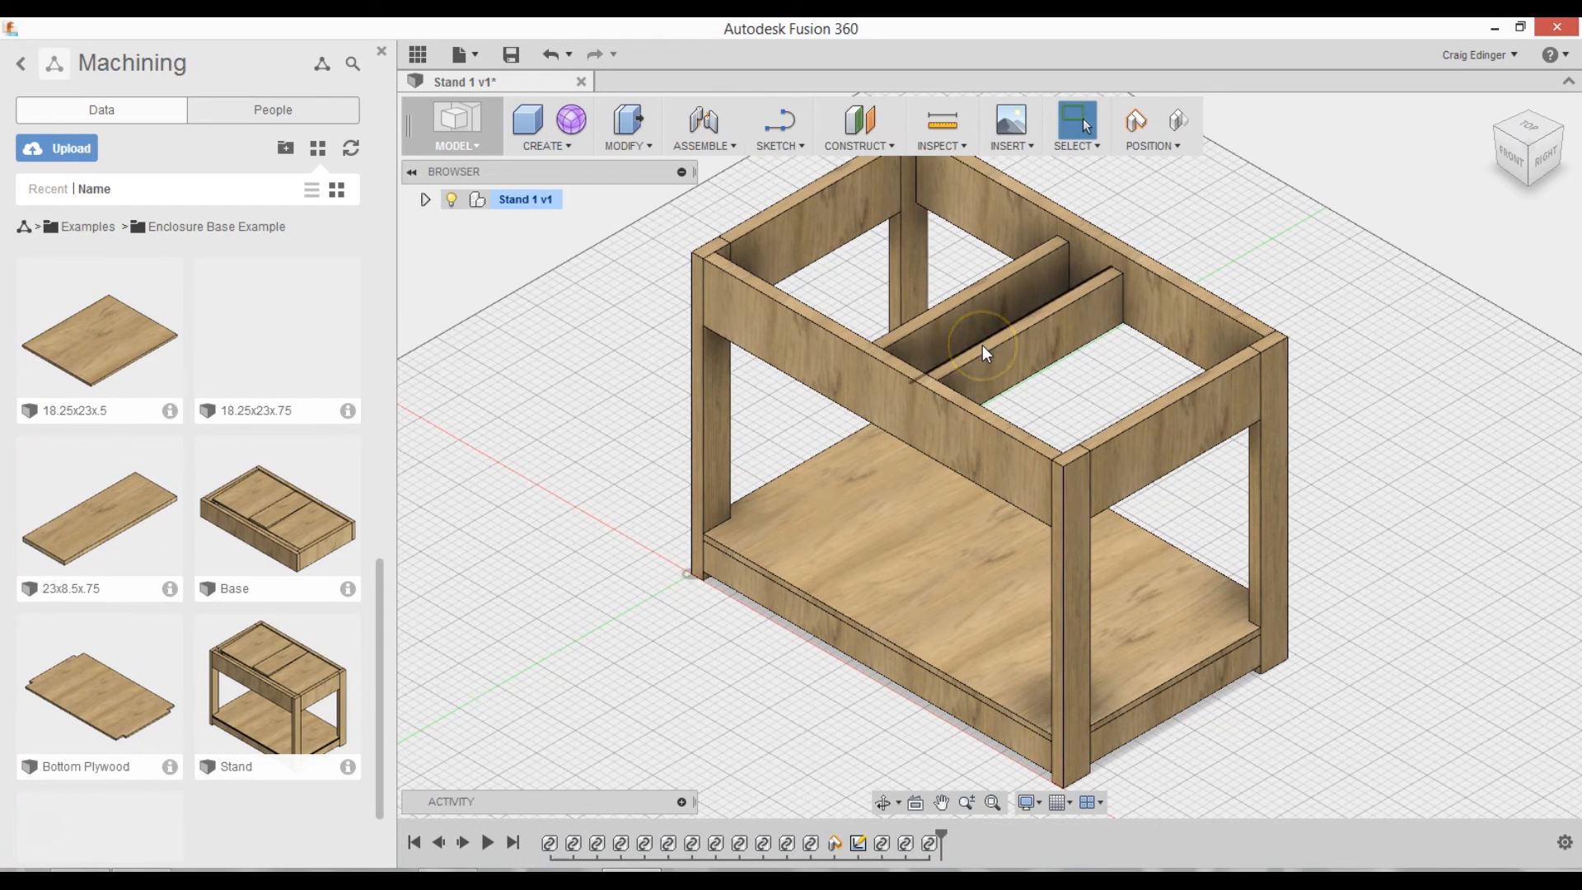
pyautogui.moveTo(1340, 328)
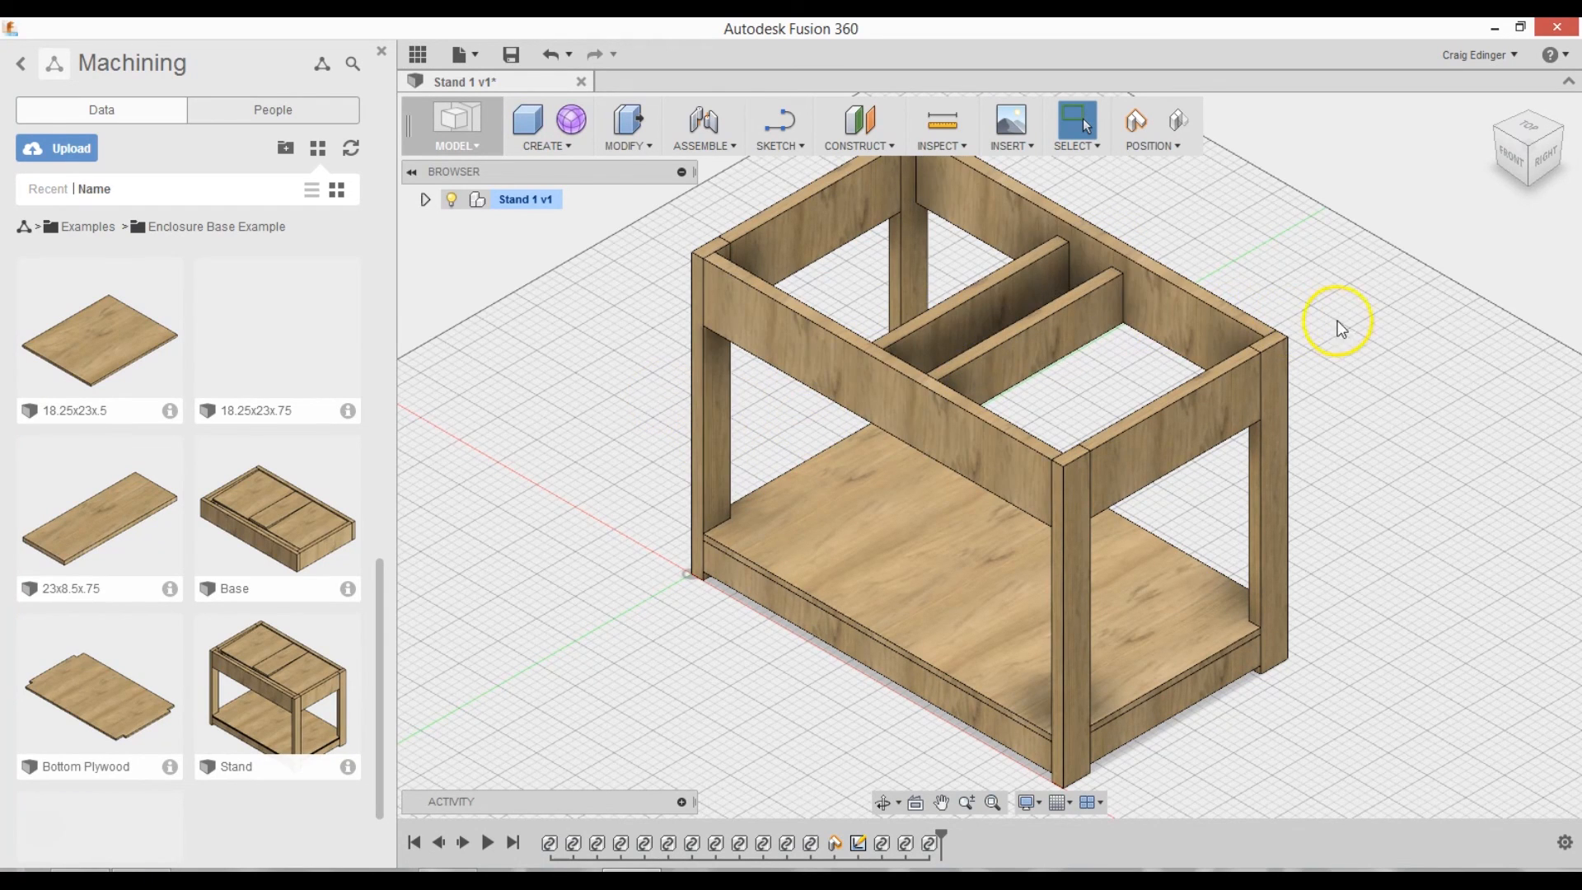